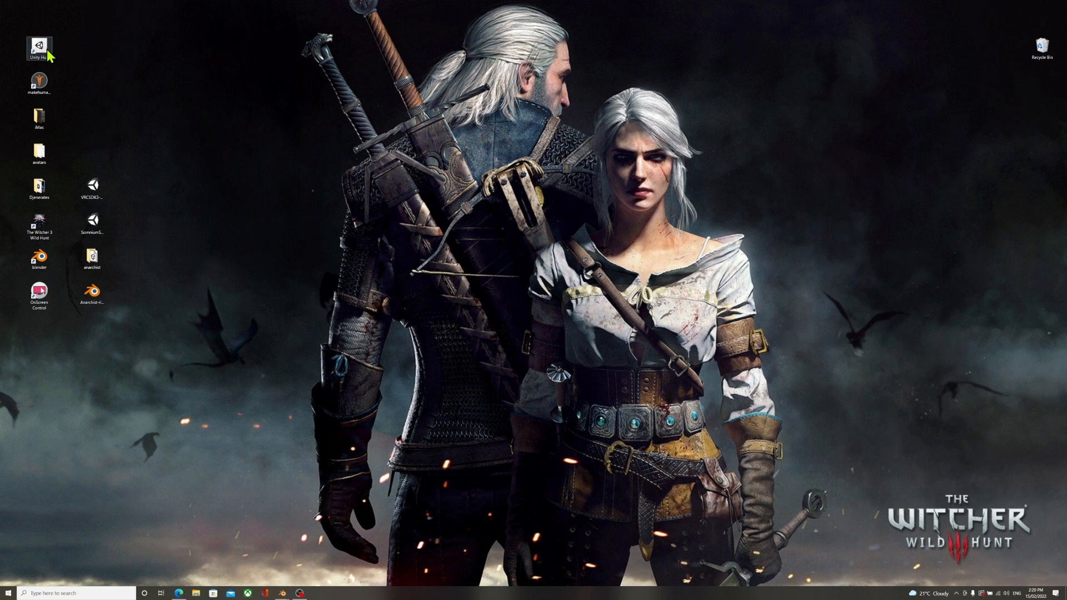
Launch Unity Hub from its desktop shortcut and drag its window into view.
double_click(39, 48)
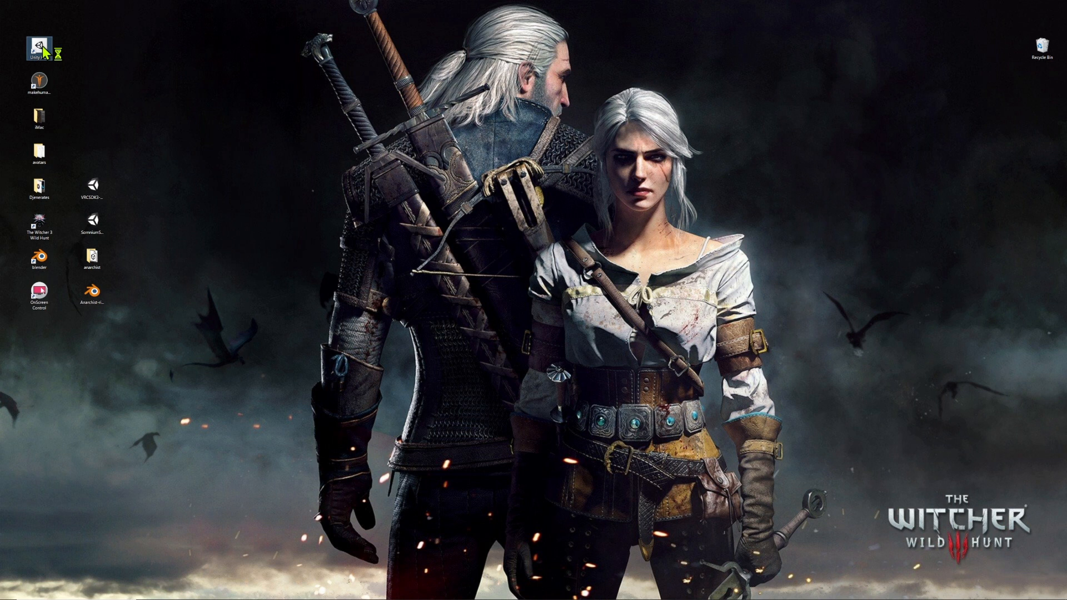
double_click(39, 48)
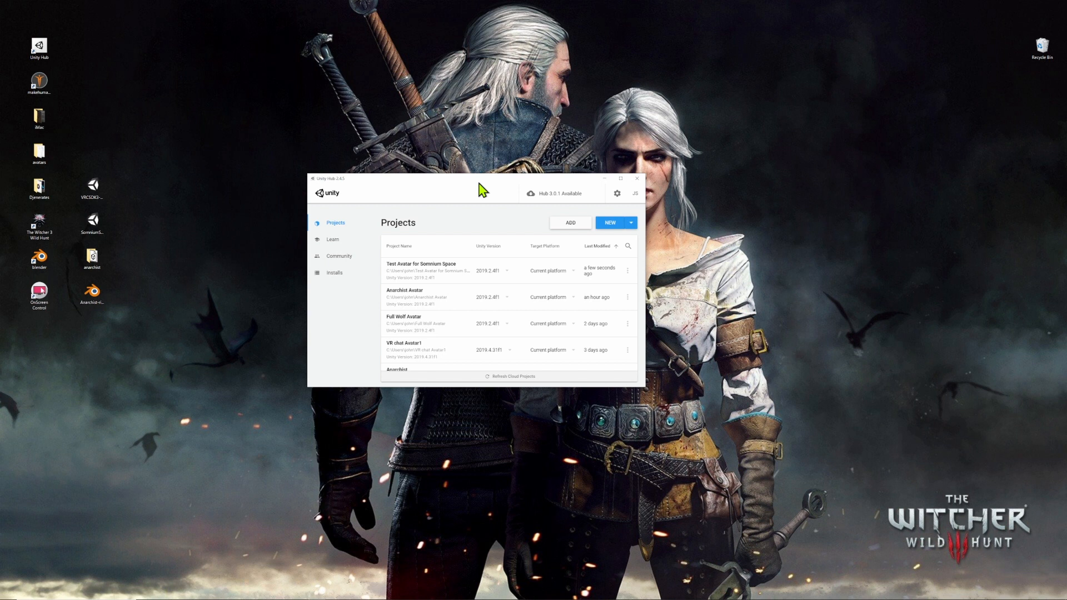
mouse_move(486, 189)
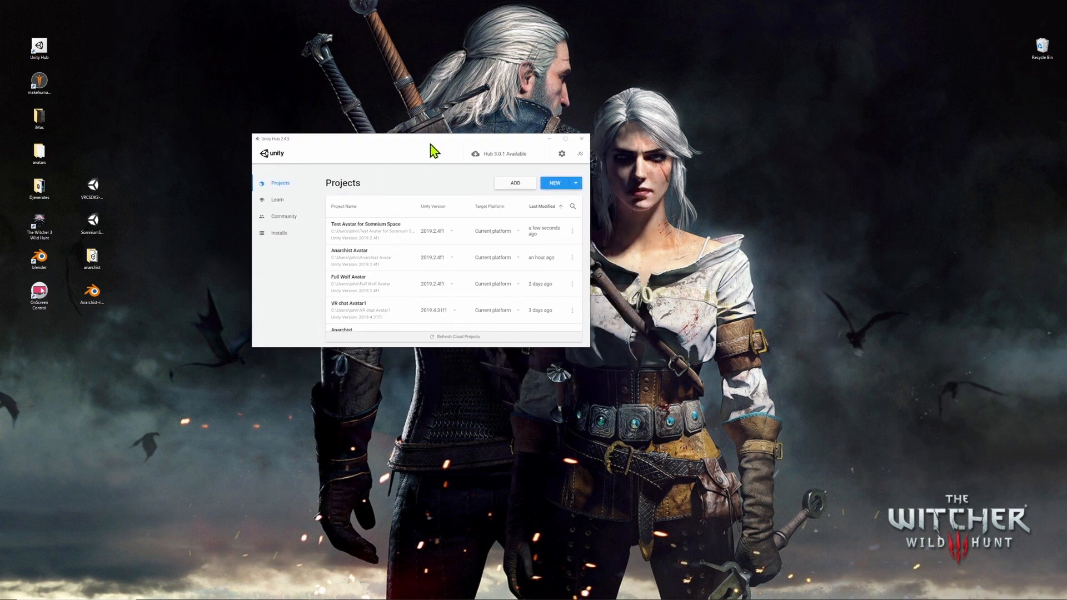
drag(433, 138, 483, 196)
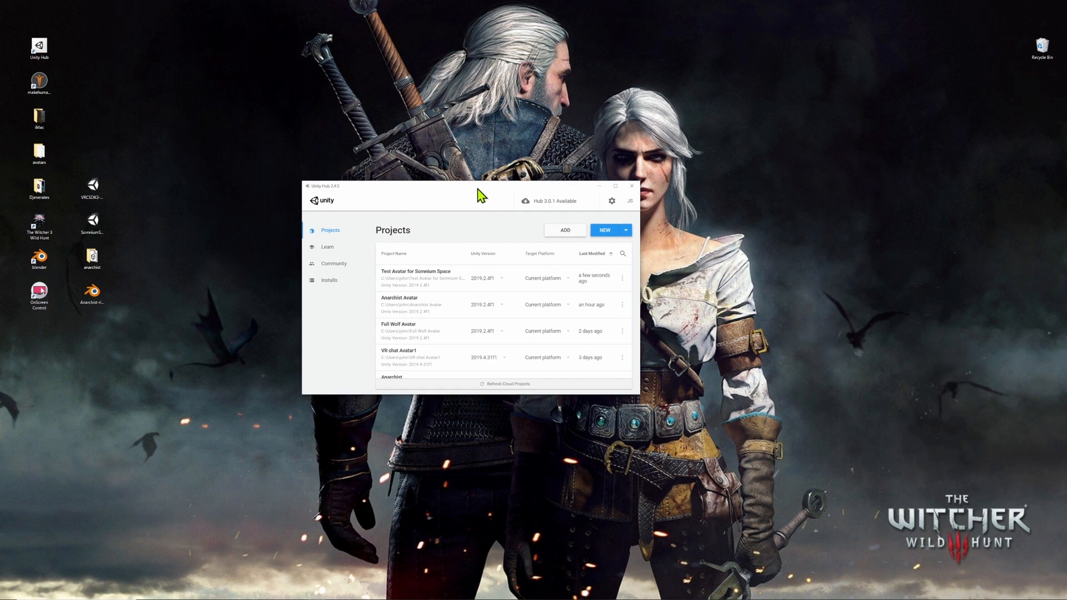
mouse_move(425, 332)
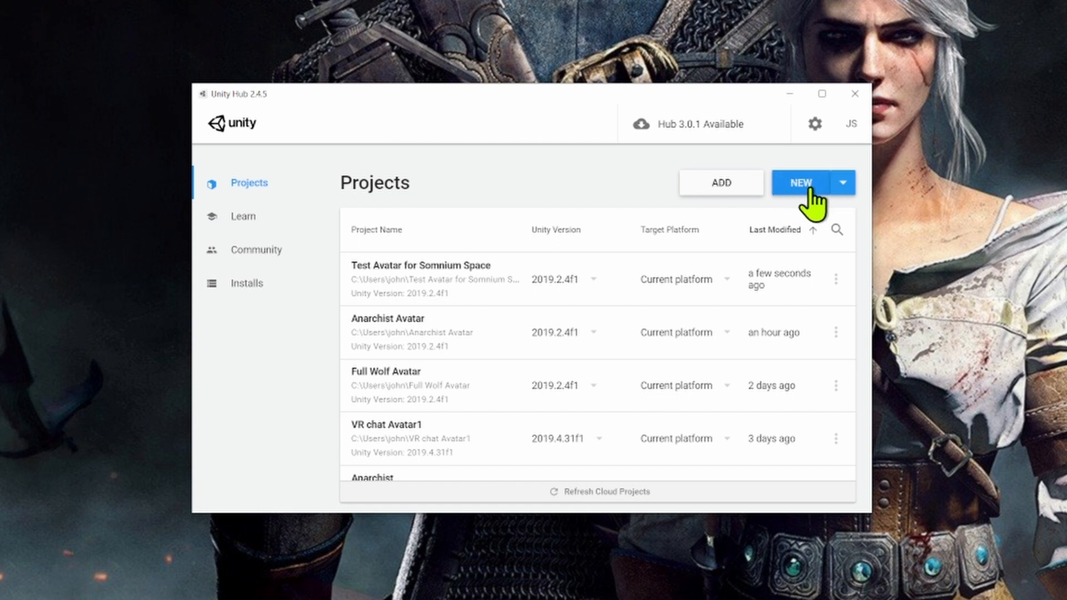
Open the NEW version dropdown listing editors such as 2019.4.31f1 and 2019.2.4f1.
click(843, 182)
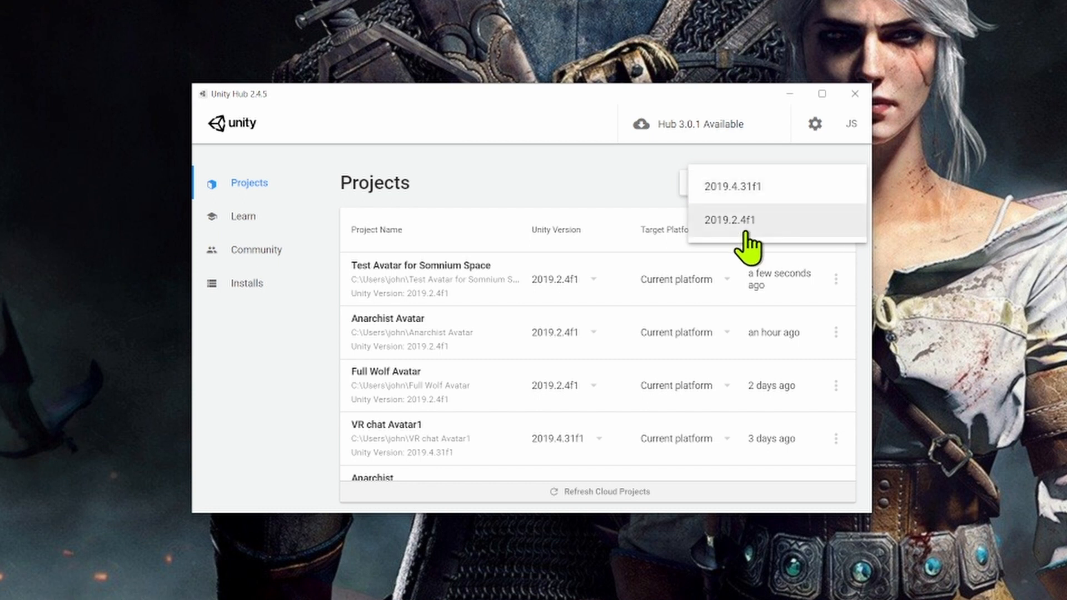
mouse_move(715, 246)
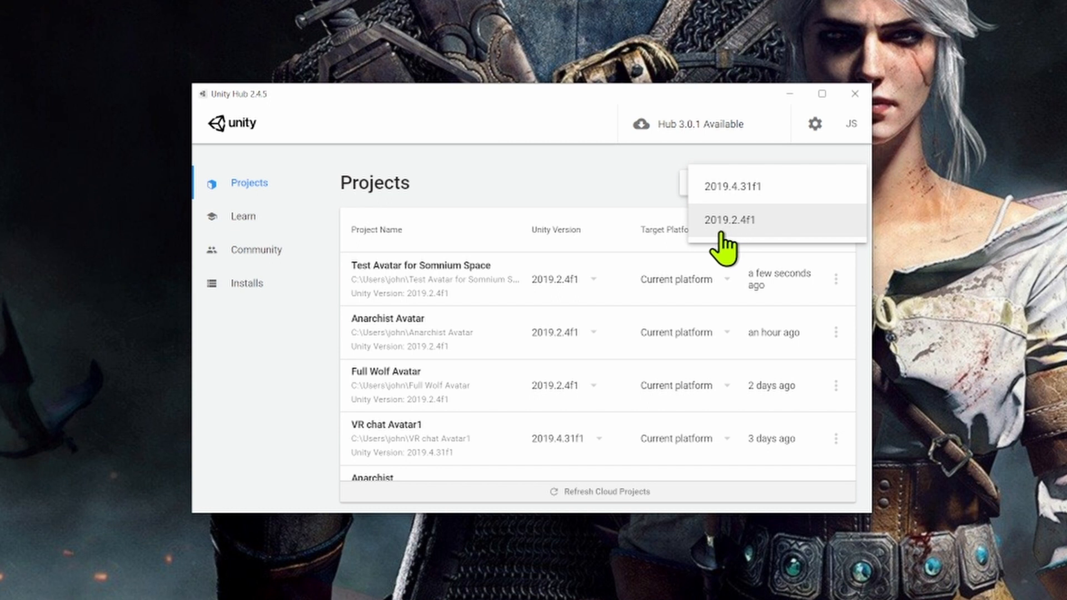
mouse_move(754, 248)
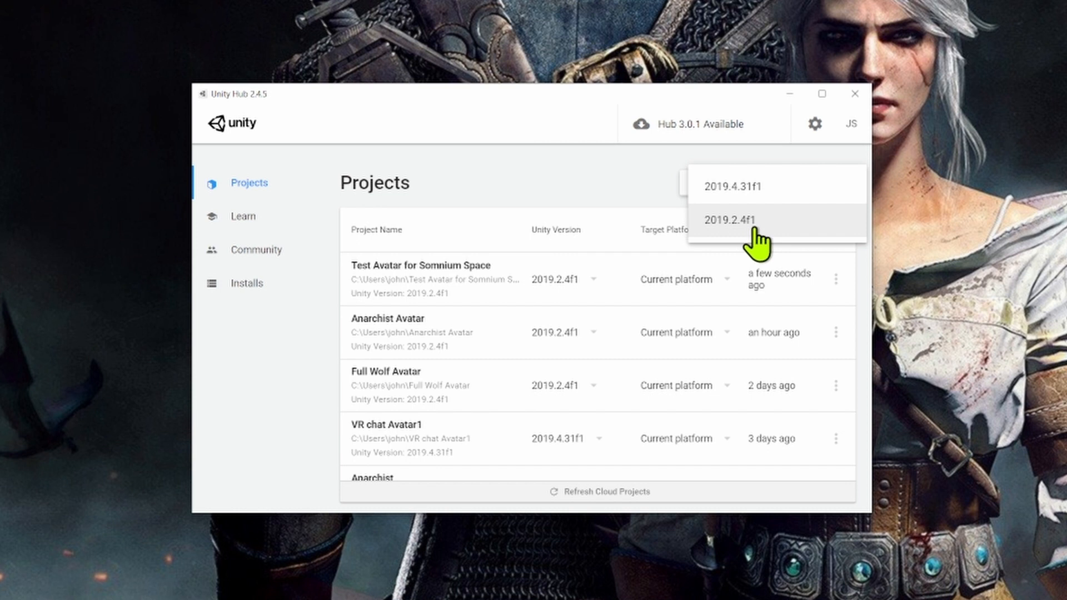
mouse_move(760, 235)
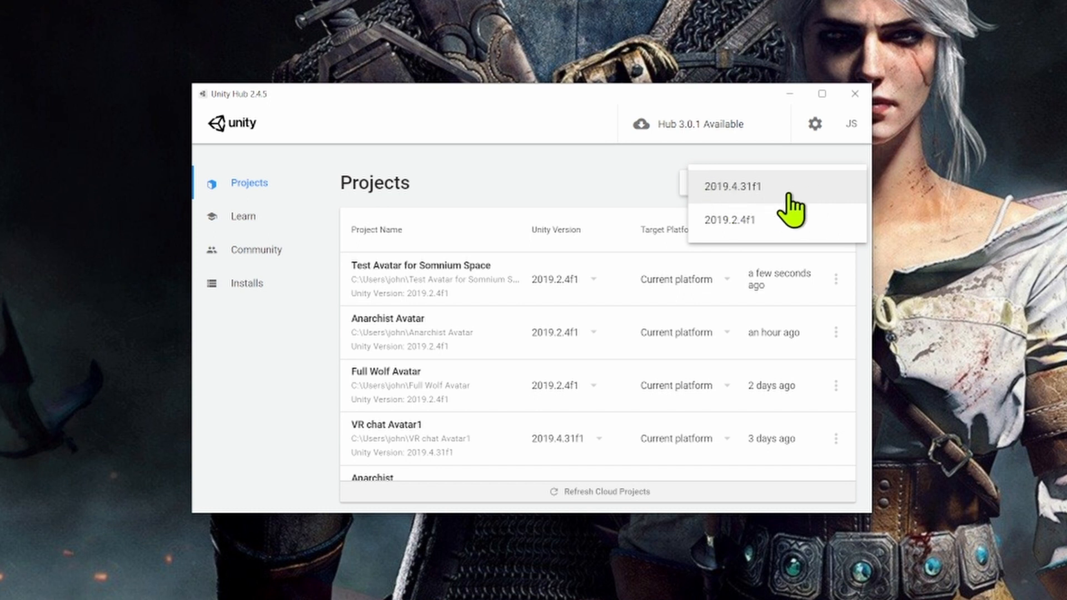
mouse_move(735, 204)
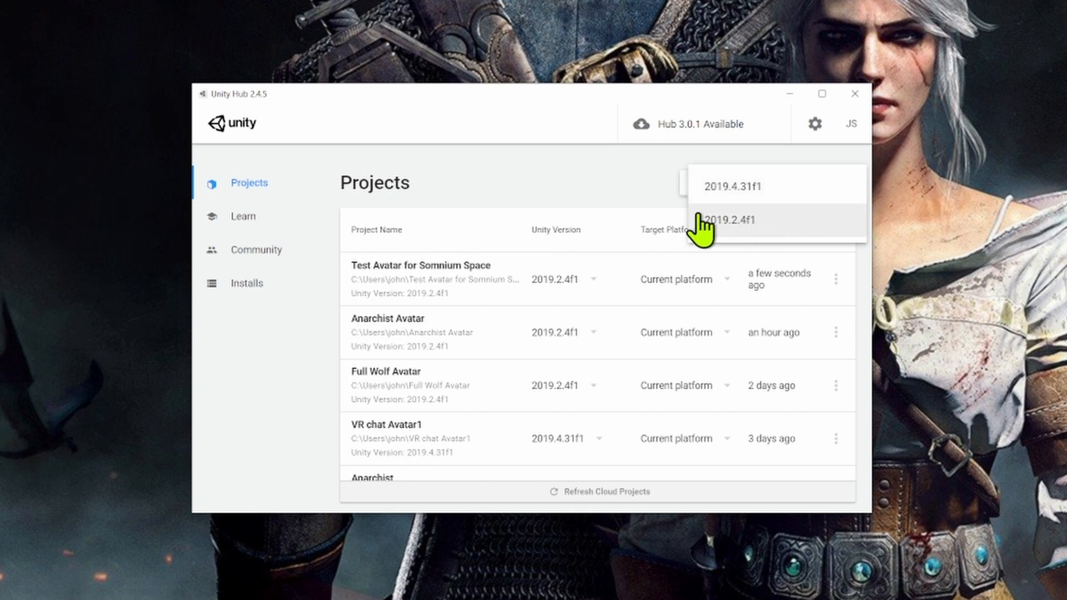
mouse_move(774, 242)
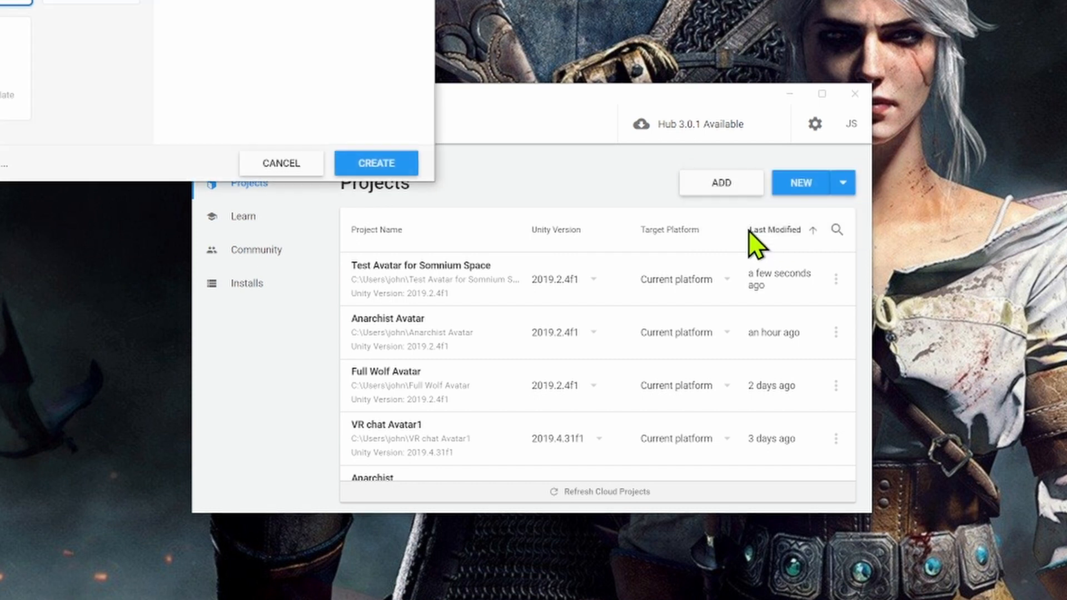
mouse_move(751, 251)
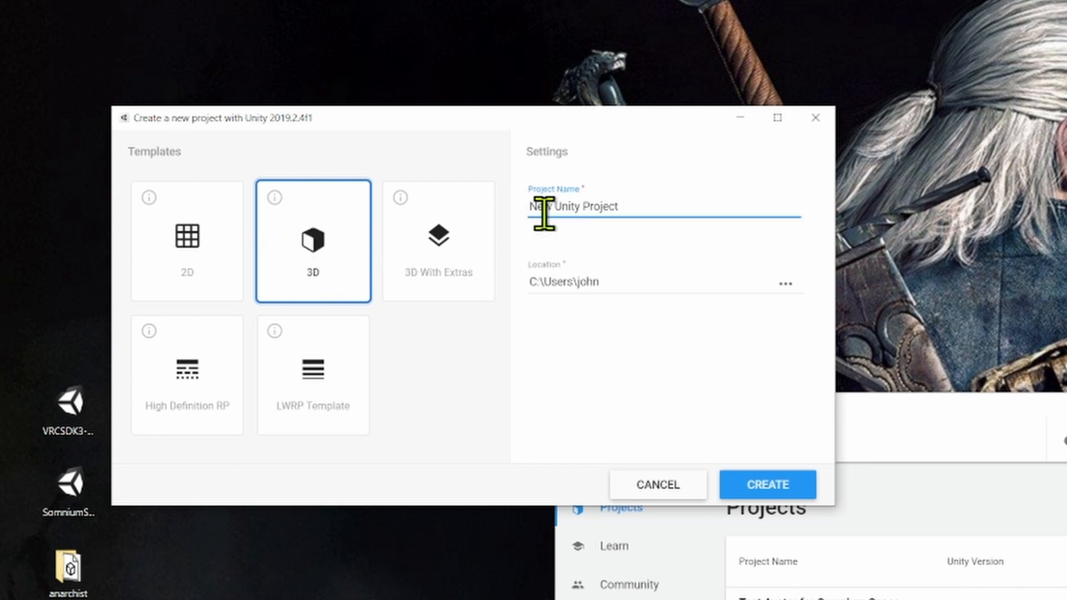
Name the 3D project 'Anarchist Avatar for Somnium Space' and create it.
double_click(572, 206)
text(Anarachist Avatar for Somnium Space)
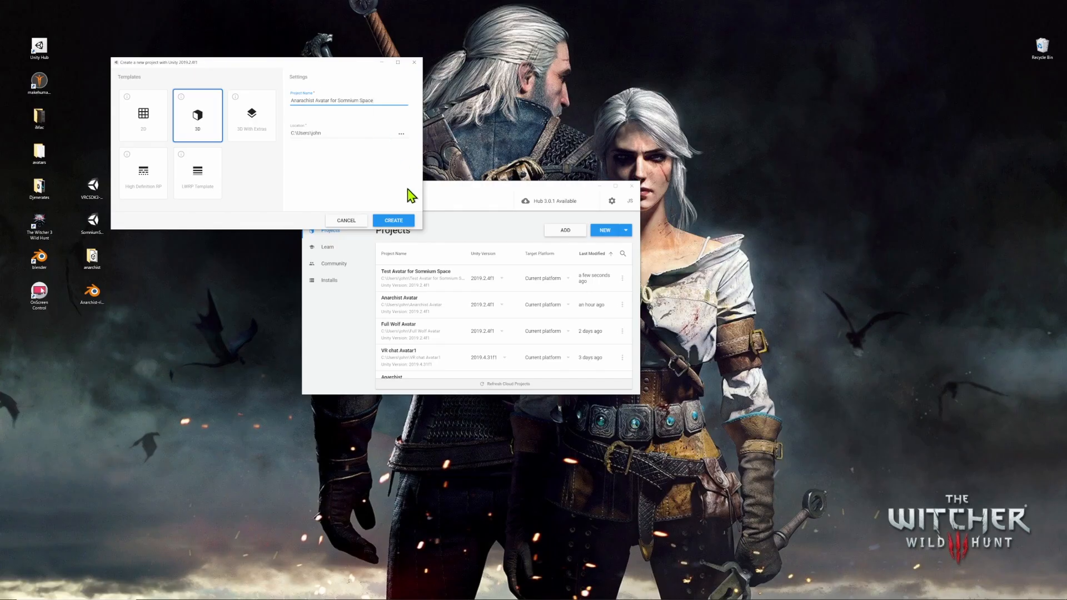
mouse_move(325, 149)
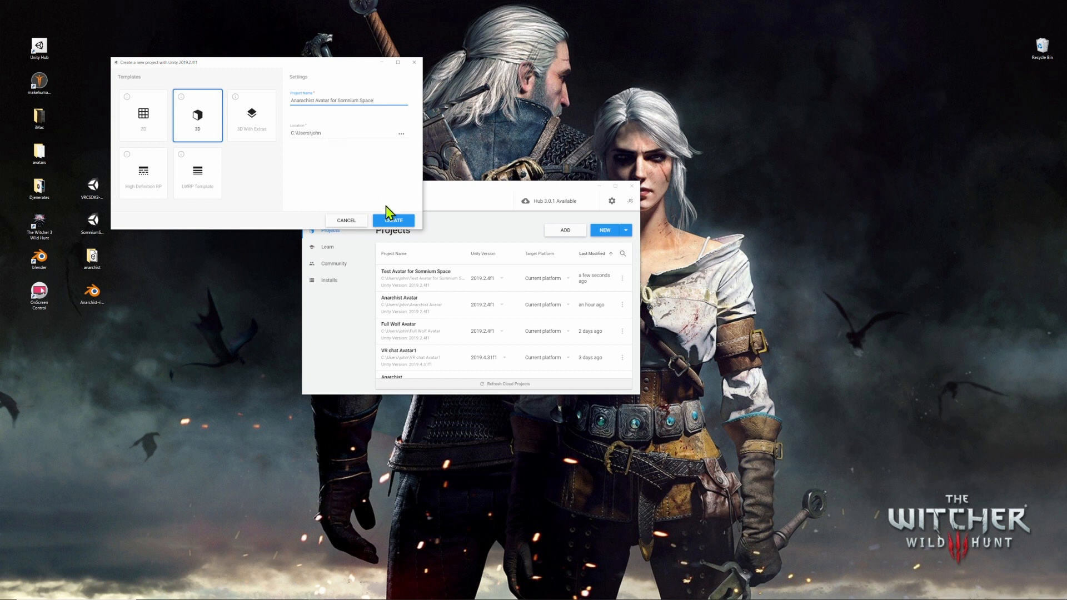
click(393, 220)
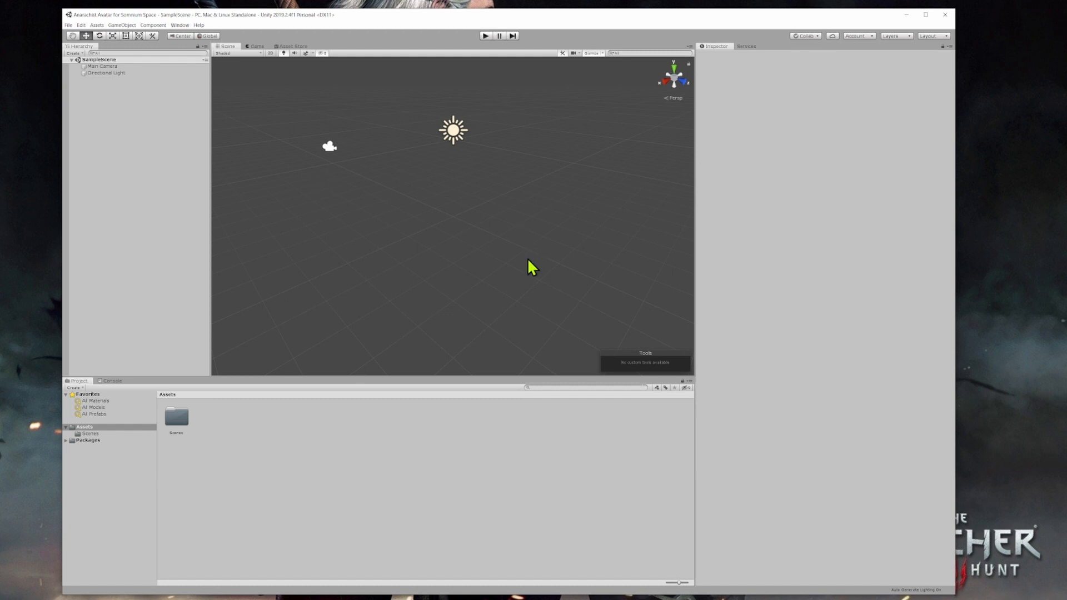
mouse_move(532, 261)
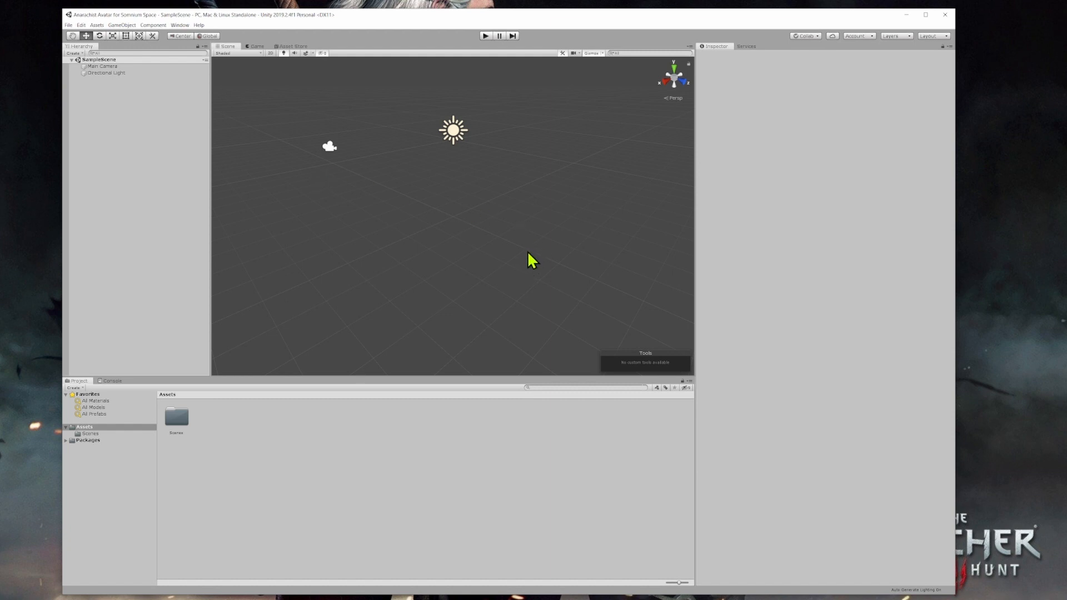
mouse_move(81, 54)
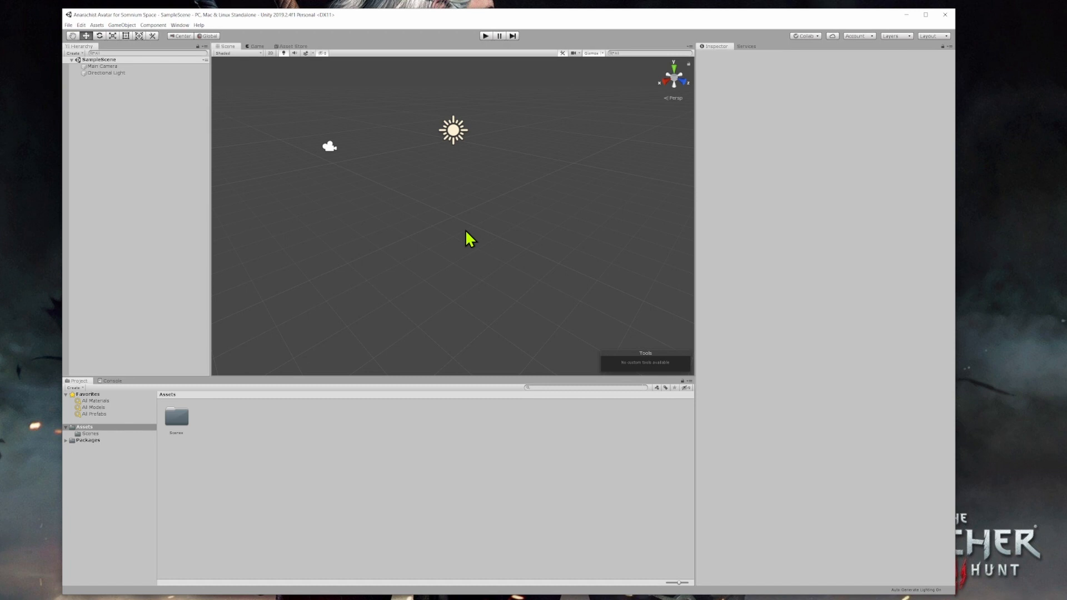
mouse_move(473, 234)
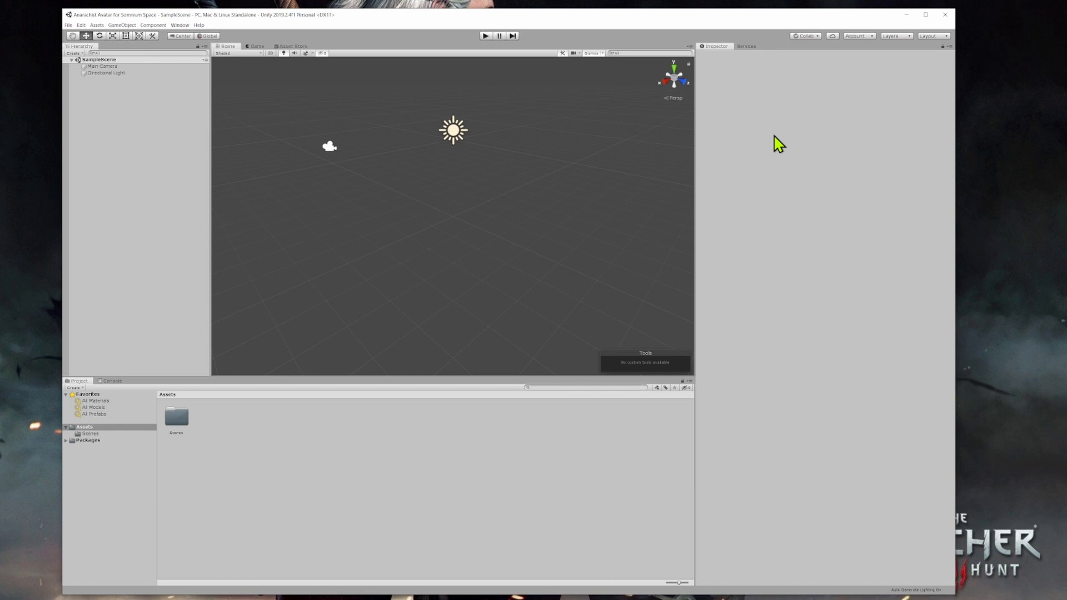
mouse_move(543, 211)
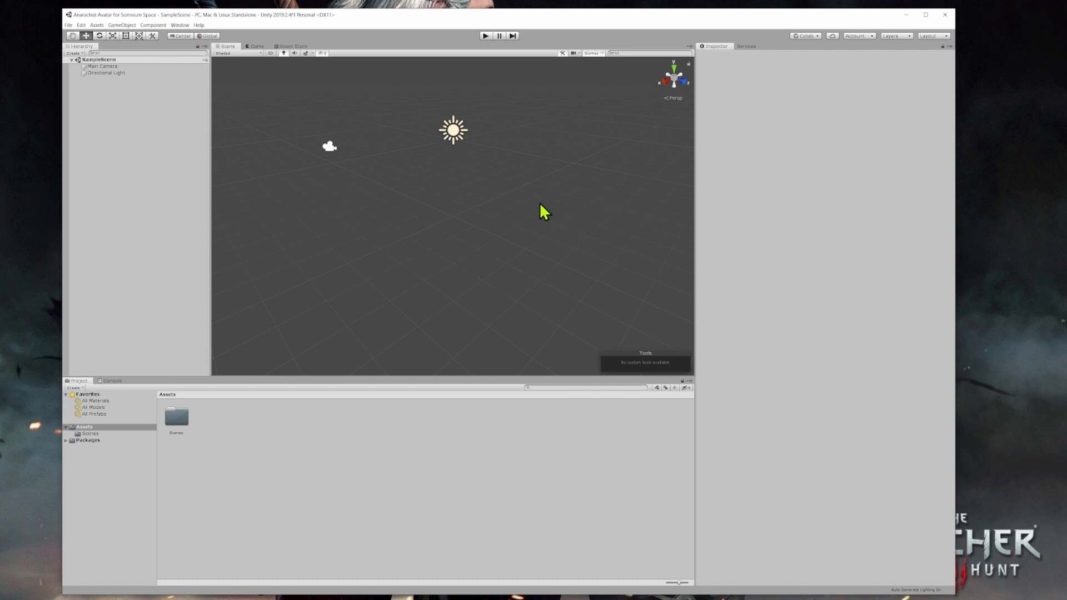
mouse_move(549, 207)
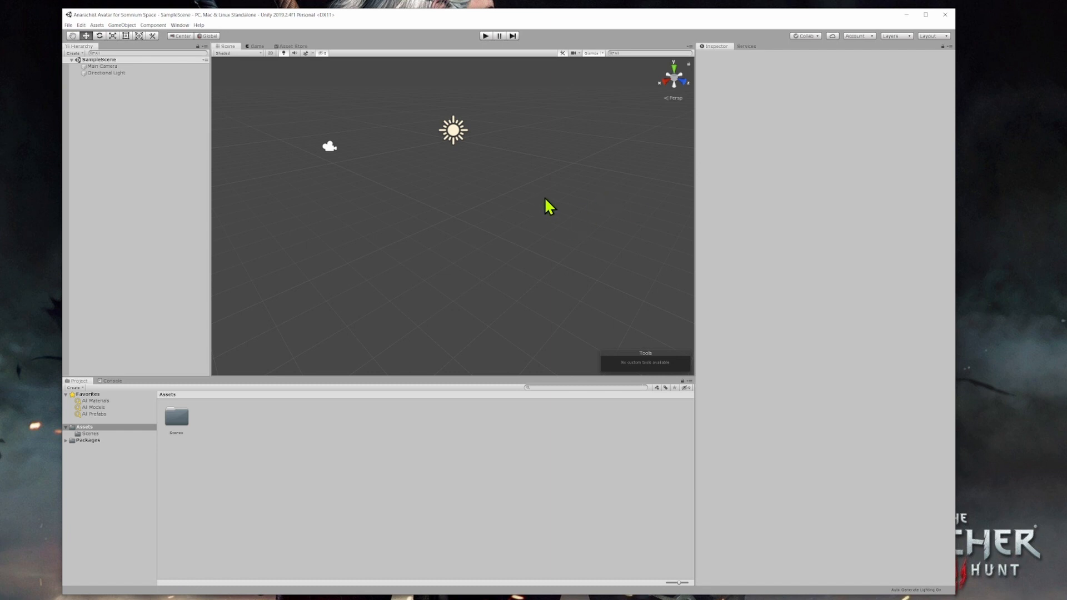
mouse_move(525, 200)
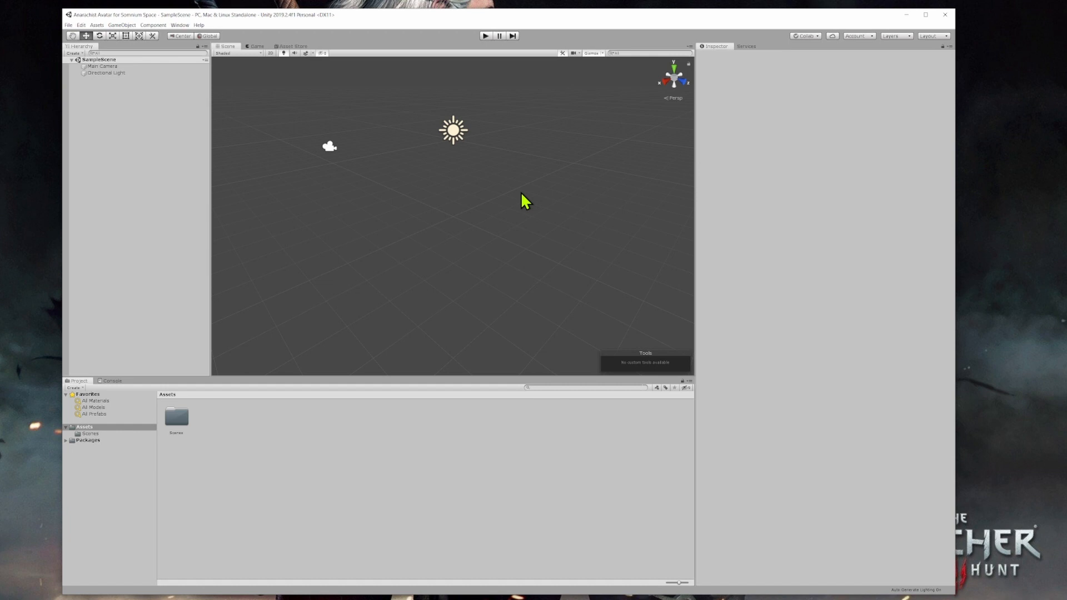
mouse_move(518, 200)
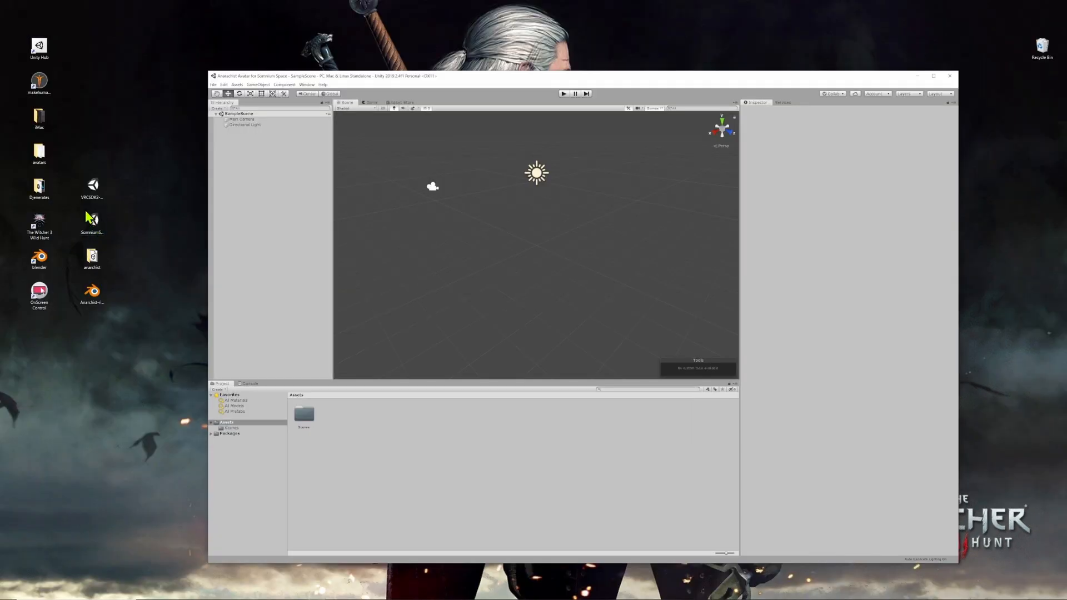
Import every file from the SomniumSpaceSDK package and approve upgrading its outdated scripts.
click(92, 219)
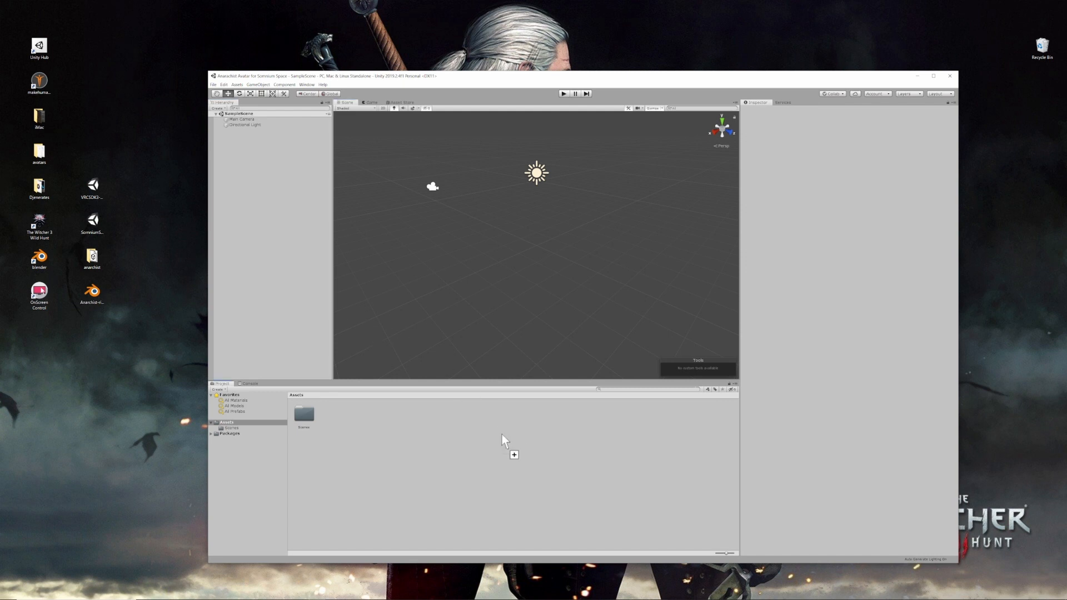
mouse_move(507, 433)
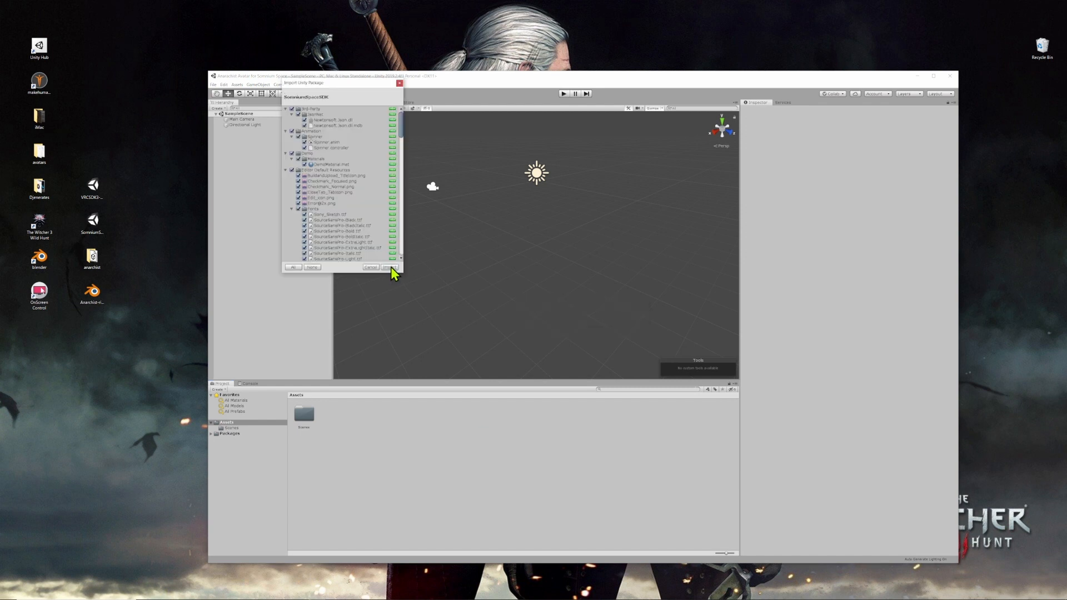
click(385, 266)
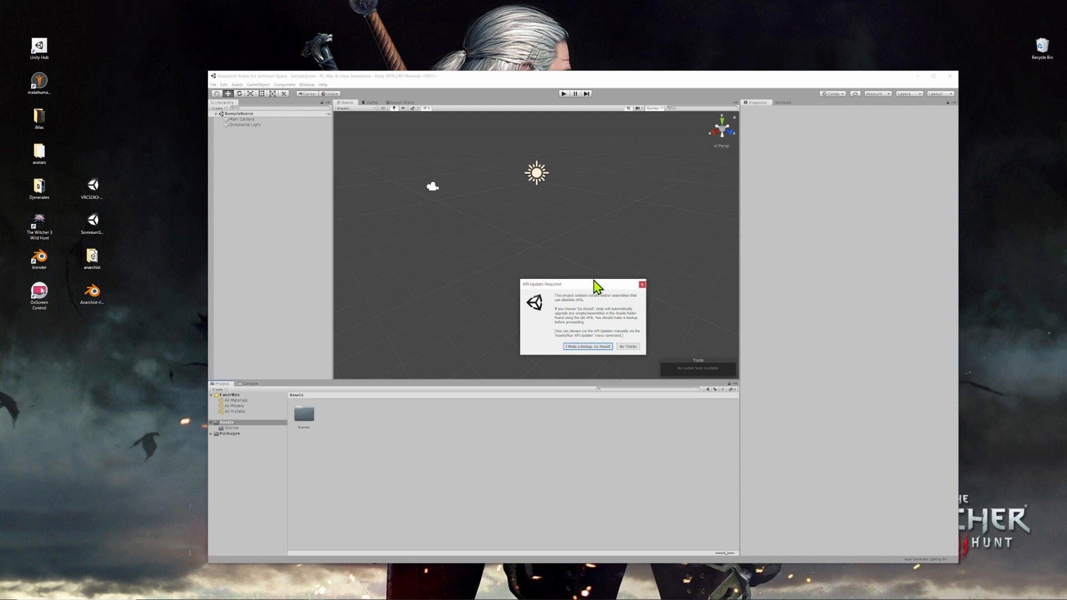
mouse_move(601, 288)
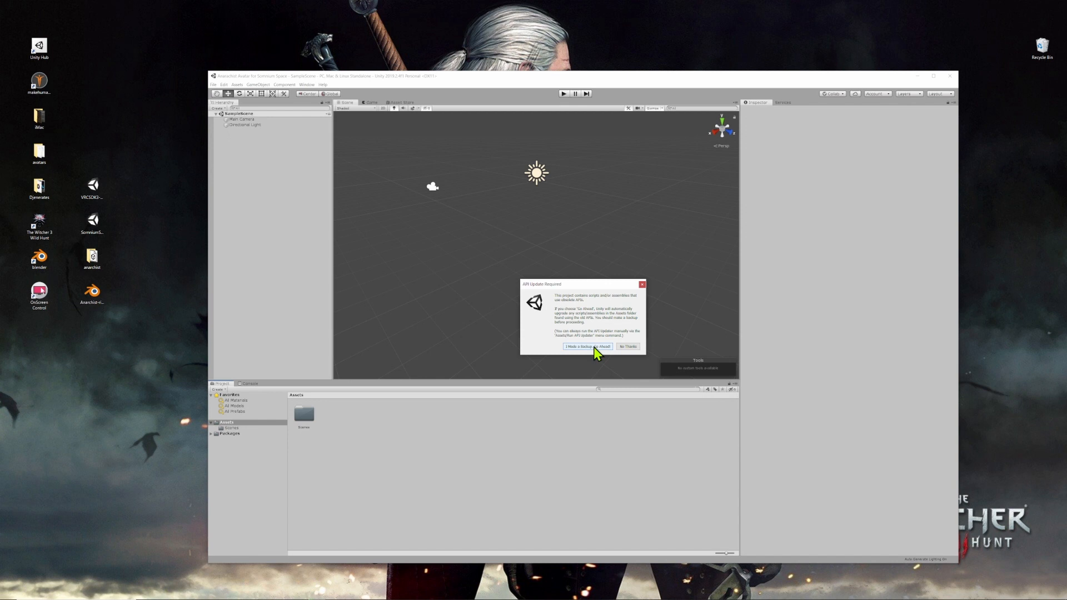
click(587, 347)
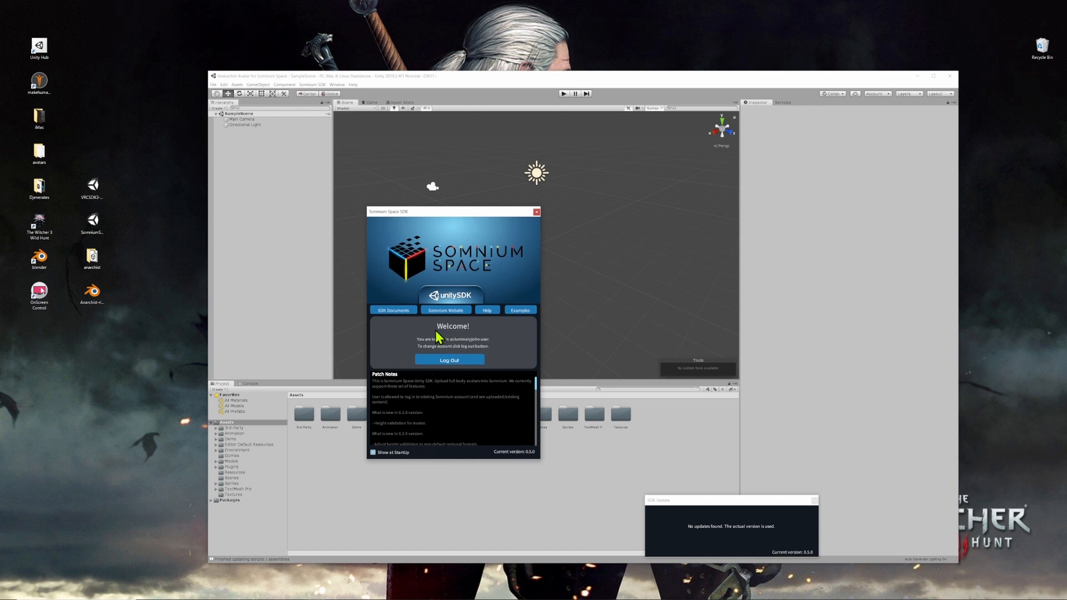
mouse_move(496, 371)
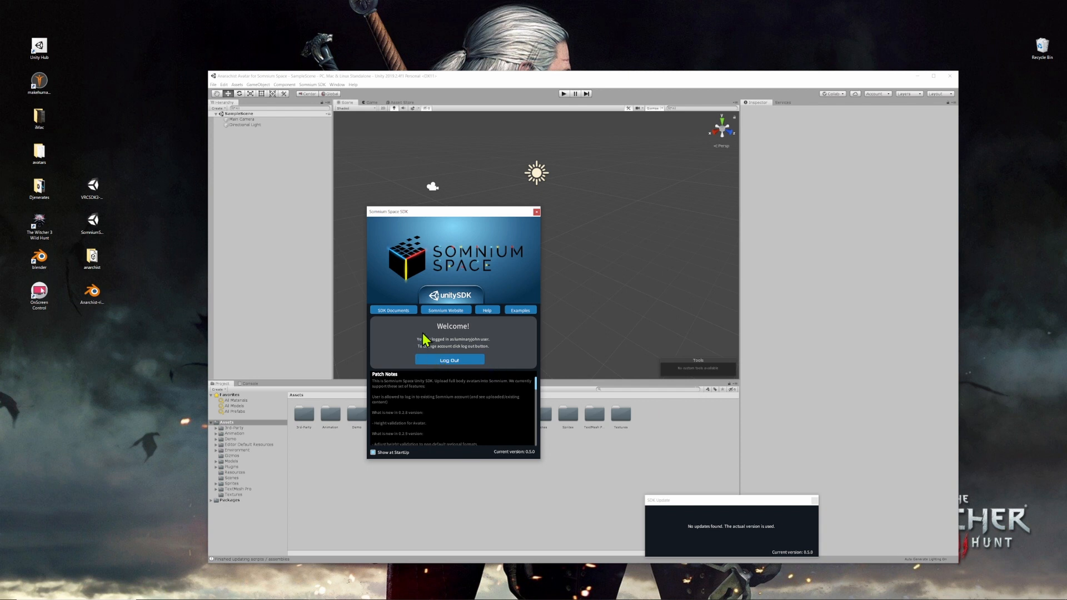
mouse_move(463, 374)
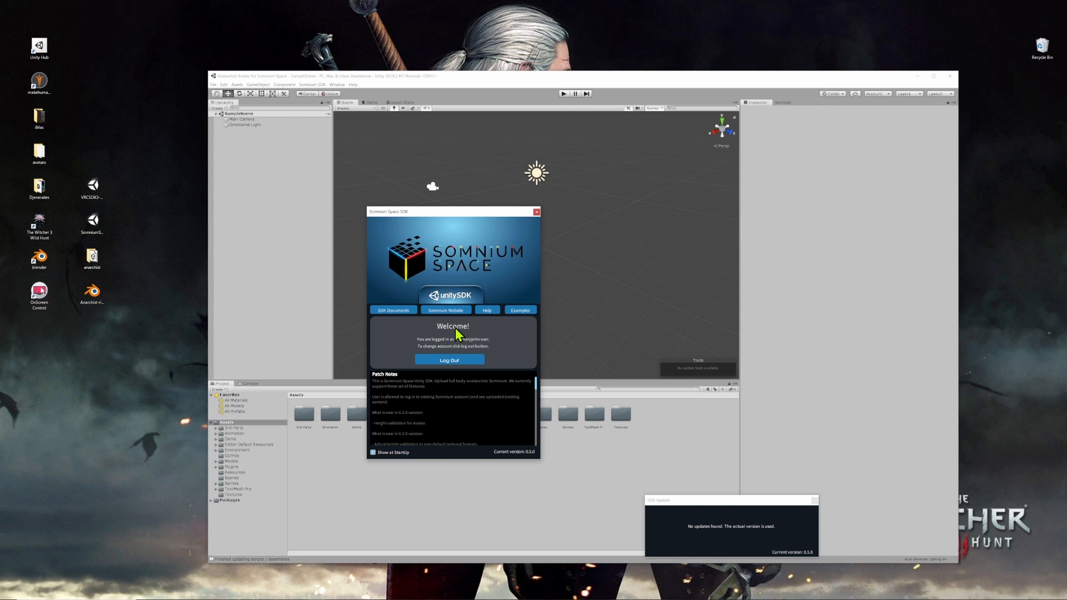
mouse_move(540, 221)
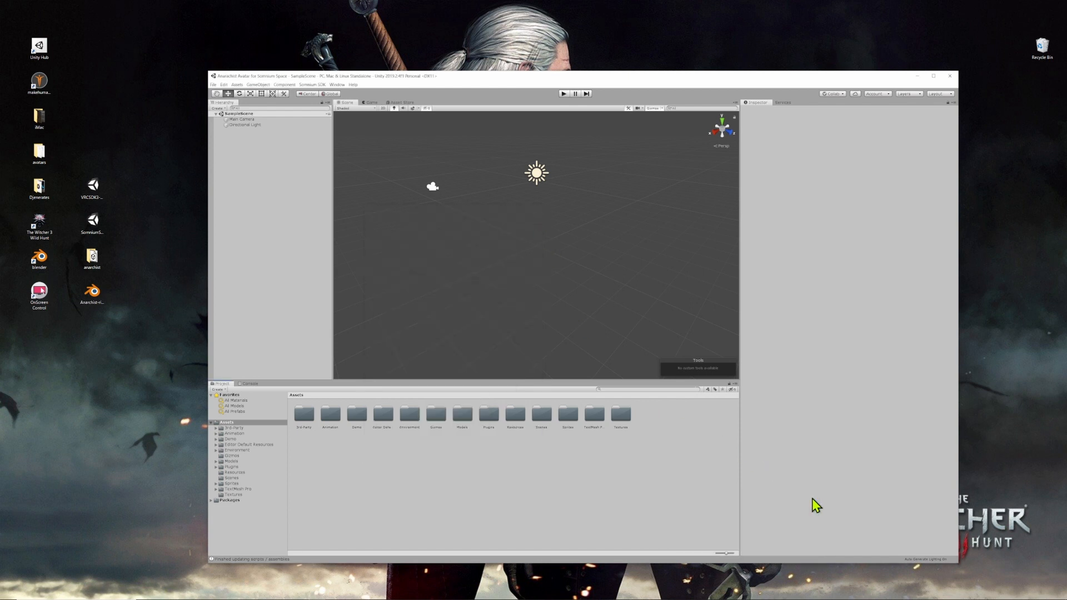
mouse_move(352, 87)
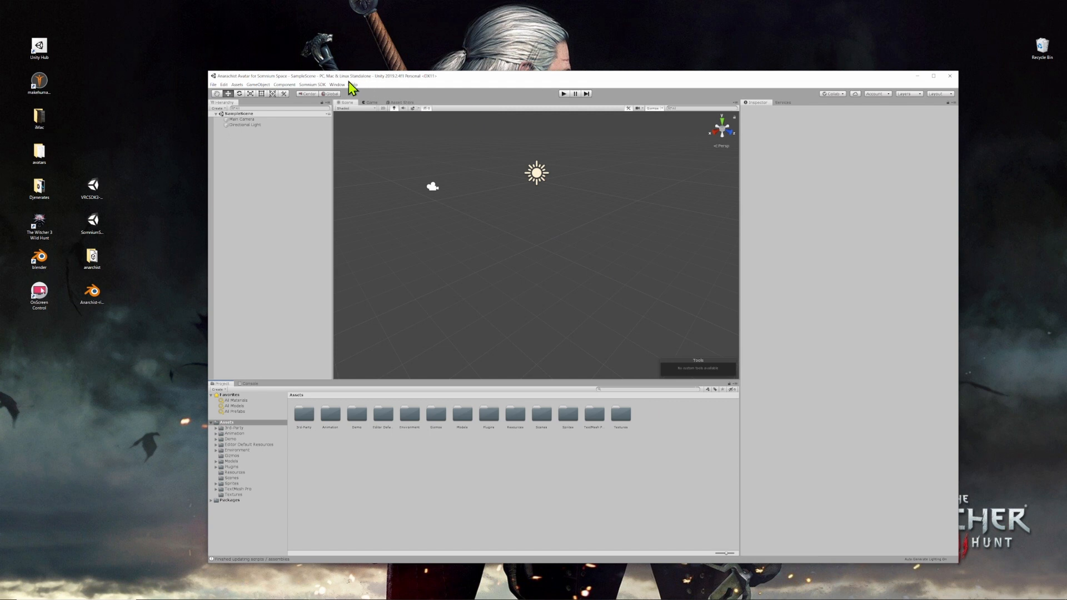
click(312, 84)
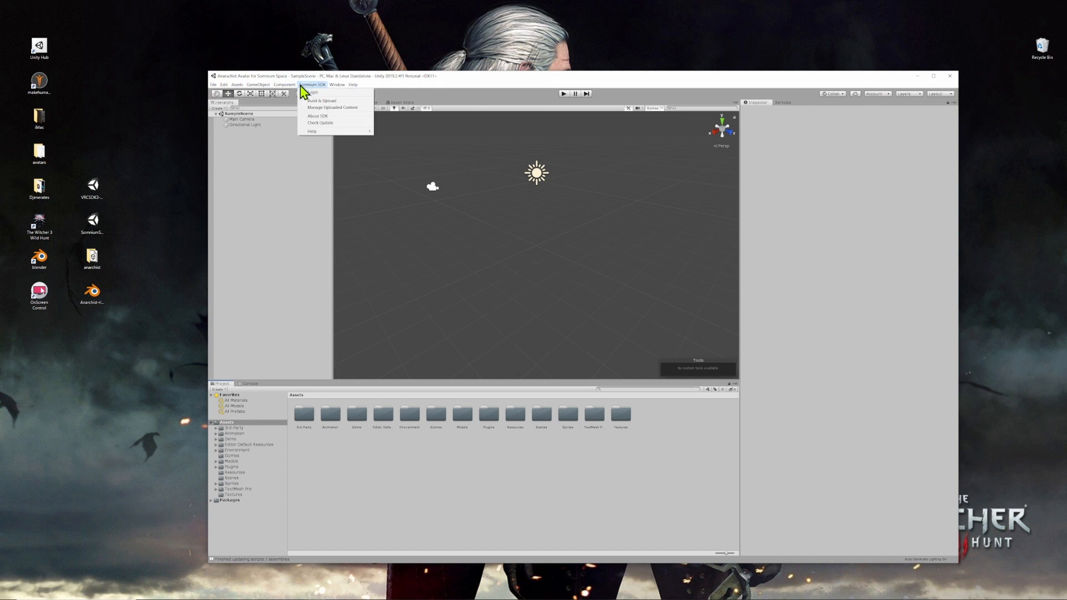
mouse_move(321, 105)
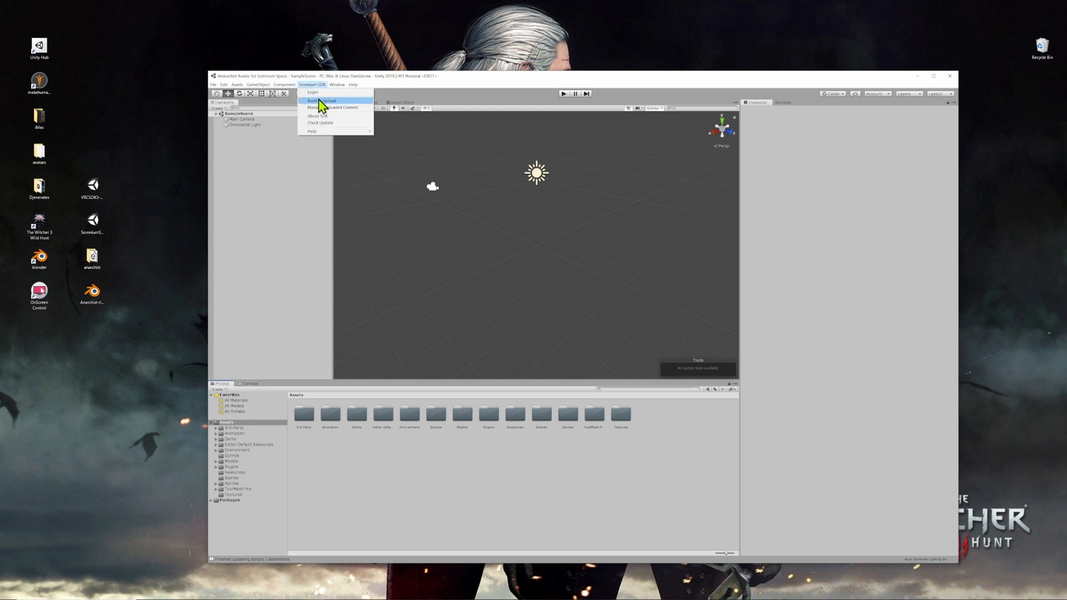
mouse_move(313, 92)
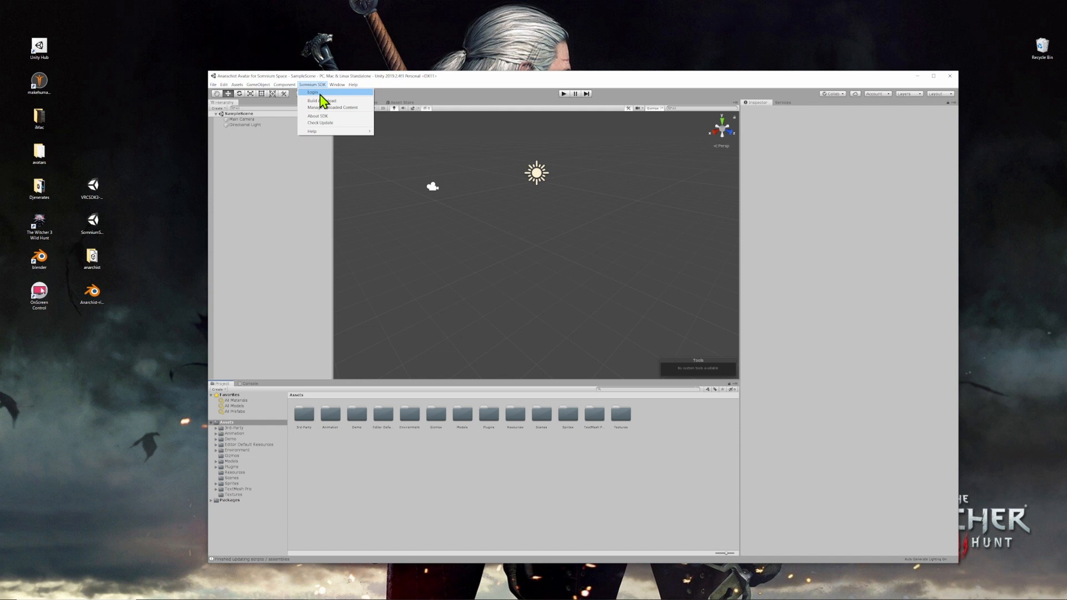
mouse_move(323, 101)
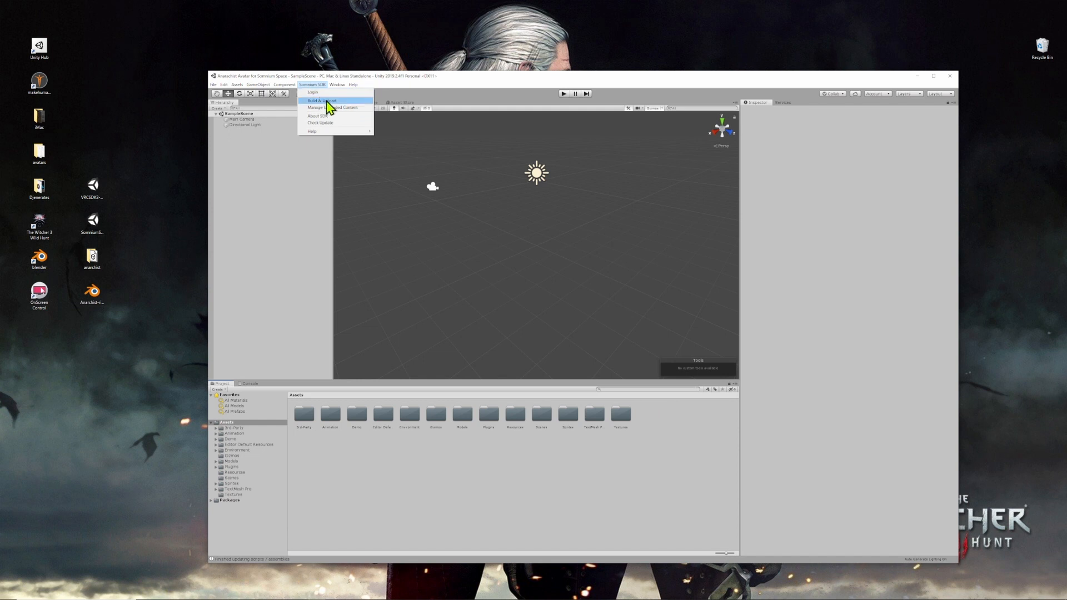
mouse_move(347, 116)
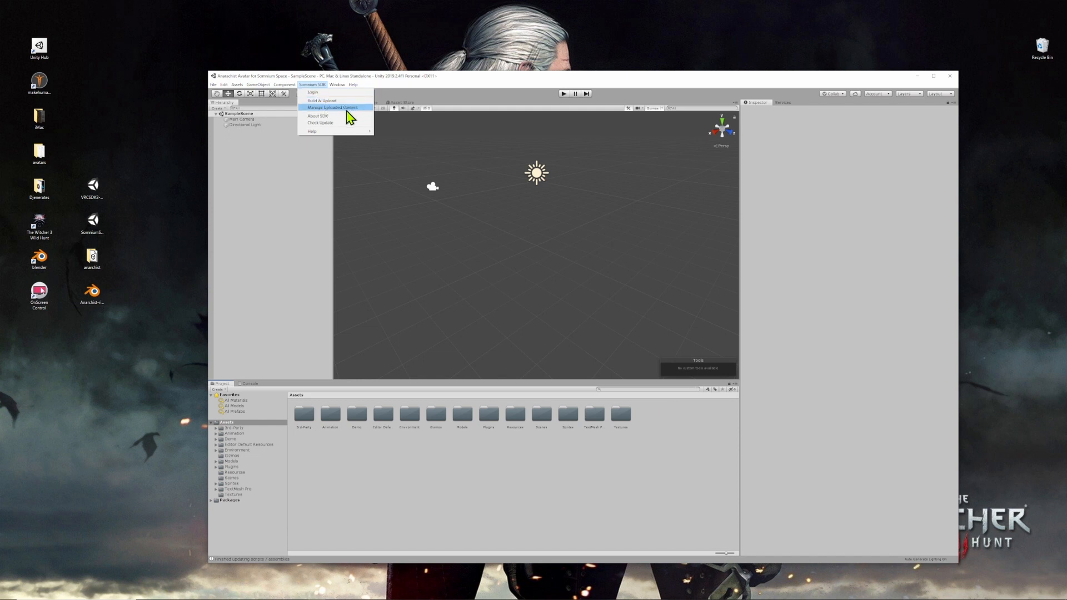
mouse_move(323, 126)
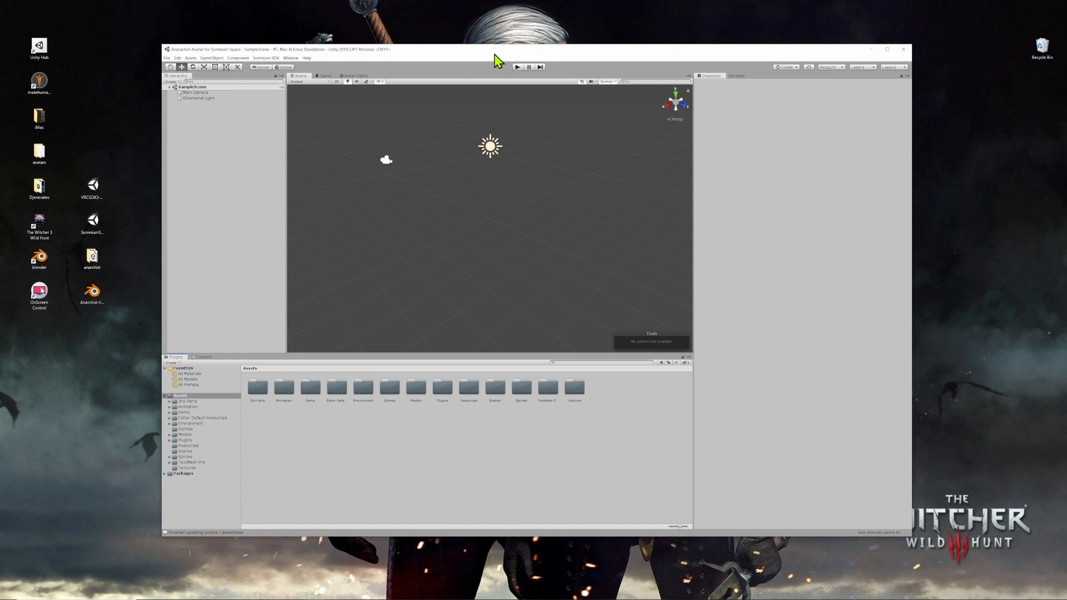
mouse_move(496, 60)
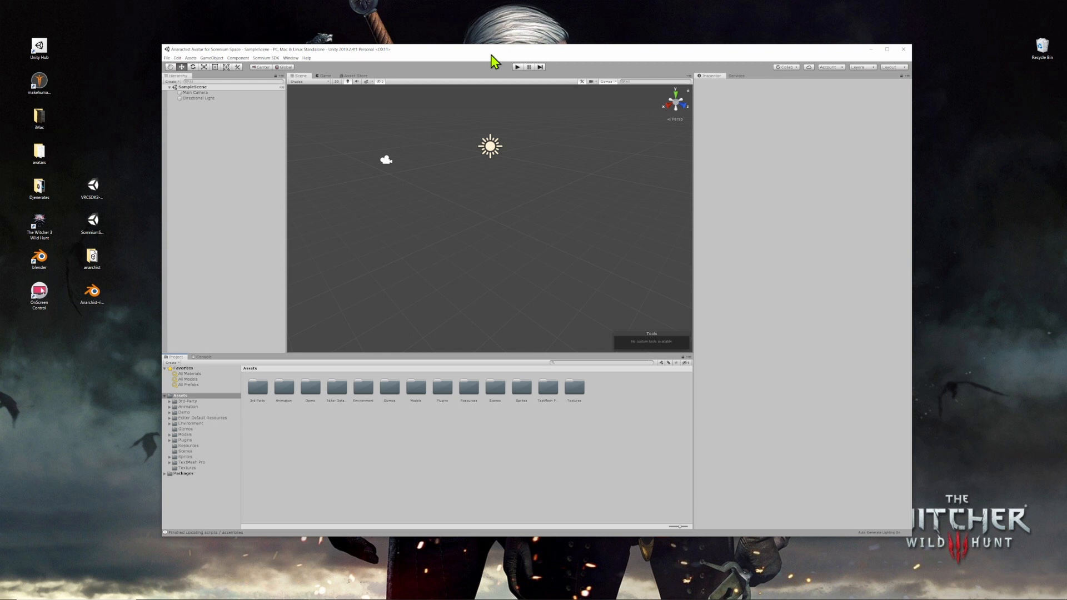
mouse_move(488, 56)
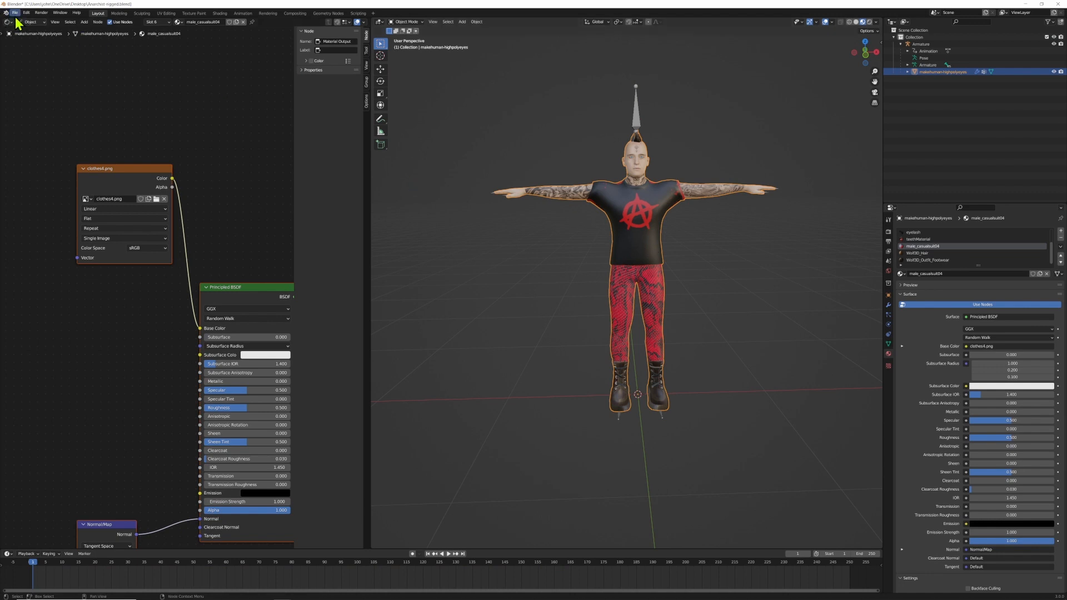
click(15, 13)
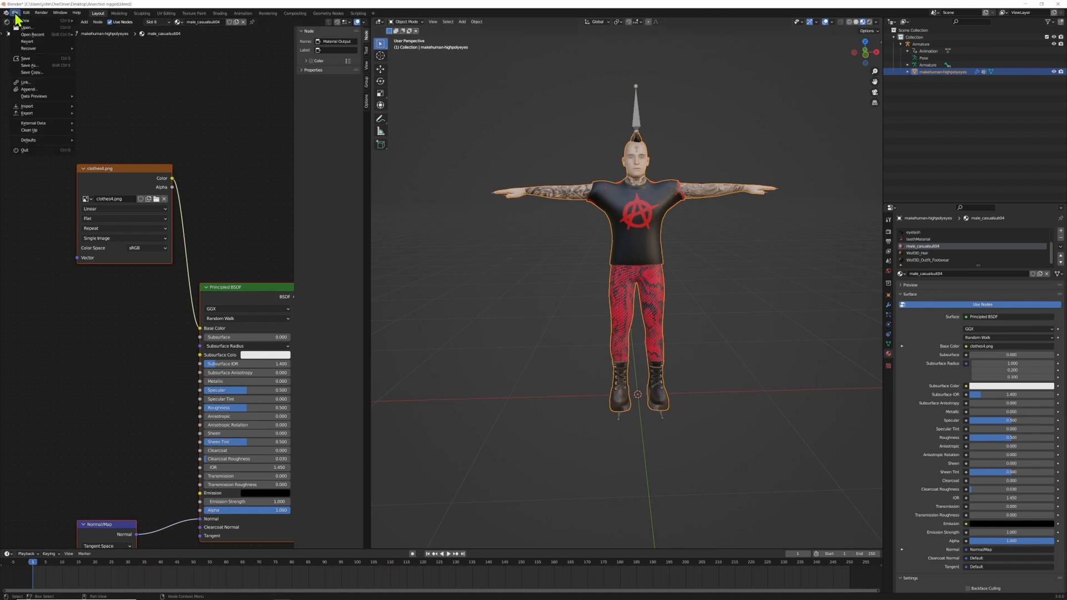
click(27, 113)
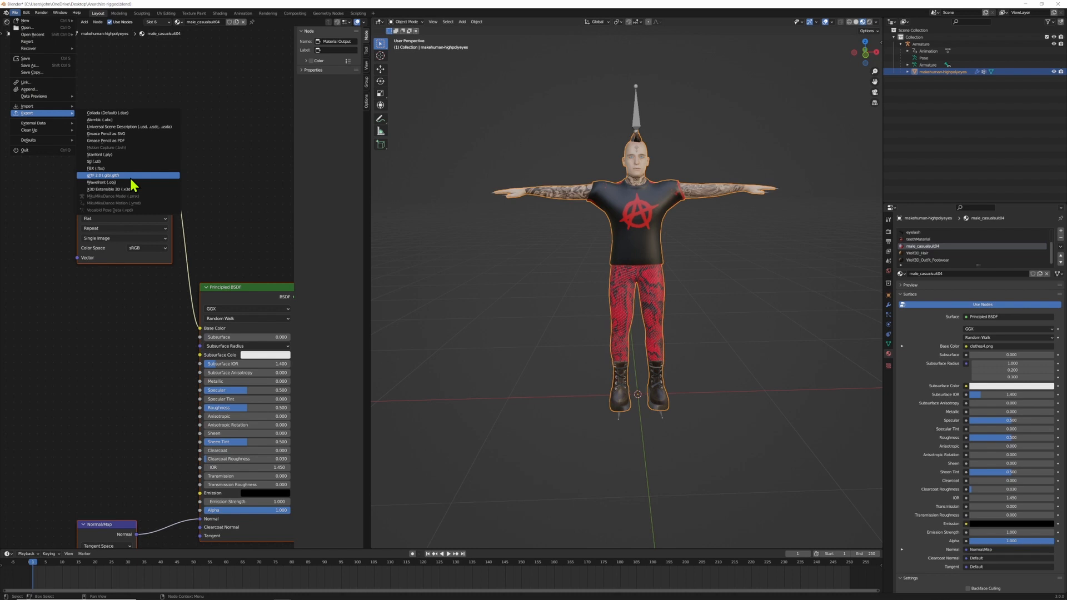
click(96, 167)
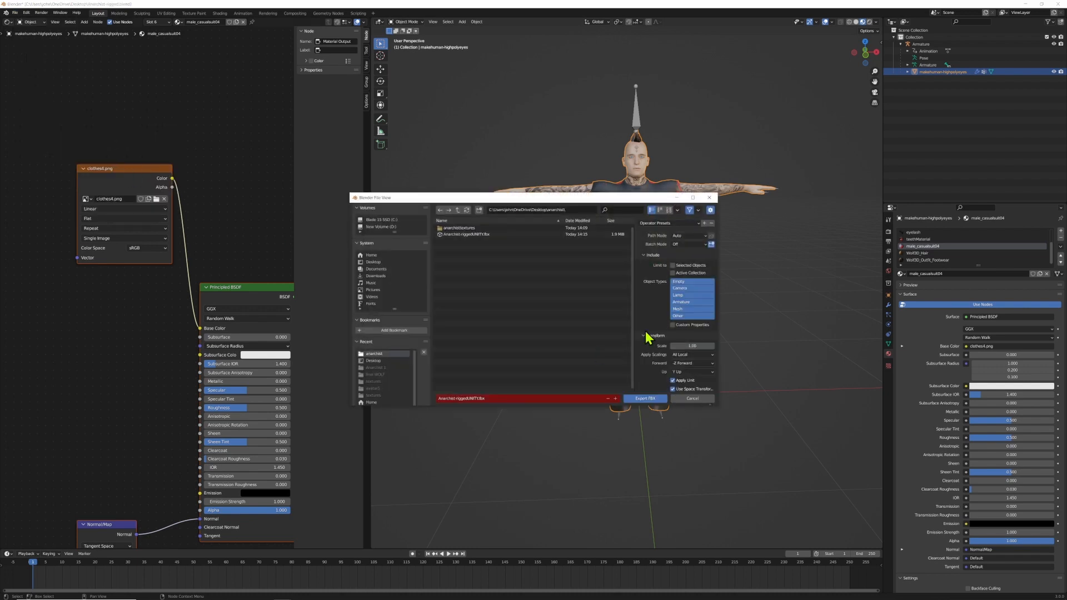
click(373, 262)
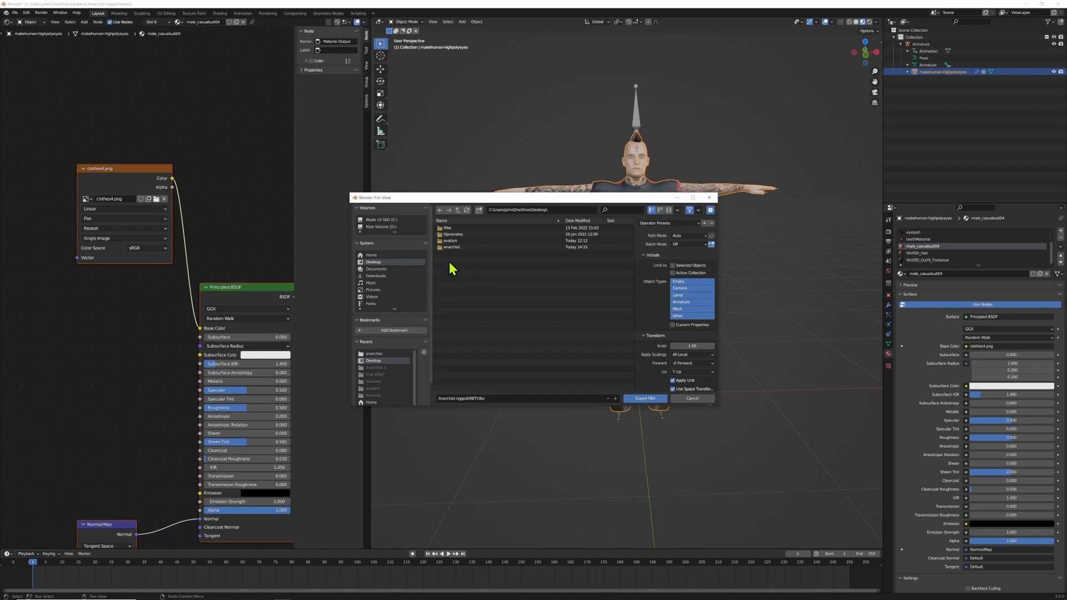
click(451, 247)
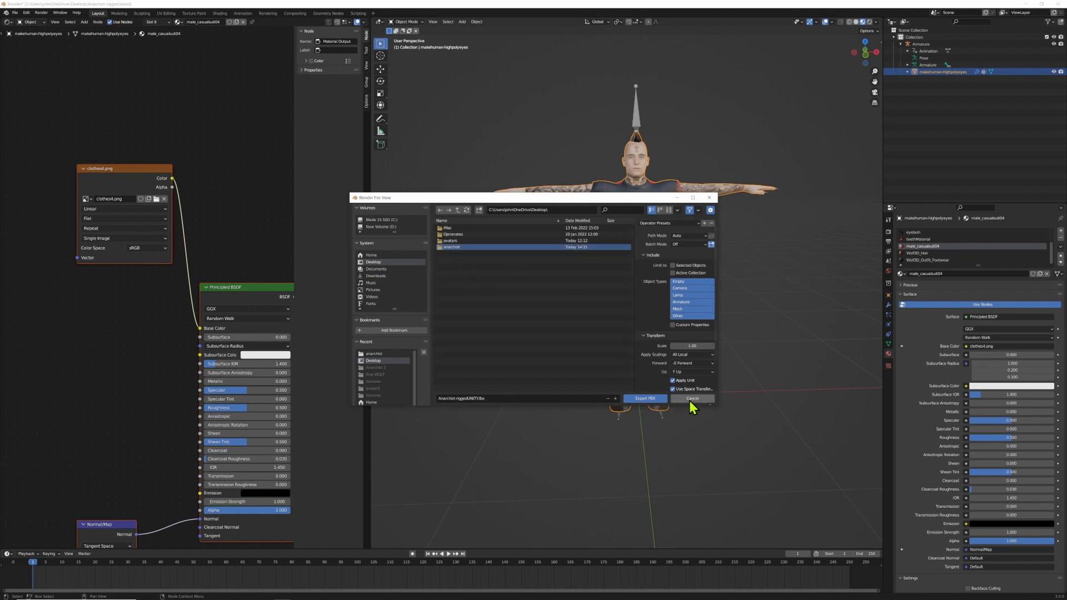
click(691, 398)
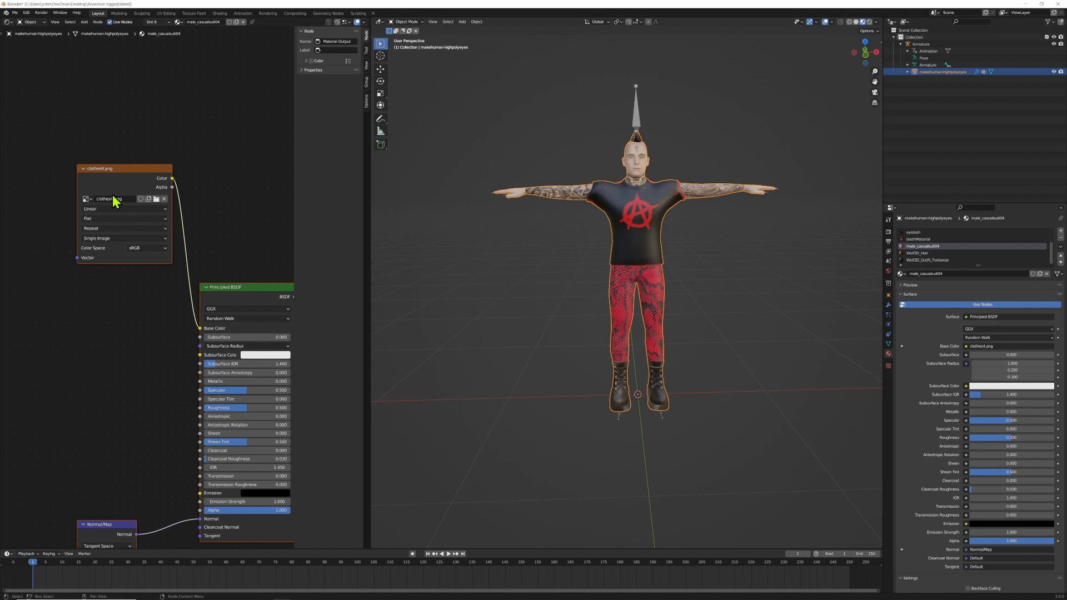
mouse_move(643, 242)
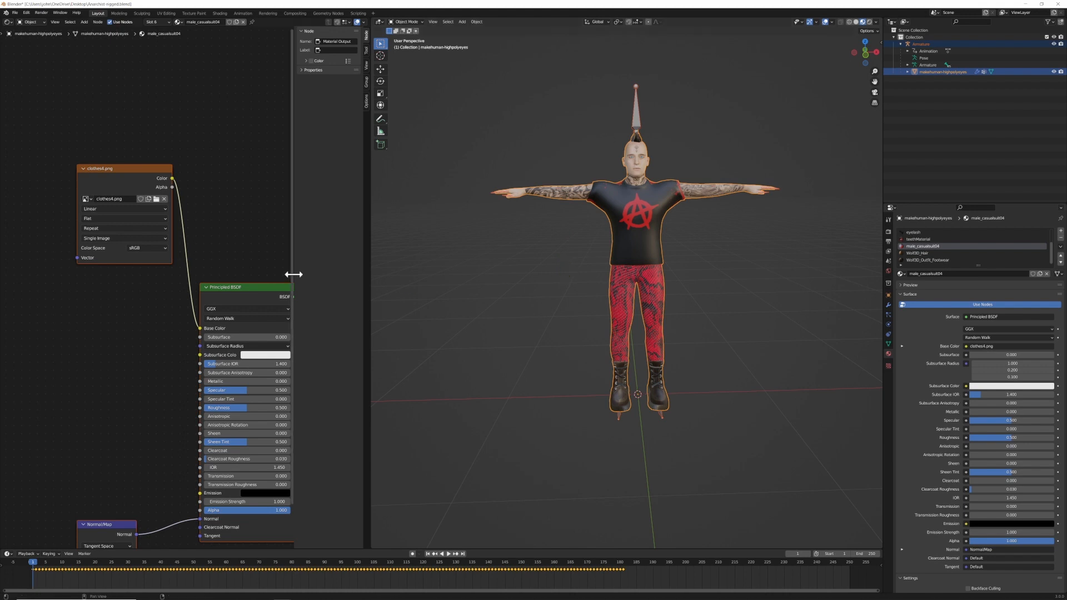
mouse_move(605, 247)
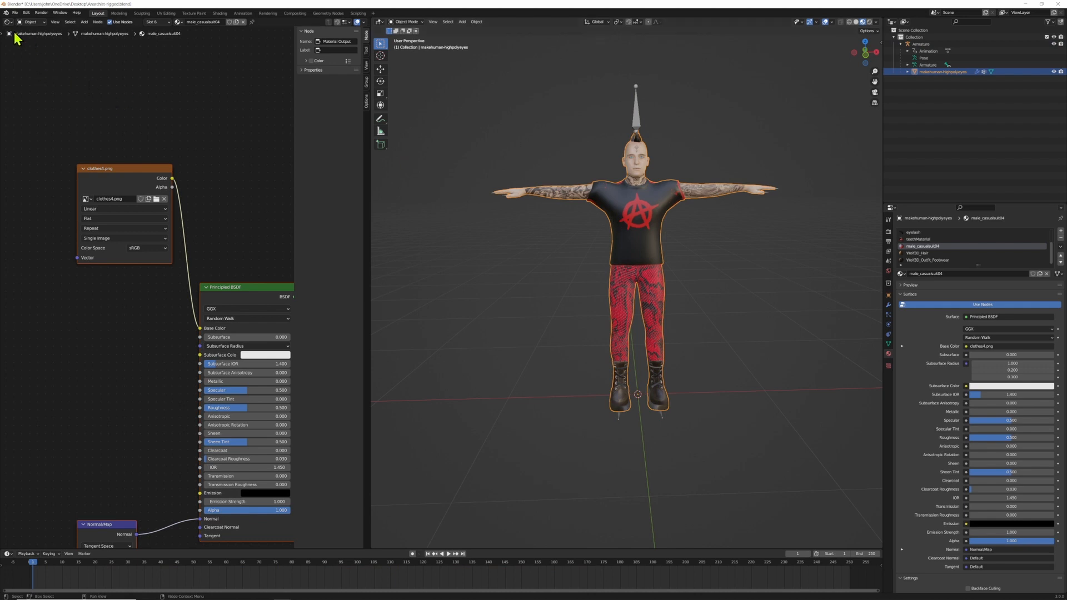
Inspect the male_casualsuit04 and footwear materials and pick an image for the footwear texture.
click(7, 21)
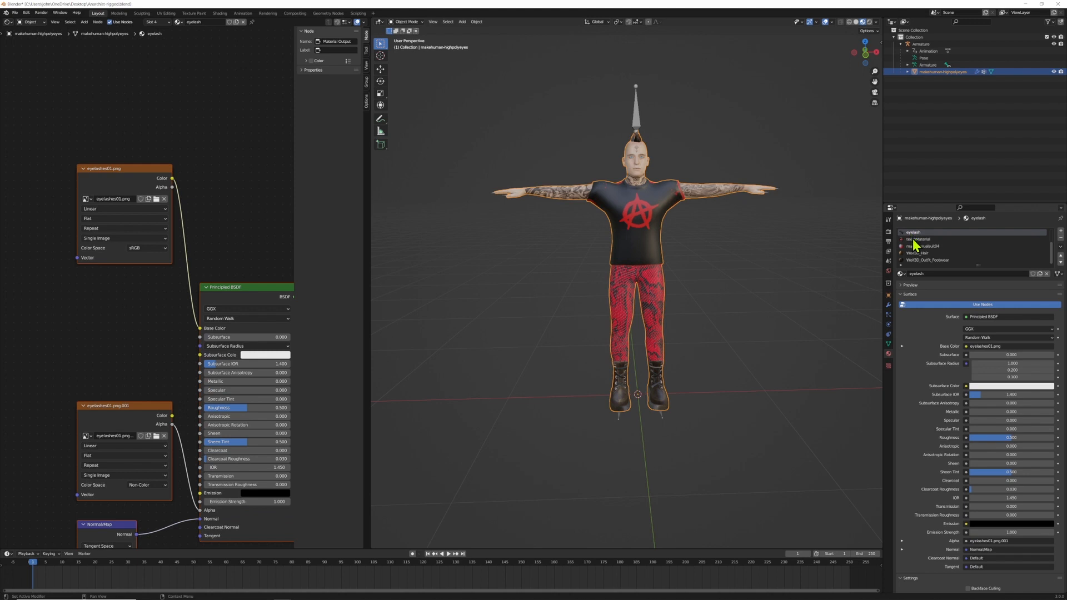
click(922, 246)
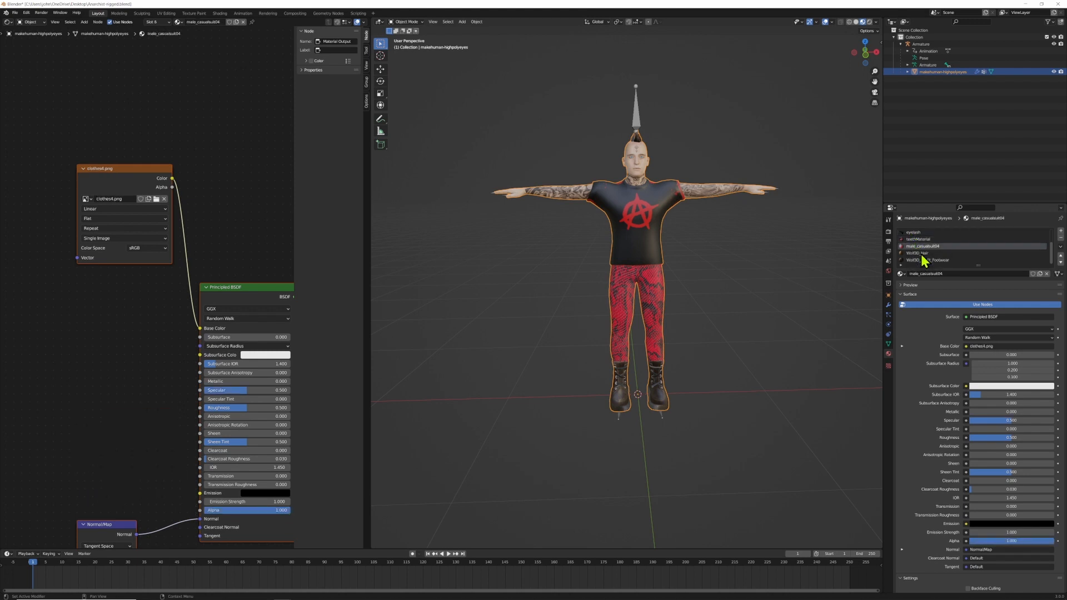
click(925, 260)
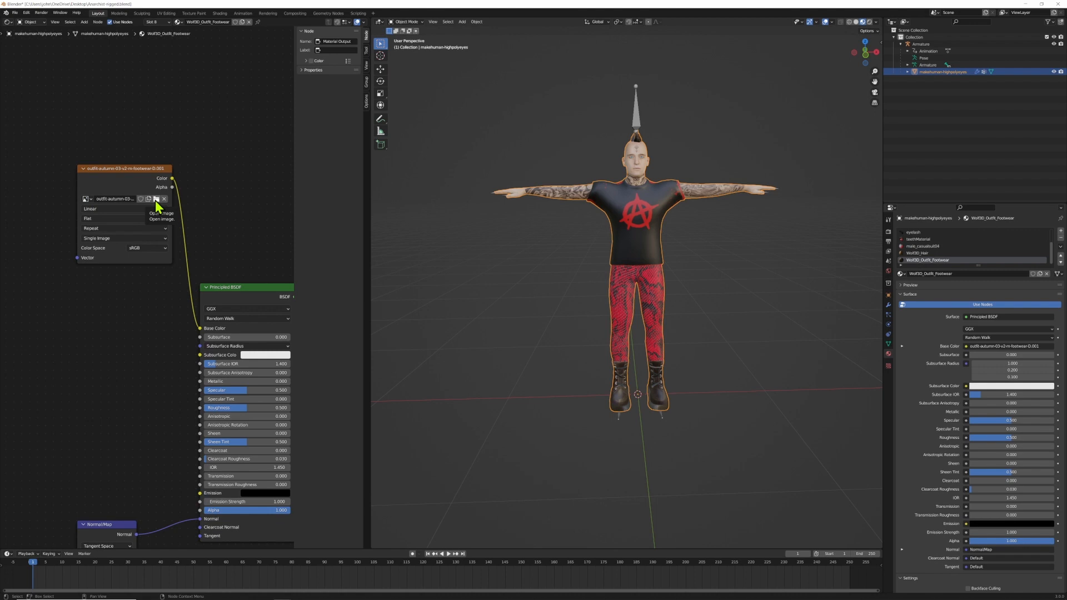
click(158, 199)
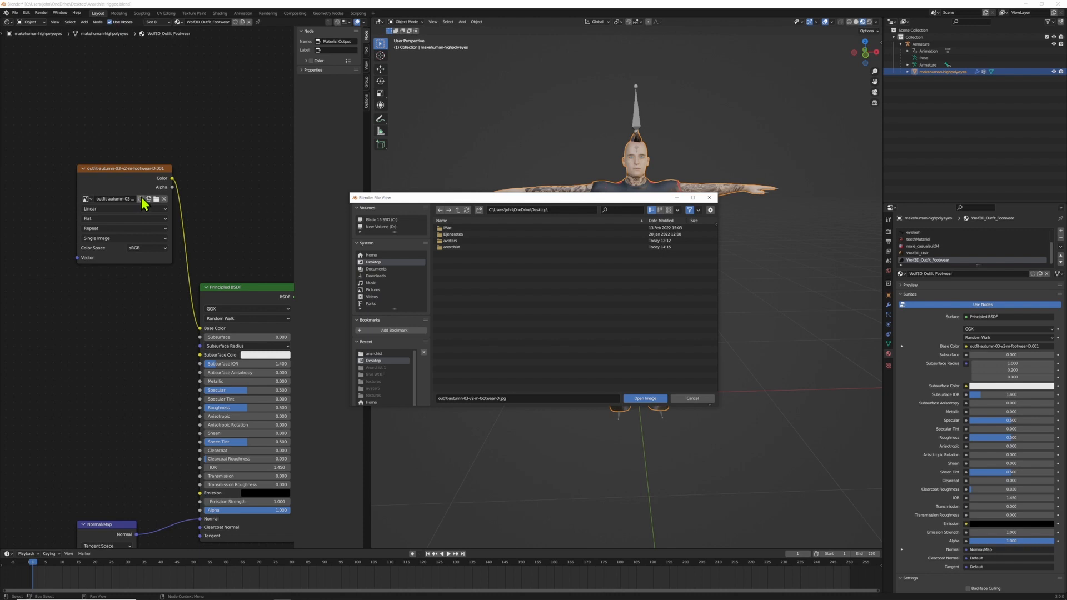
click(642, 398)
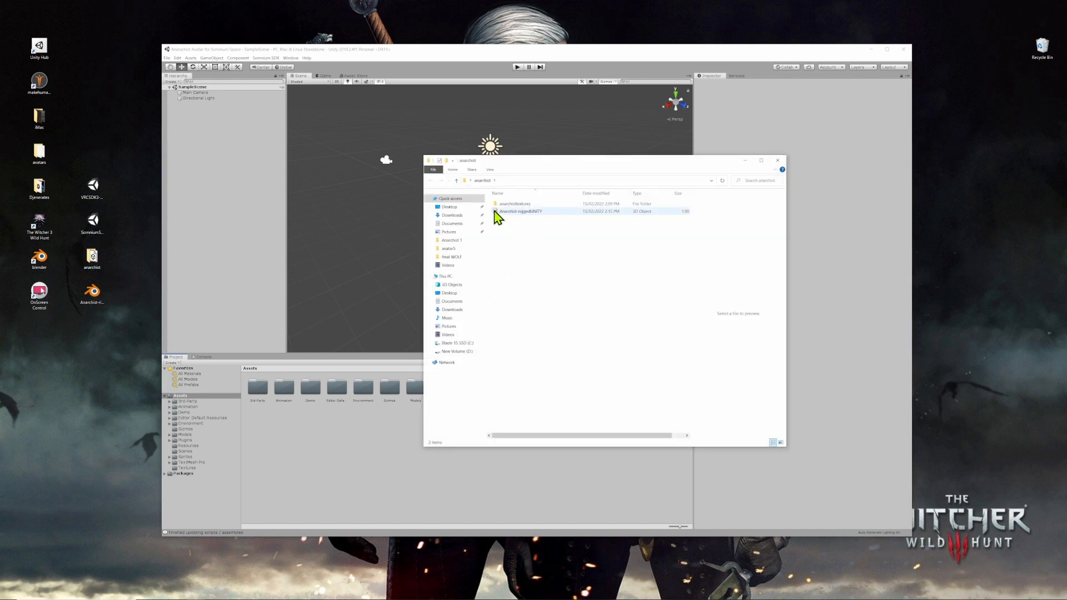
Peek into the textures folder, then close the anarchist folder window and refocus Unity.
click(514, 204)
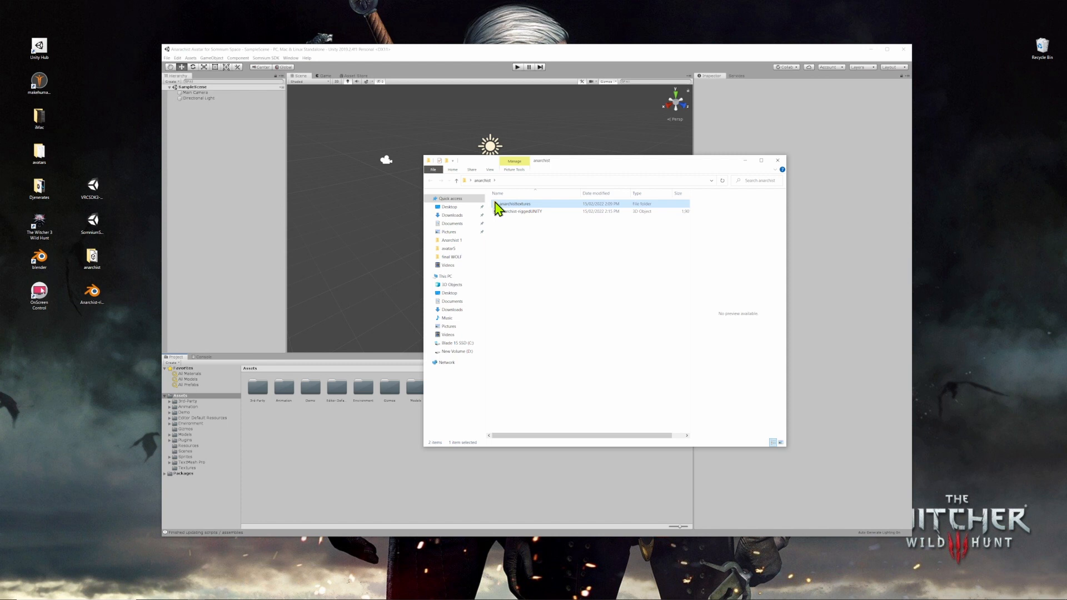
double_click(515, 204)
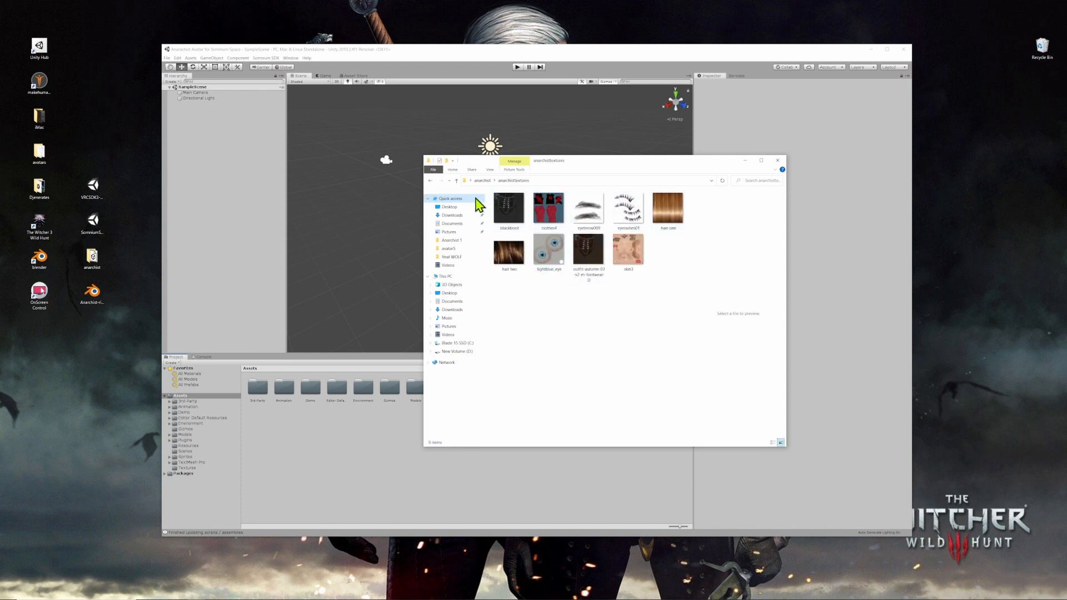
click(456, 180)
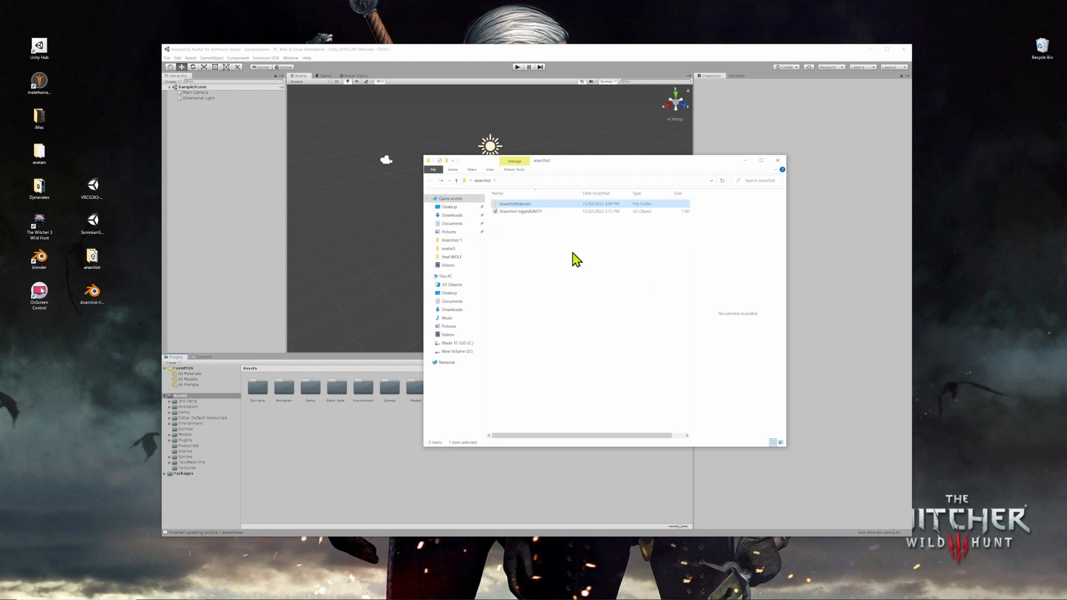
mouse_move(526, 263)
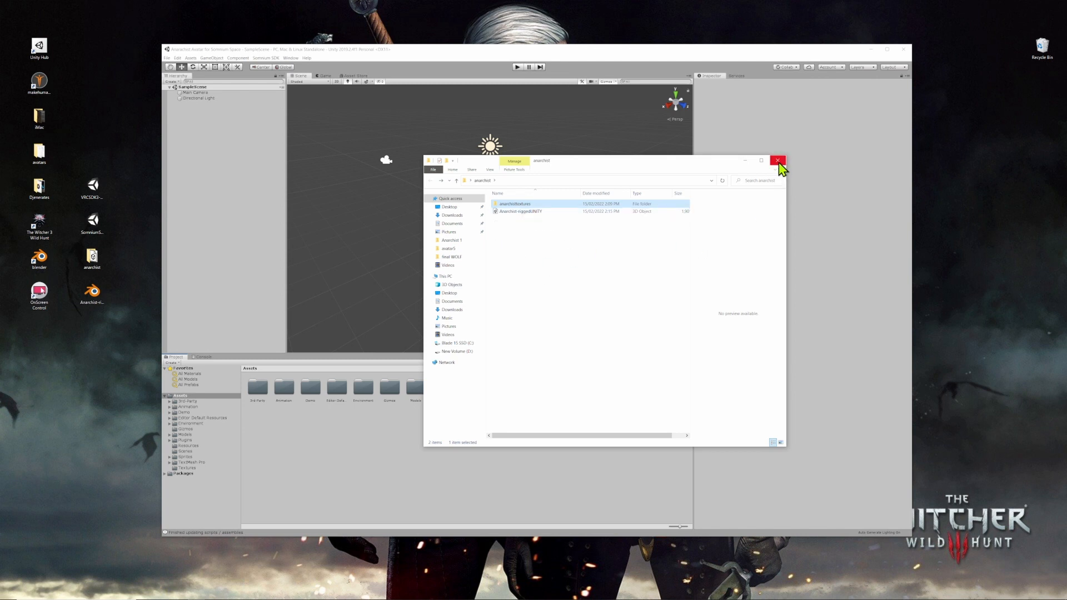
click(778, 161)
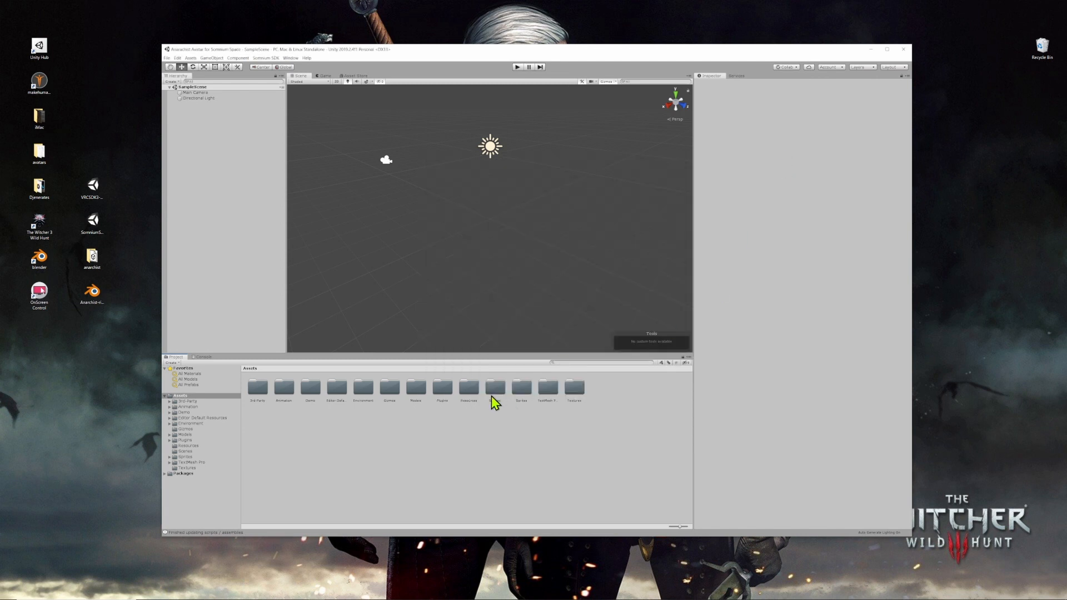
click(184, 434)
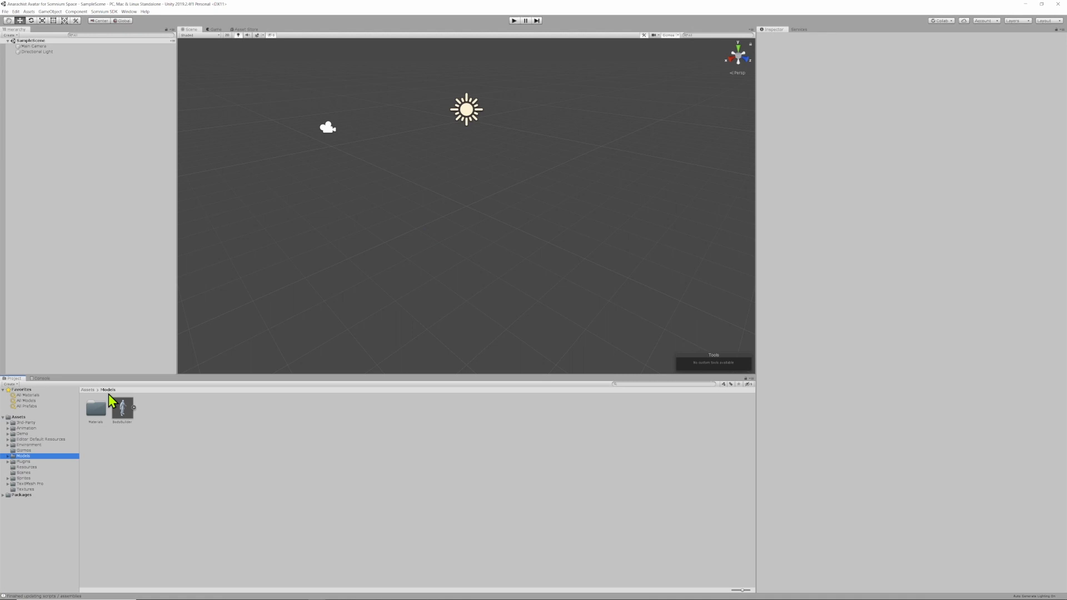
Open UploadScene from the Assets > Scenes folder in the Project panel.
click(23, 473)
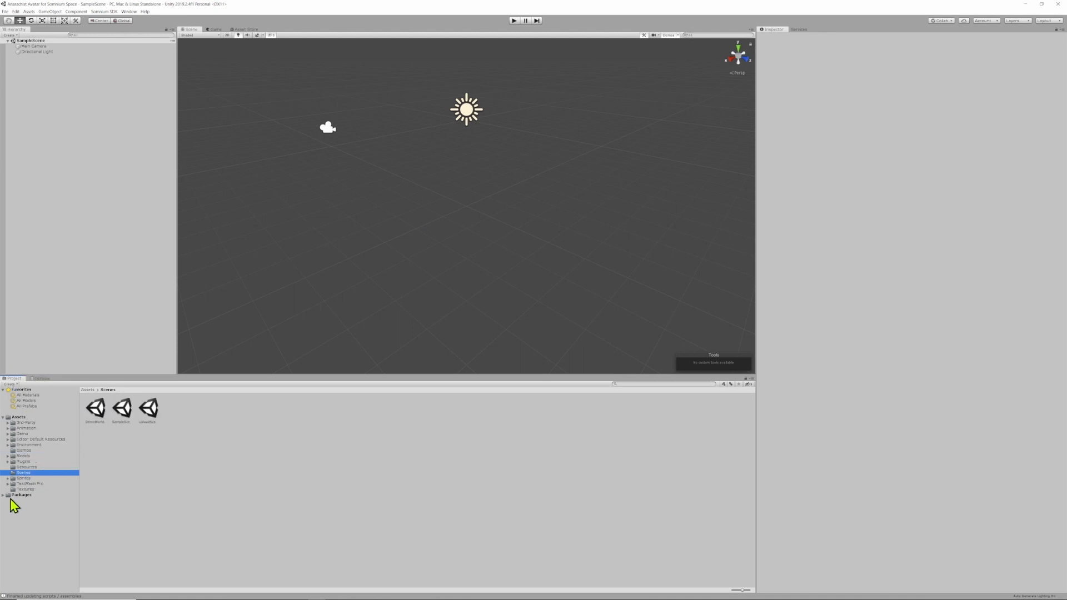
click(146, 408)
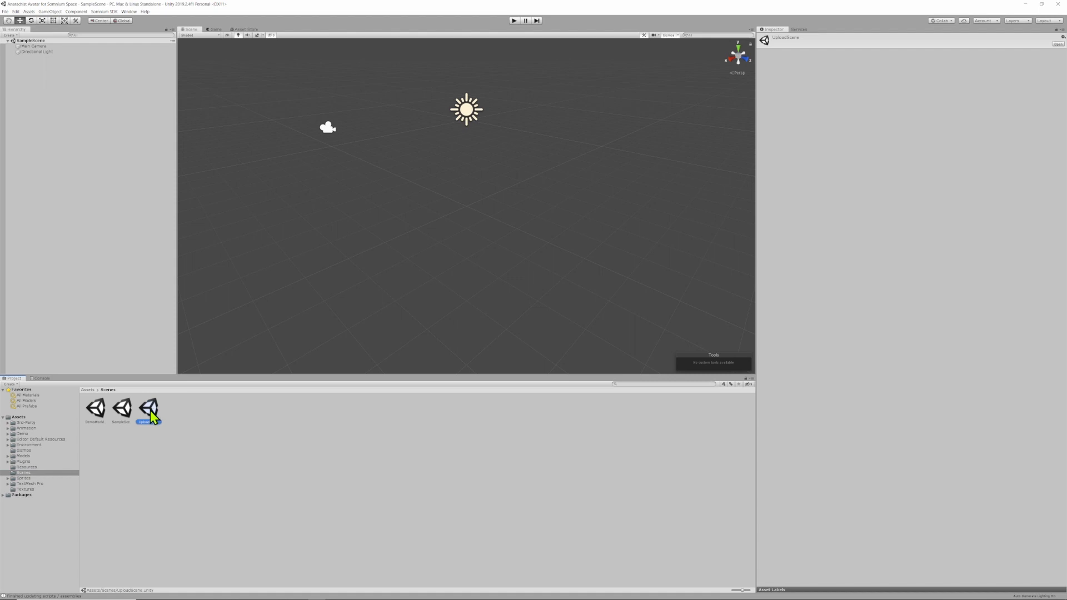
double_click(151, 408)
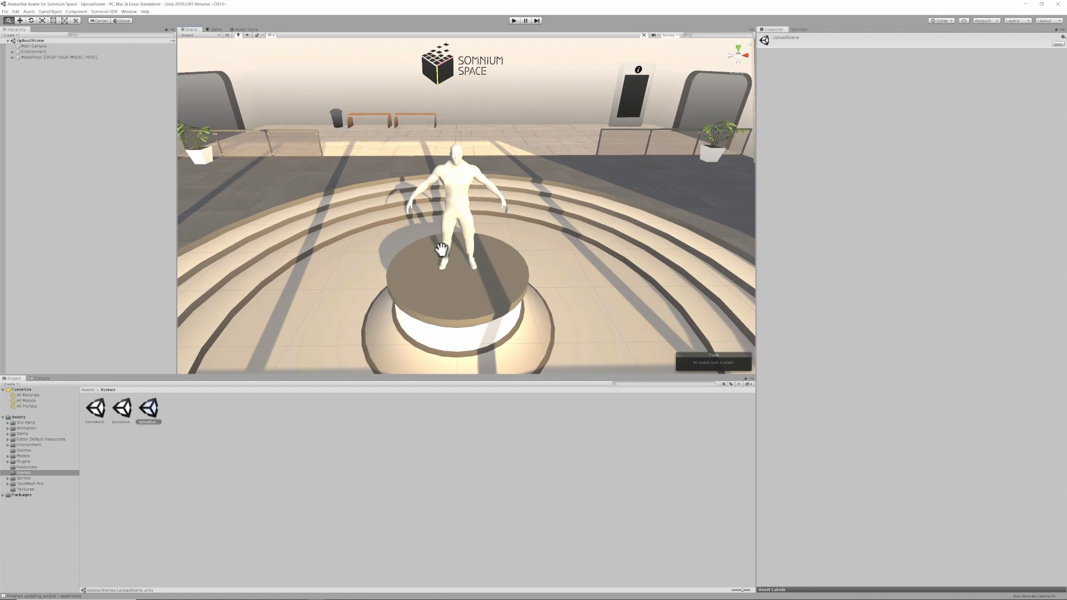
mouse_move(505, 295)
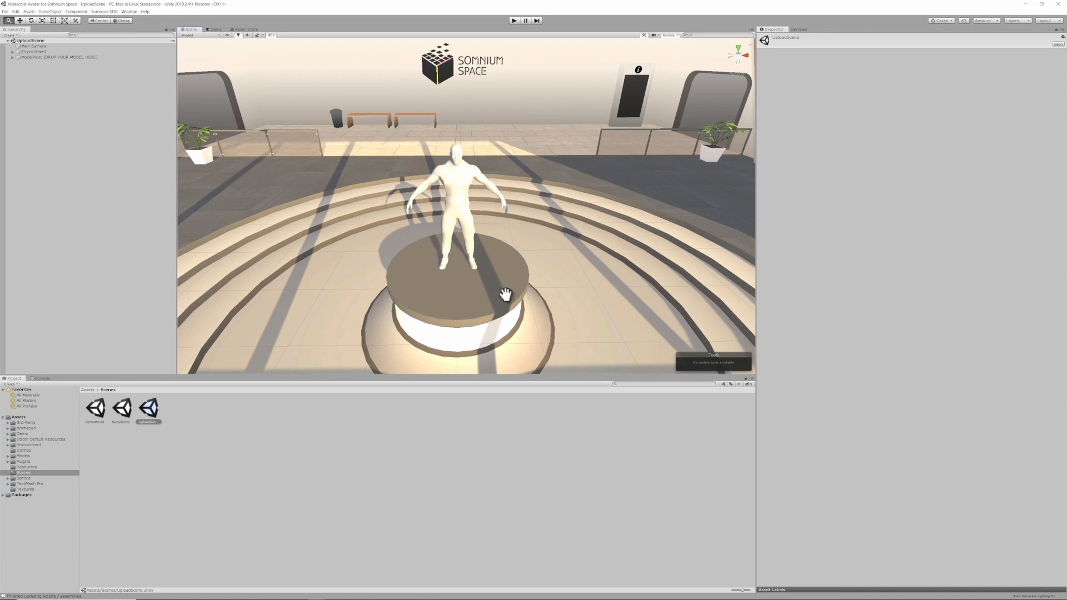
mouse_move(621, 306)
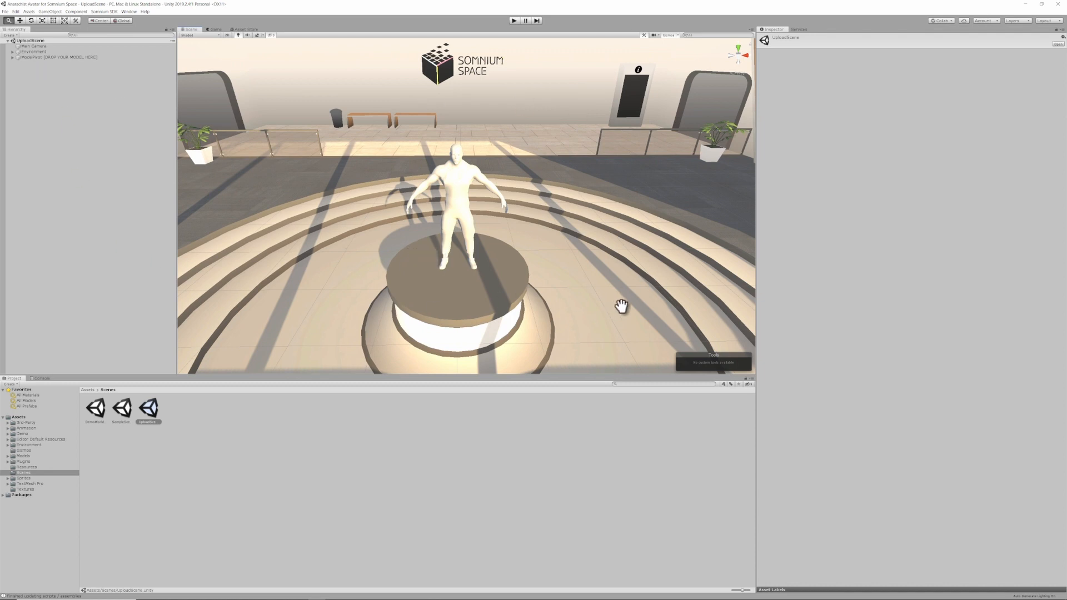
Expand UploadScene and select the placeholder figure inside the DROP YOUR MODEL HERE holder for deletion.
click(30, 40)
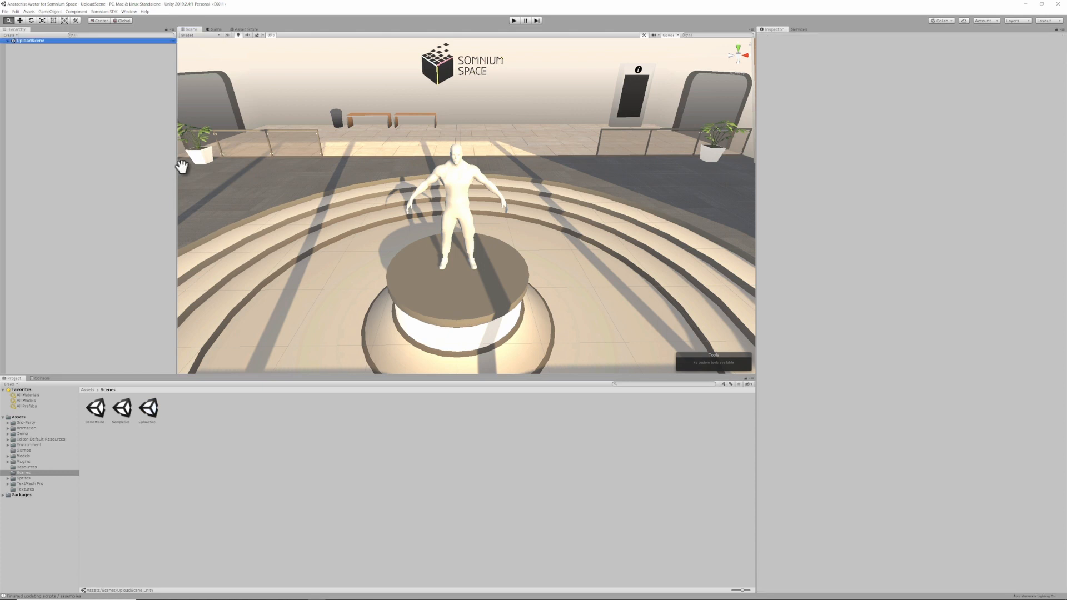
mouse_move(236, 145)
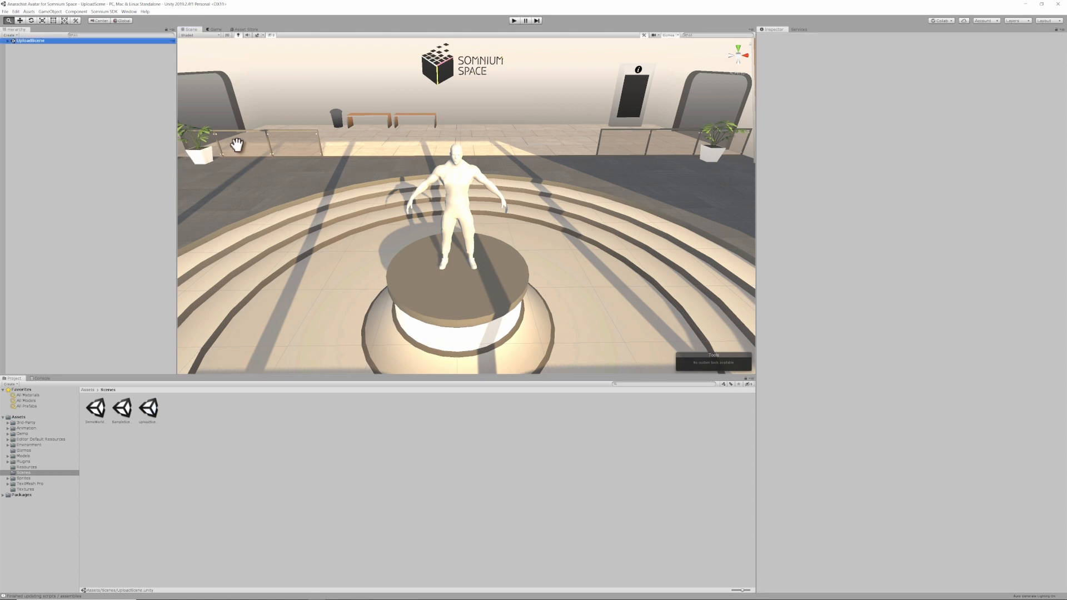
mouse_move(9, 45)
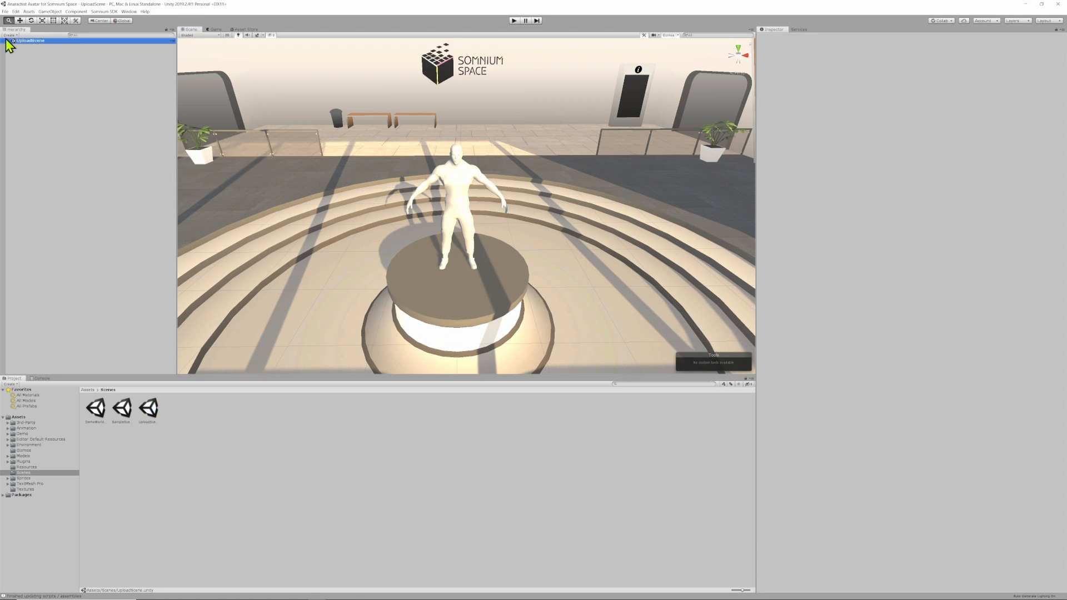
click(4, 40)
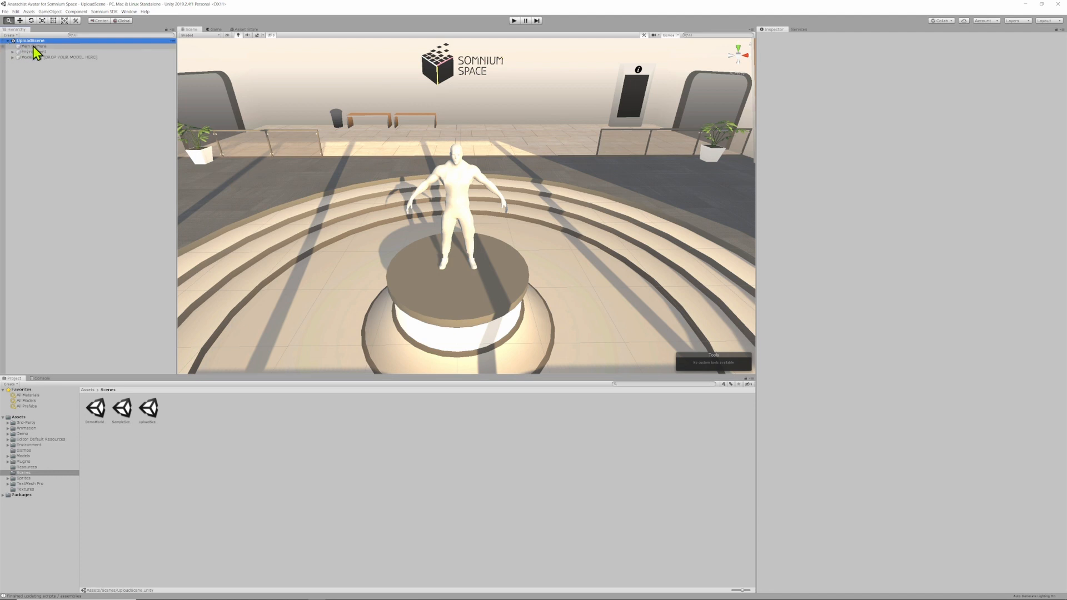
click(32, 46)
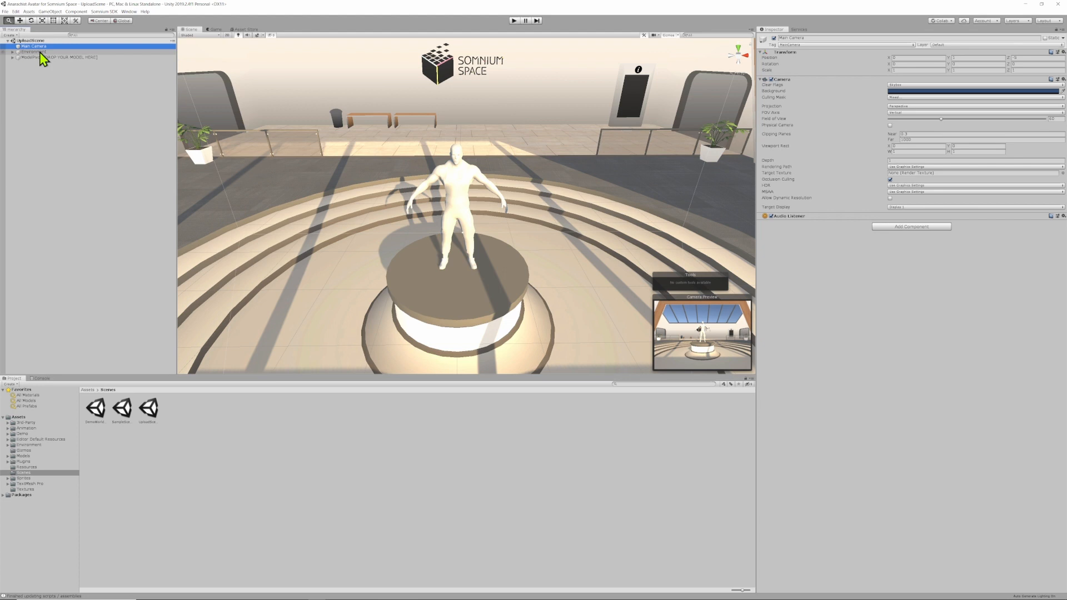
click(33, 52)
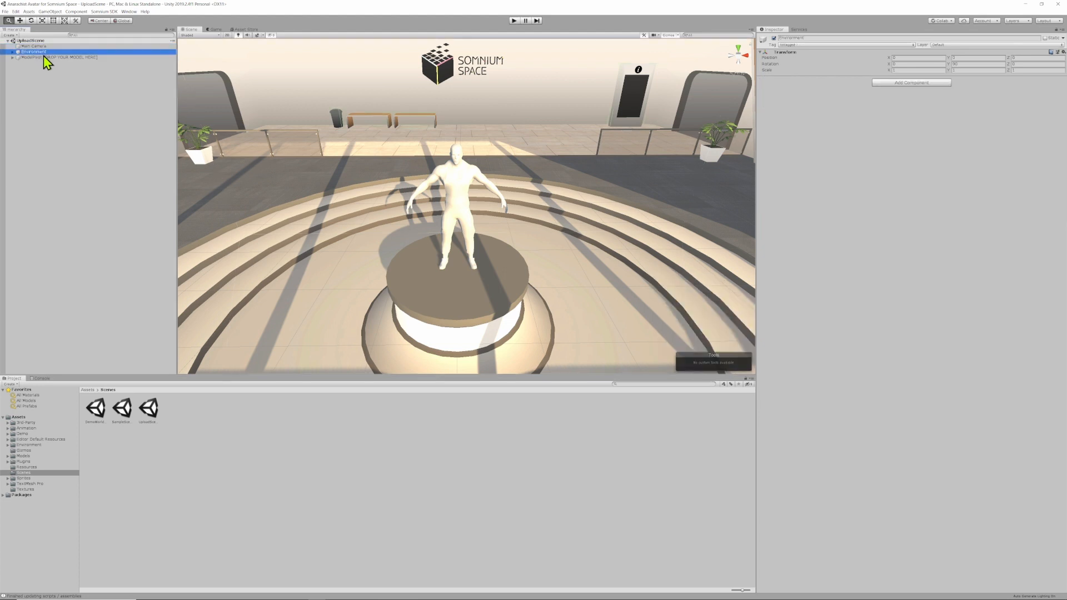
click(31, 57)
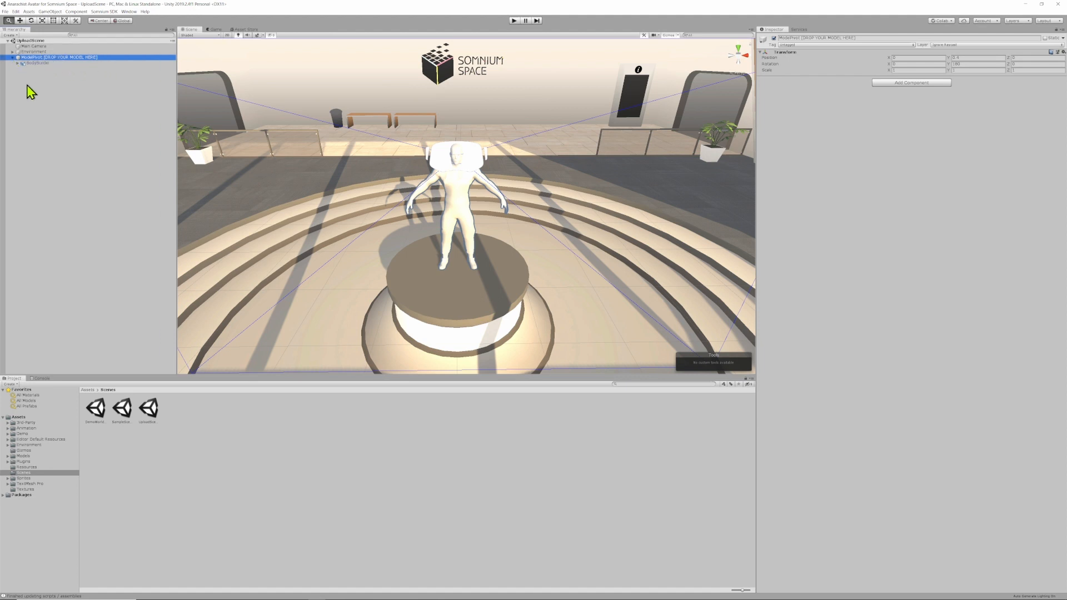
click(37, 63)
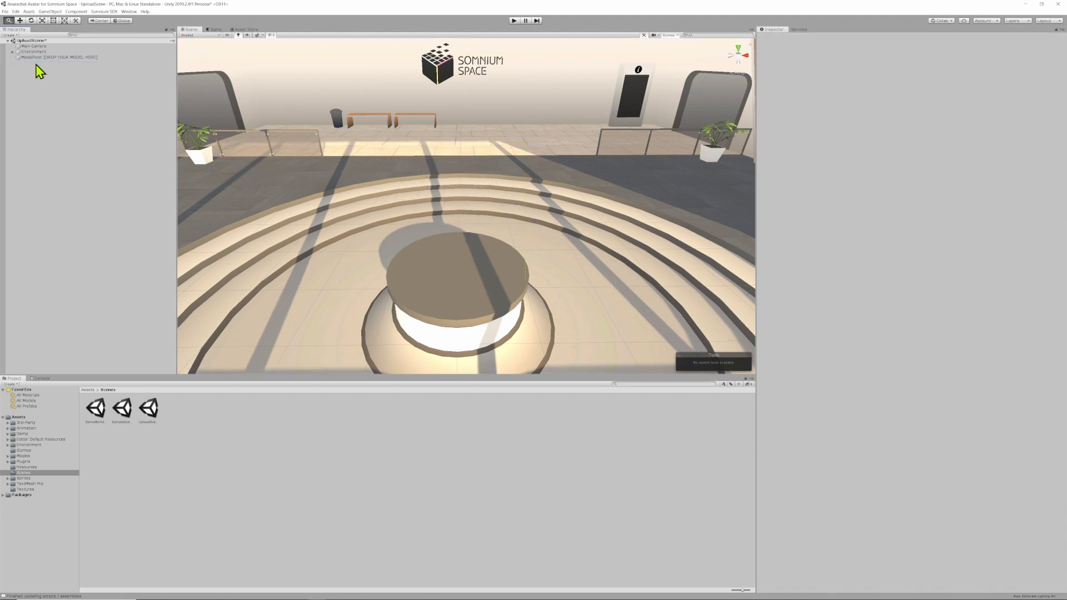
mouse_move(141, 385)
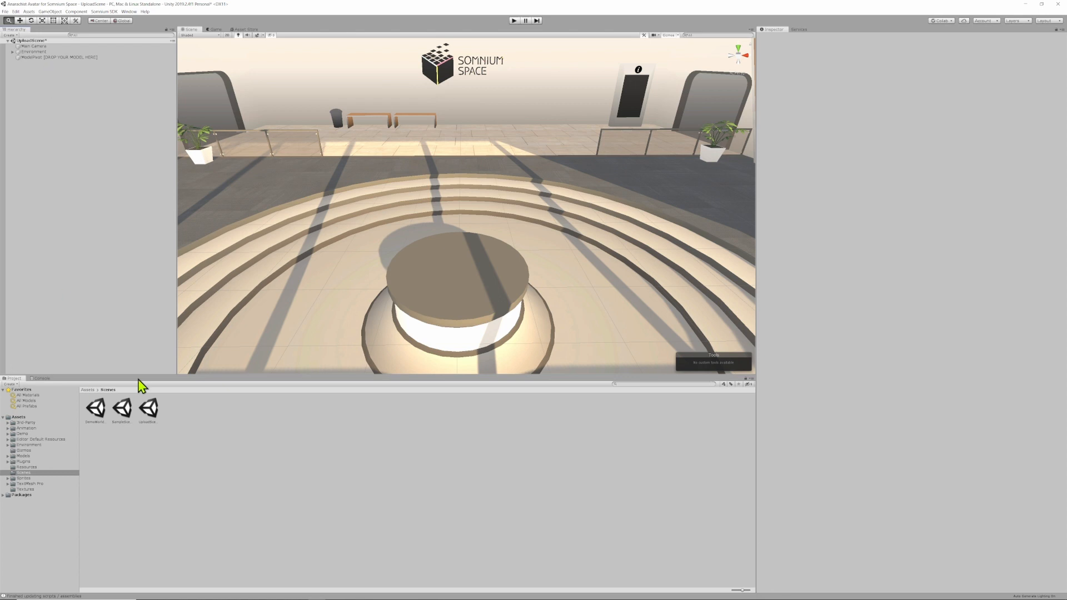
mouse_move(73, 477)
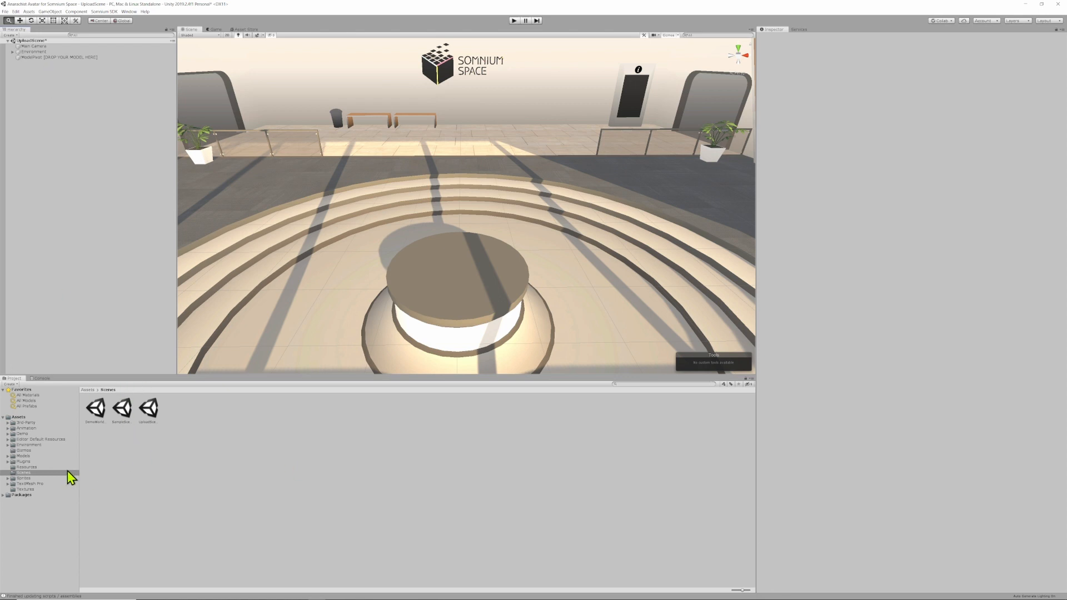
Import the Anarchist fbx as an avatar into Assets/Models with the Somnium importer.
click(22, 455)
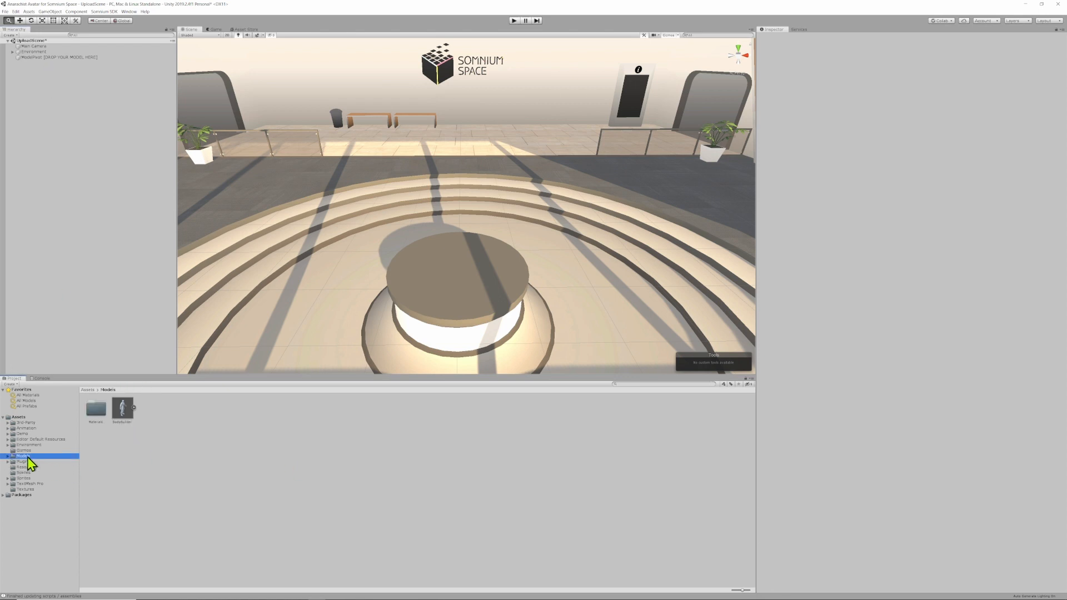
mouse_move(400, 107)
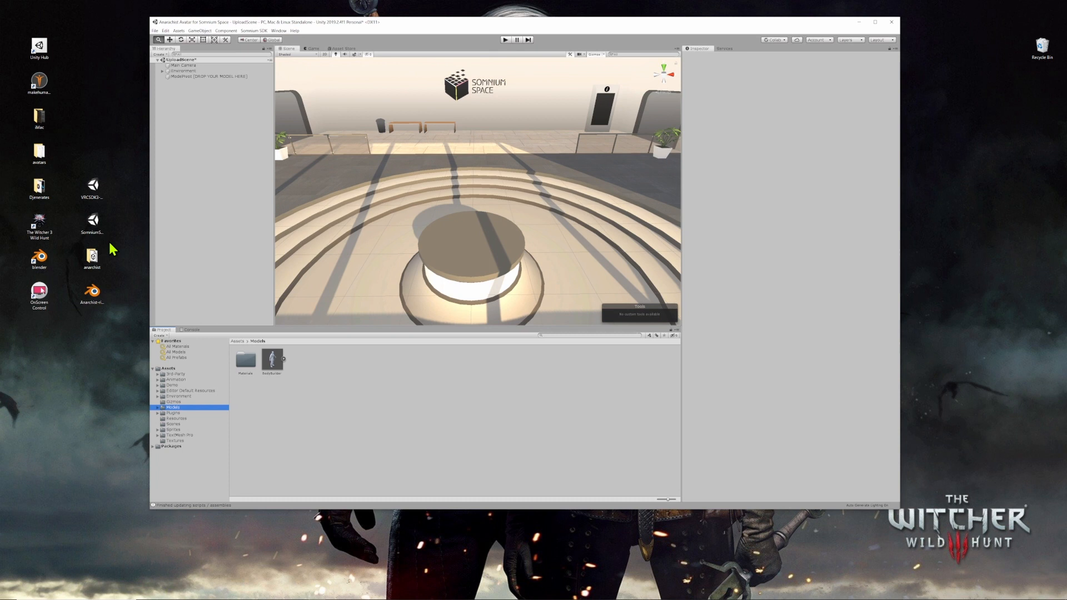
double_click(92, 258)
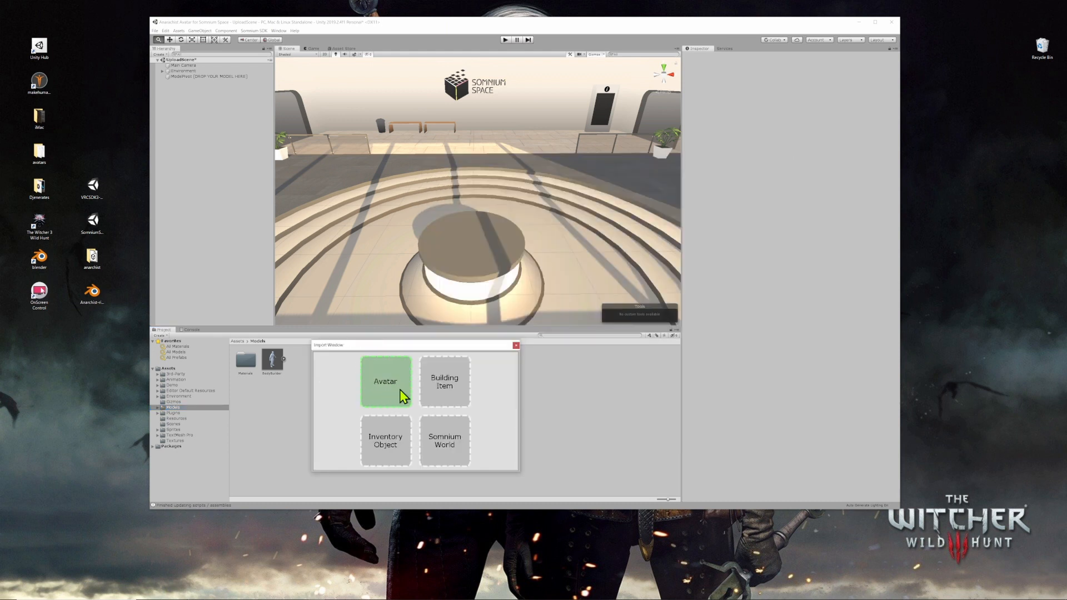
click(385, 381)
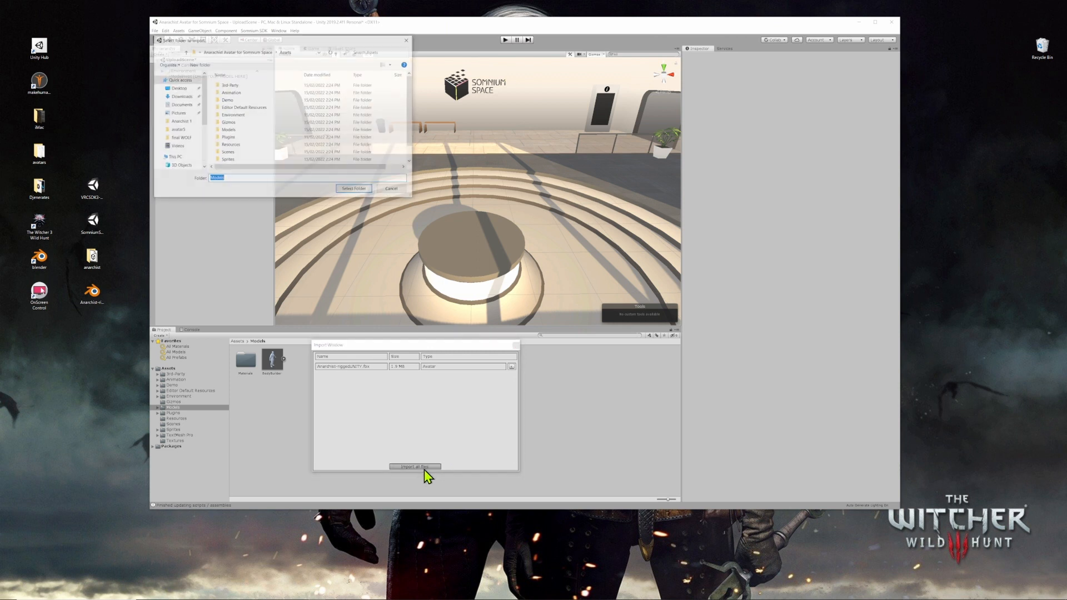
click(227, 129)
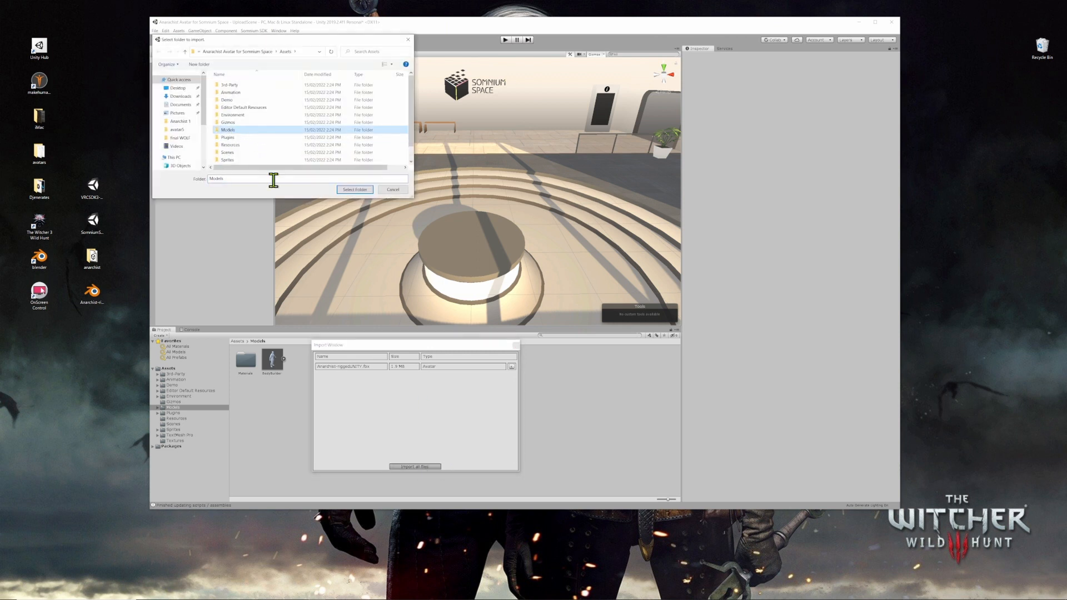
click(354, 189)
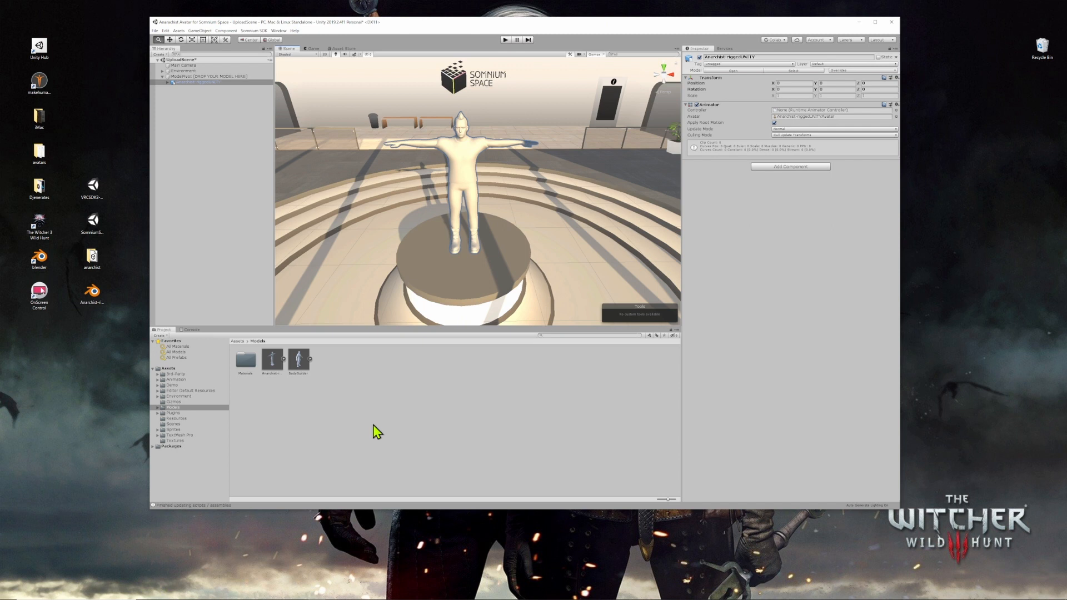
Delete the imported Anarchist asset from the Models folder.
click(272, 360)
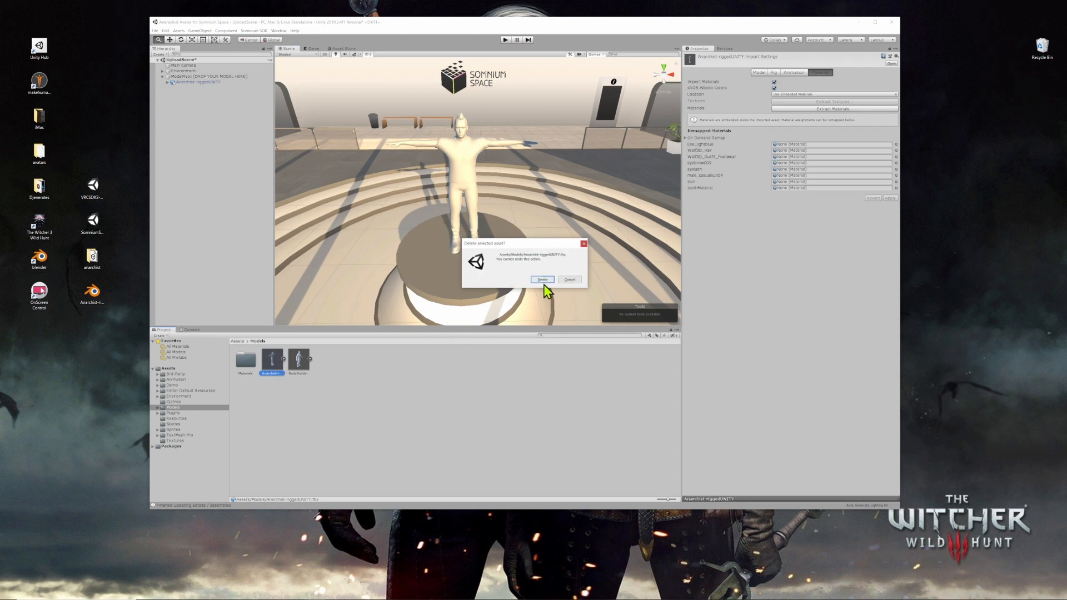
click(542, 279)
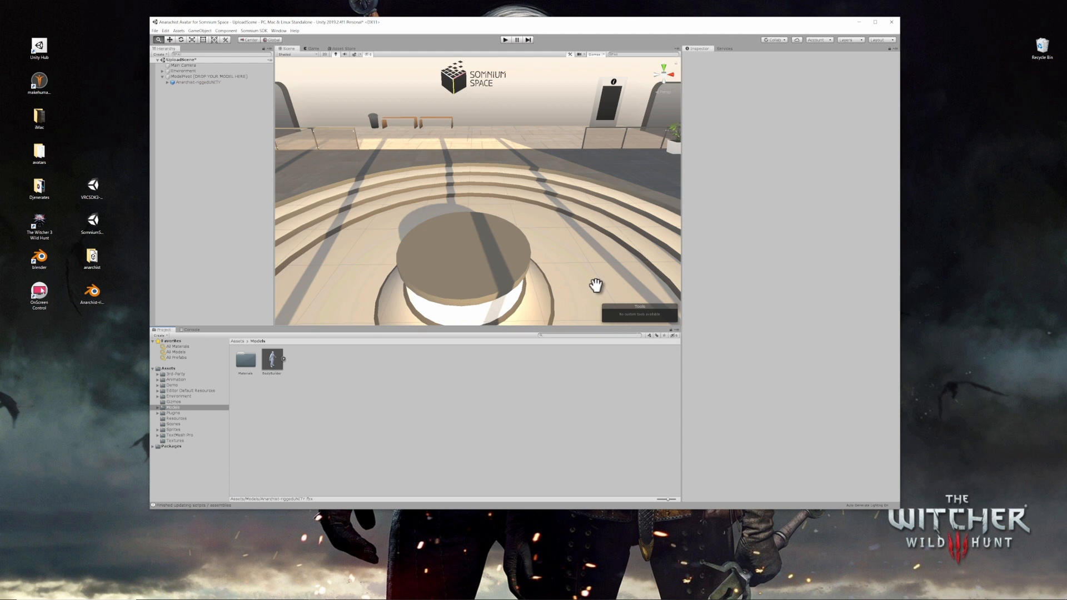
click(92, 257)
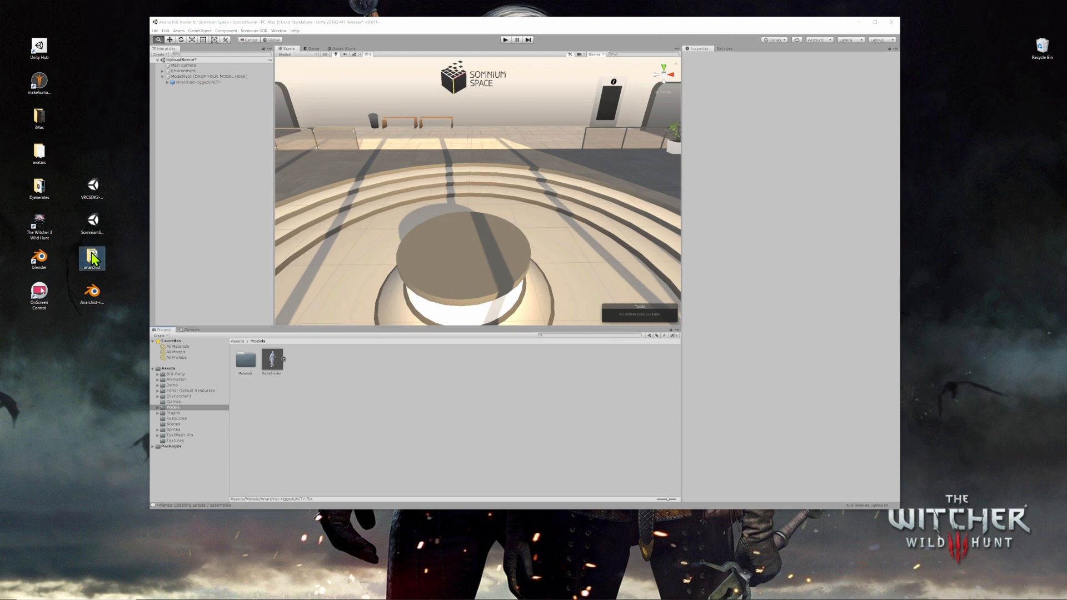
Open the anarchist textures folder and select the texture images for dragging into Unity.
double_click(92, 258)
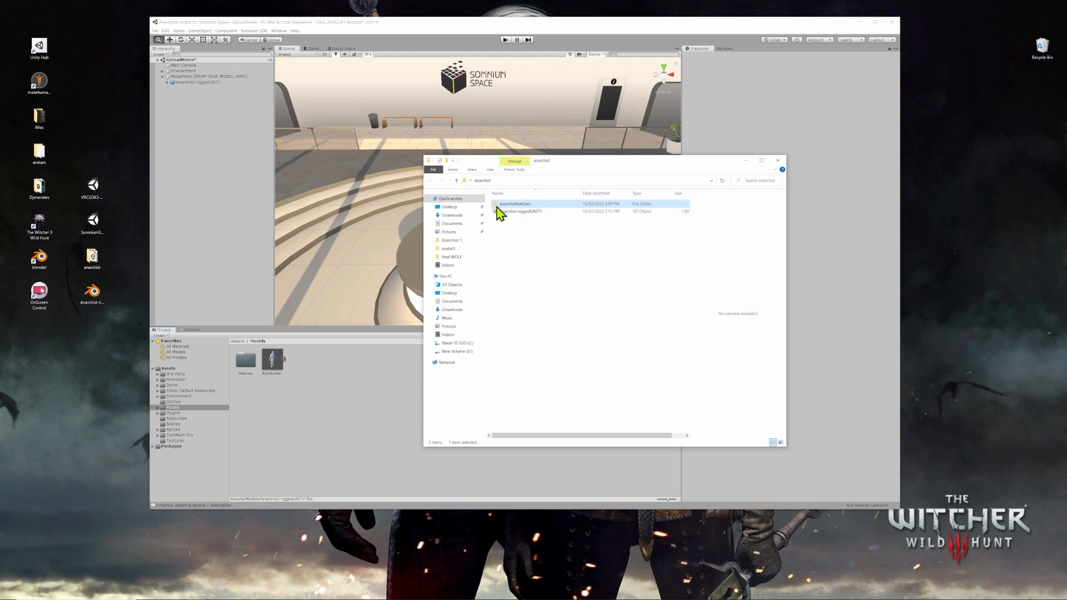
double_click(515, 203)
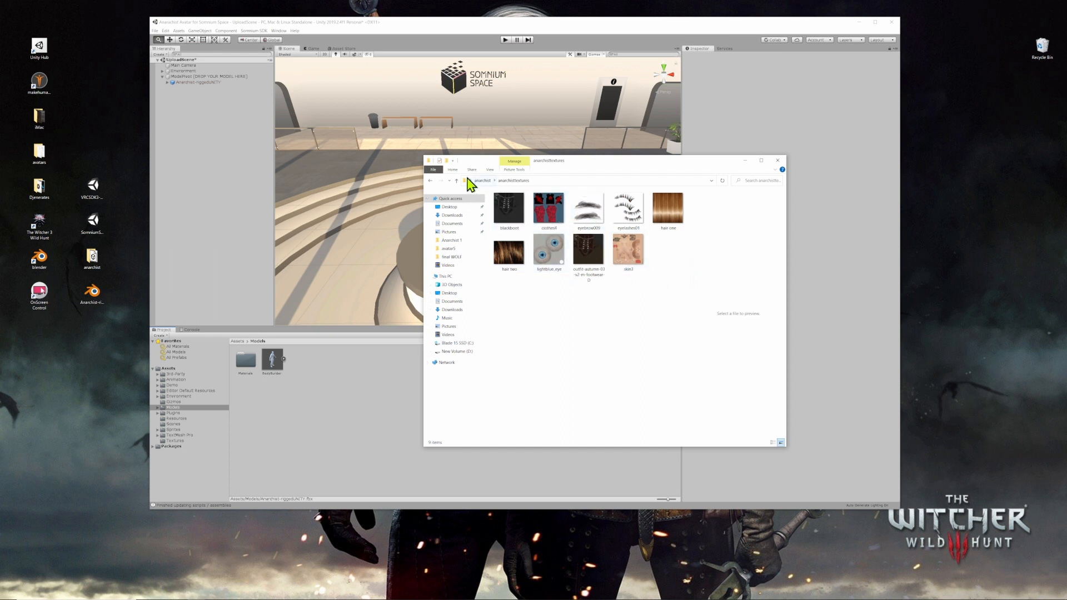
click(455, 180)
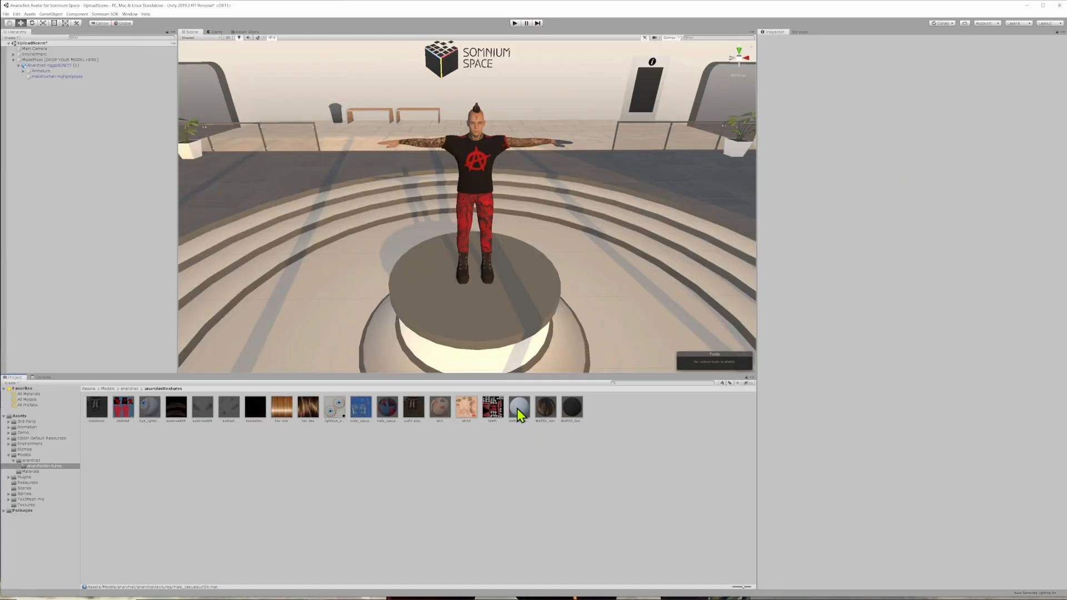
Select teethMaterial in the anarchist textures folder to inspect its settings.
click(519, 406)
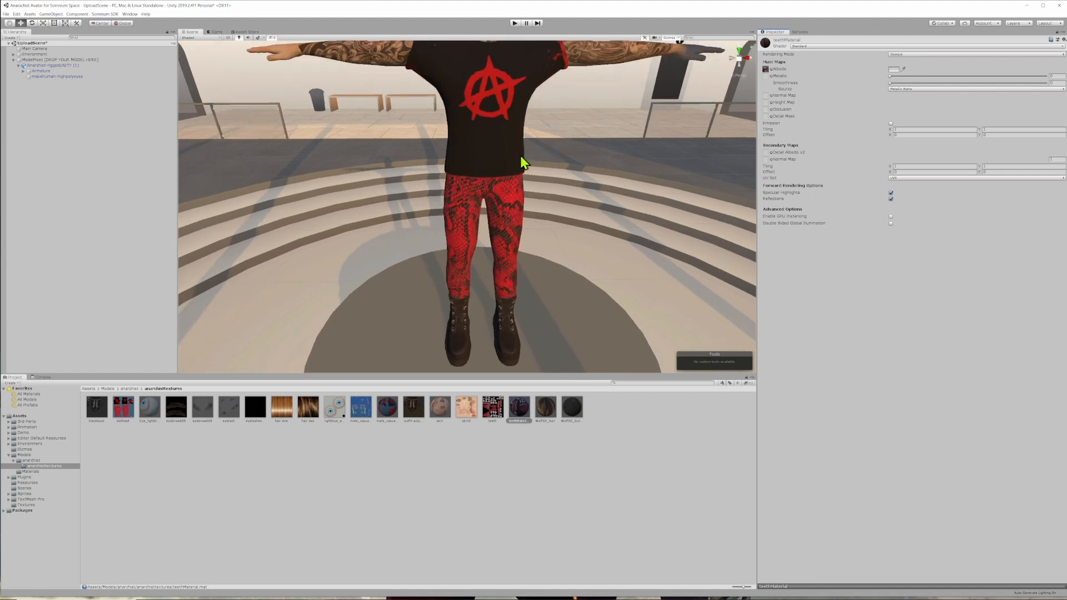
mouse_move(480, 106)
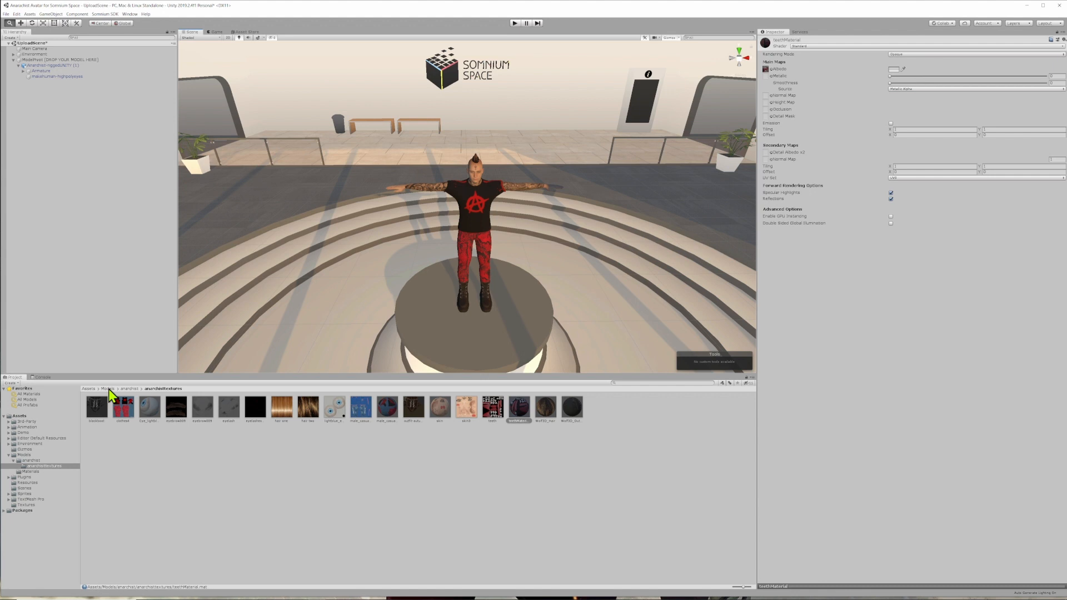
Set Mesh Compression to Low in the anarchist riggedUNITY model's import settings.
click(107, 388)
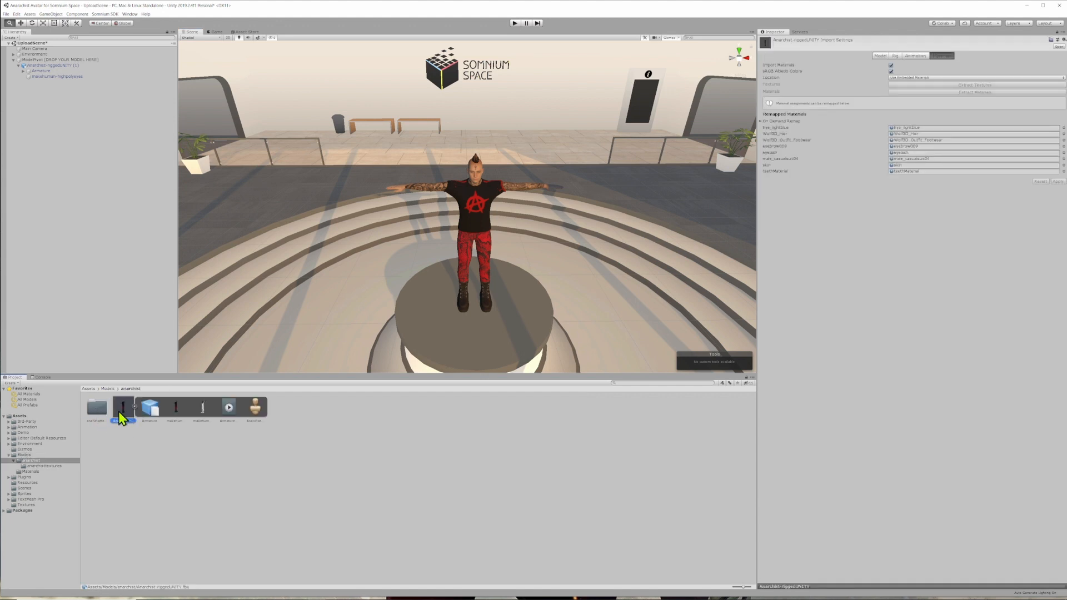
click(122, 406)
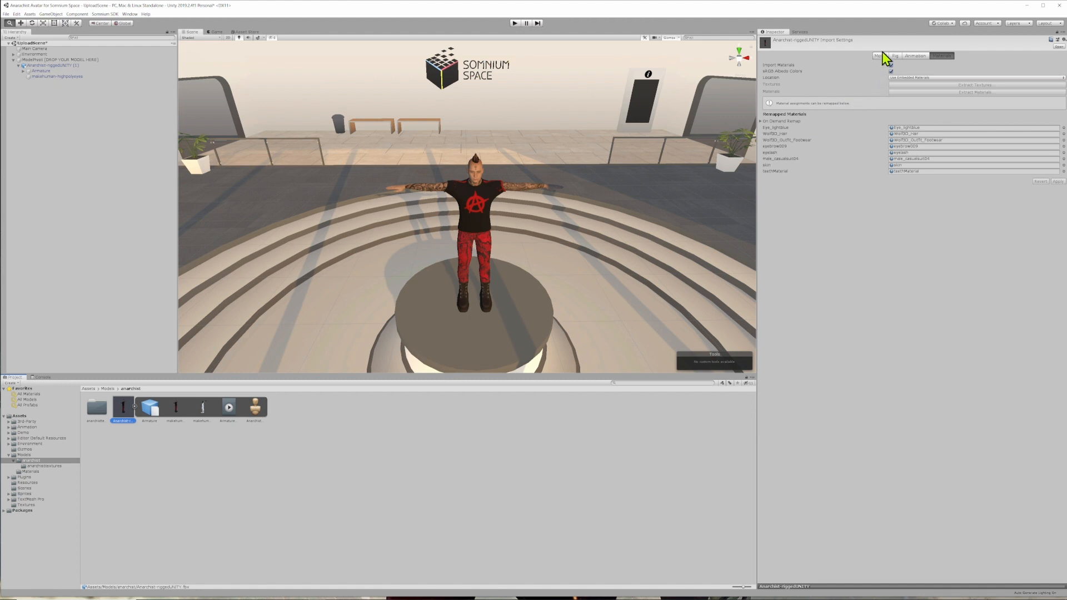
click(880, 56)
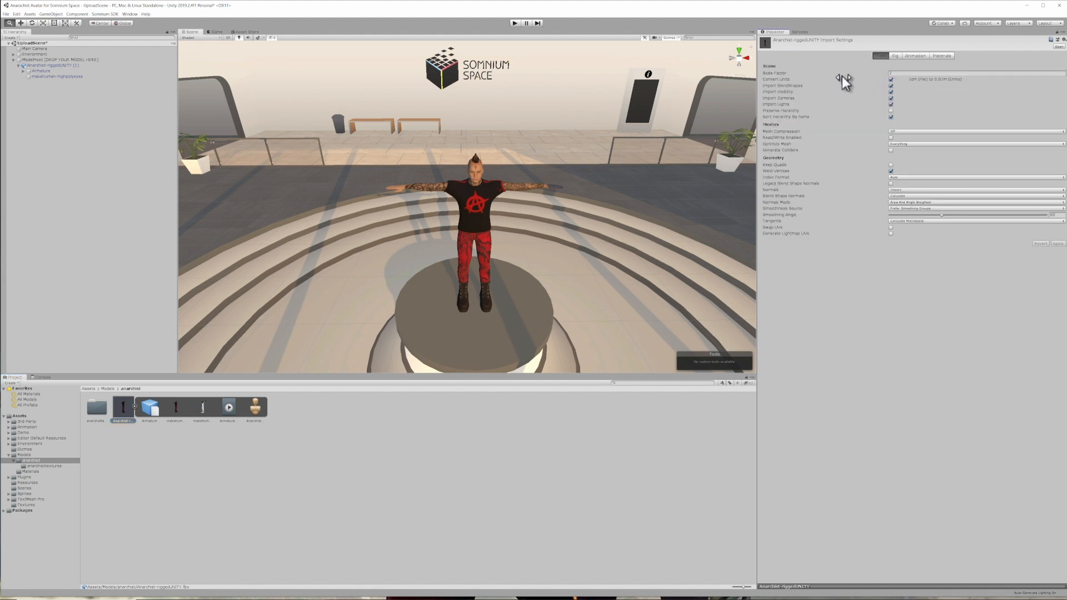
mouse_move(808, 151)
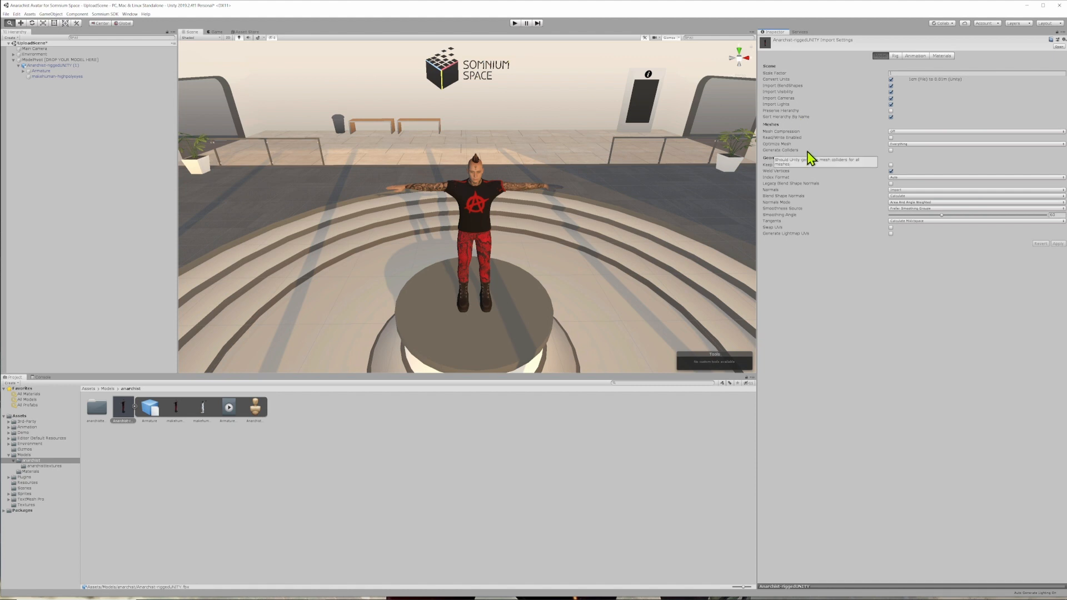
mouse_move(796, 284)
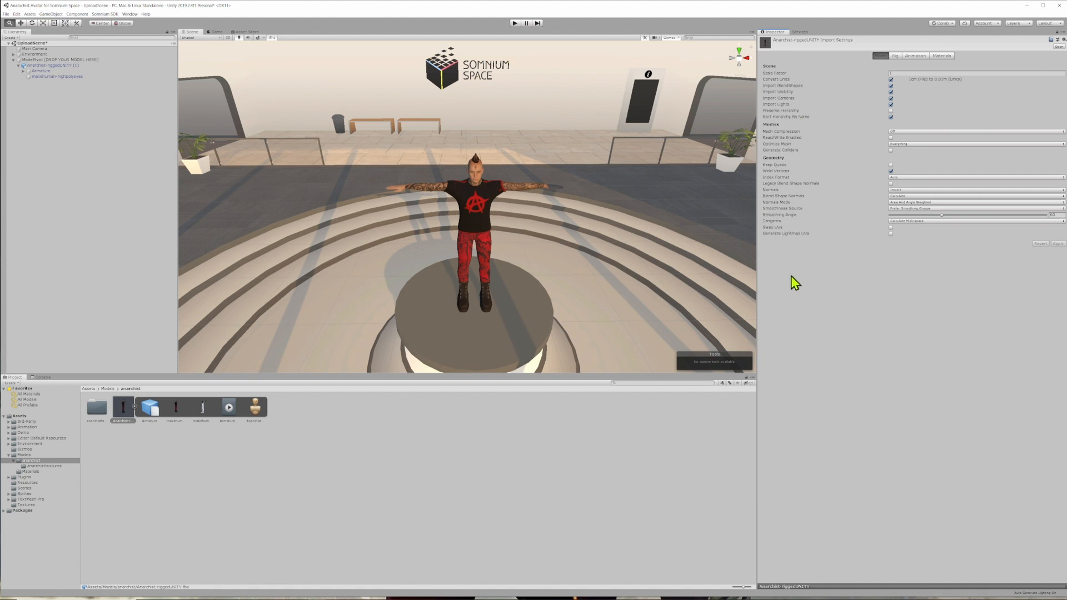
mouse_move(862, 229)
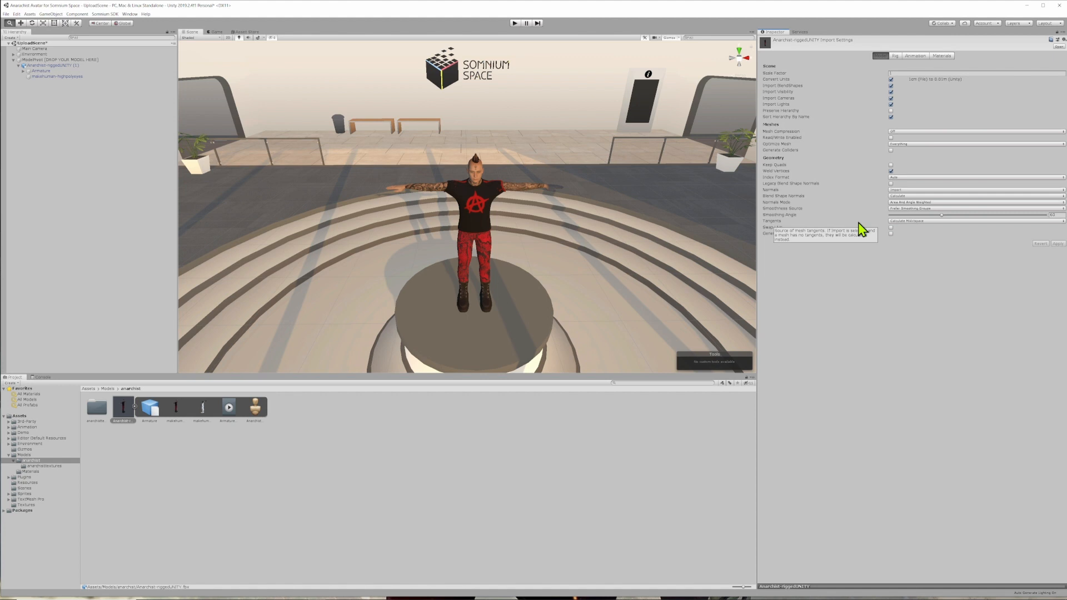
mouse_move(830, 116)
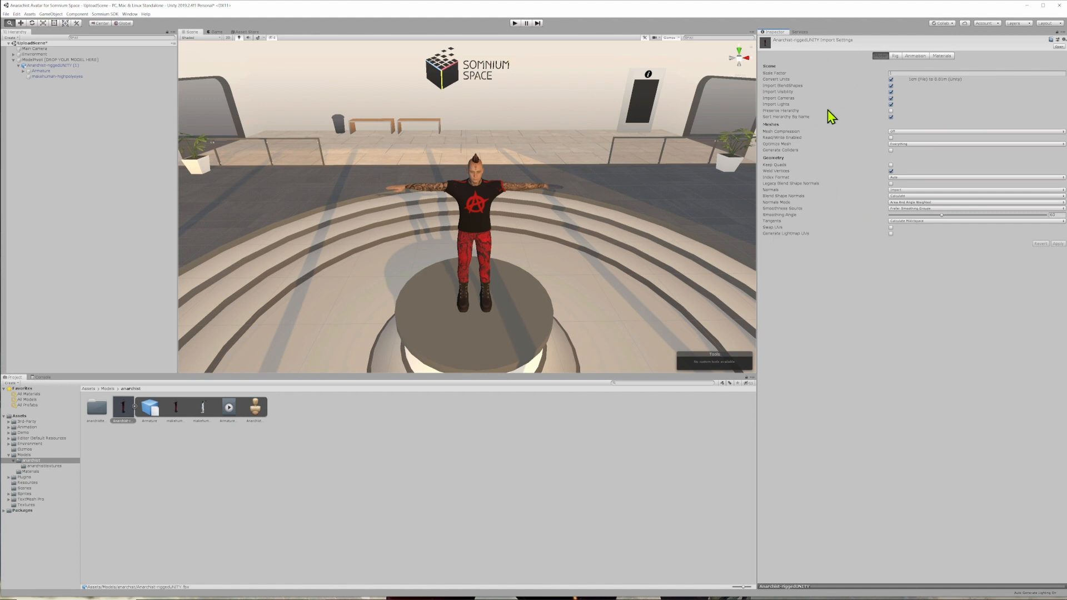
mouse_move(776, 138)
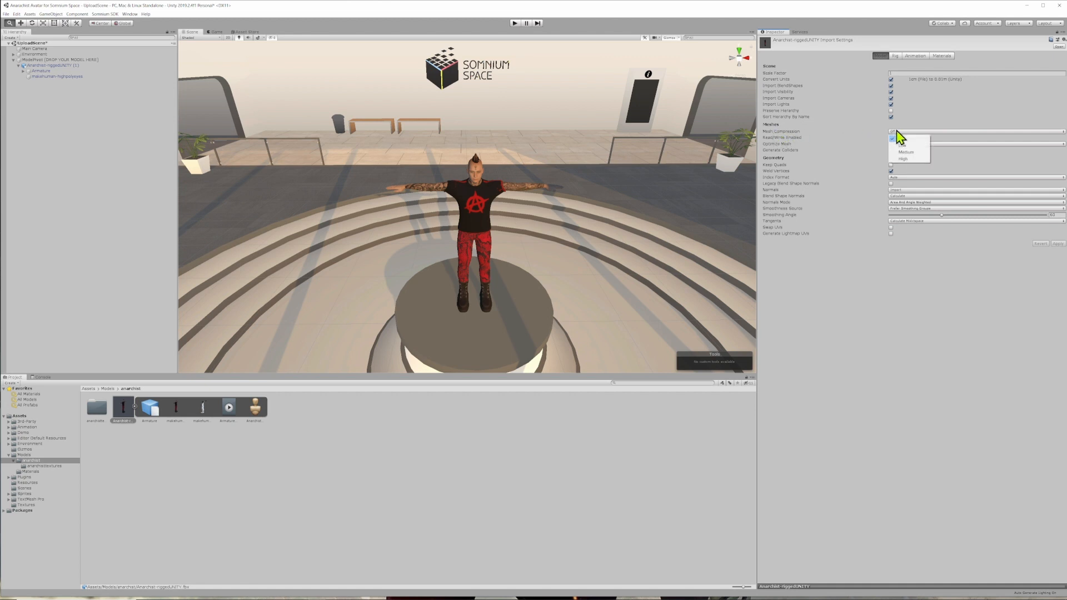
click(903, 158)
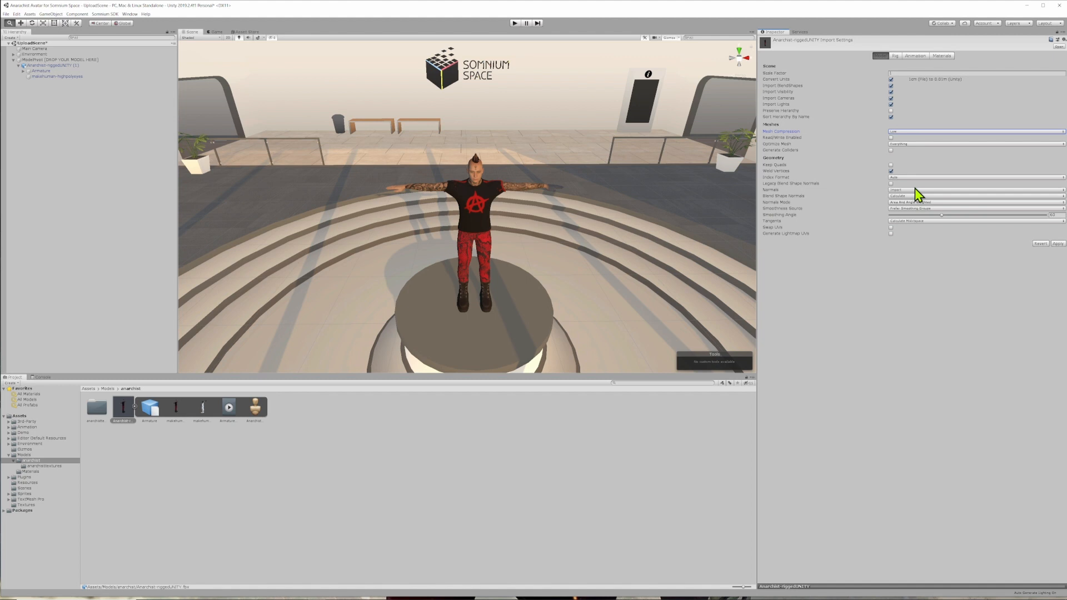
mouse_move(920, 106)
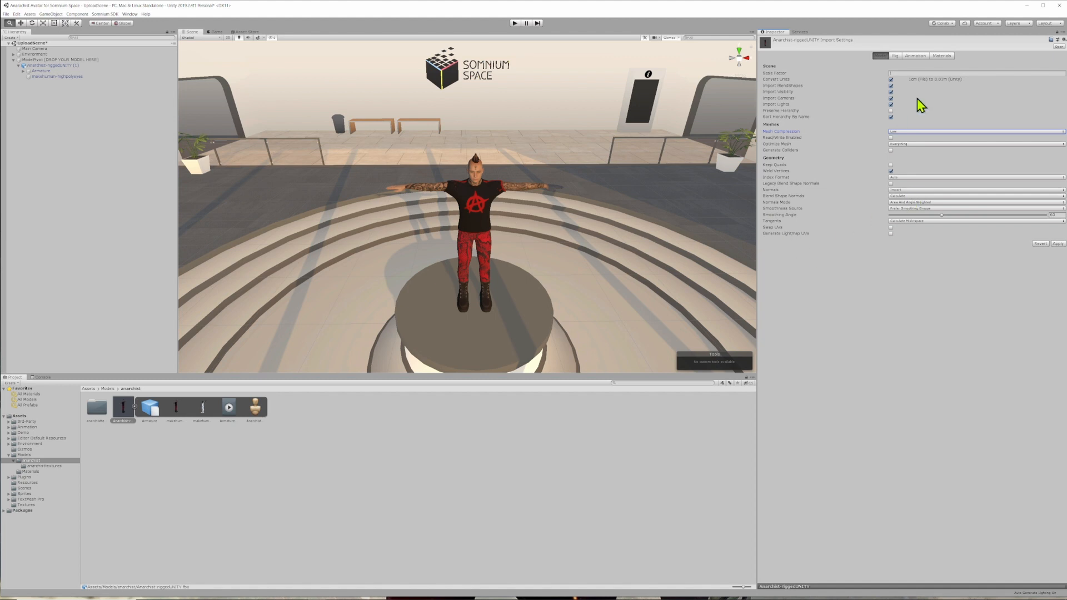
click(894, 55)
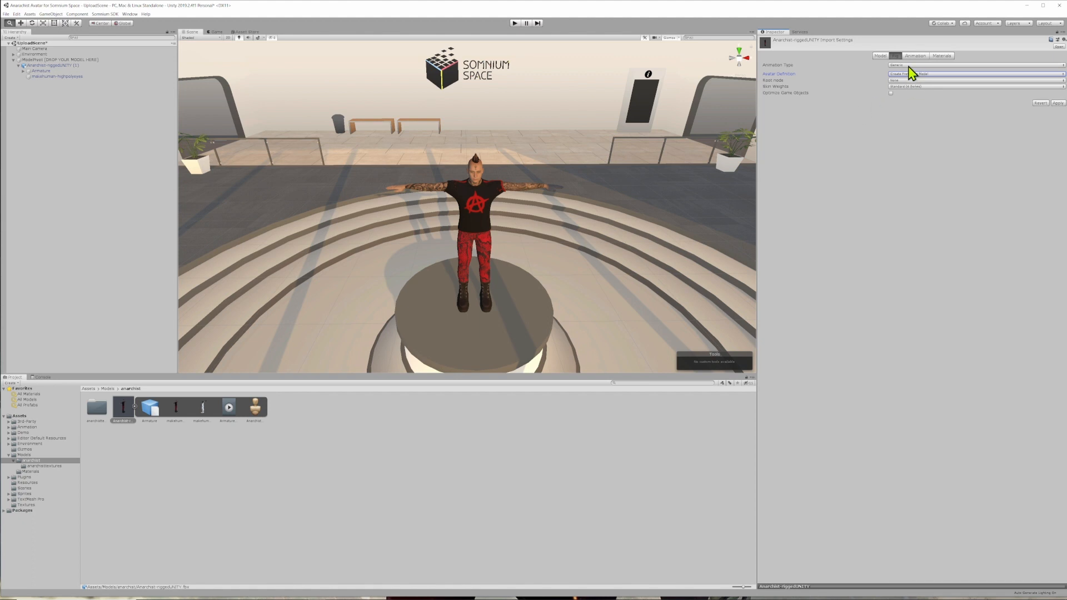
Apply Humanoid as the anarchist model's Animation Type and save the scene.
click(905, 65)
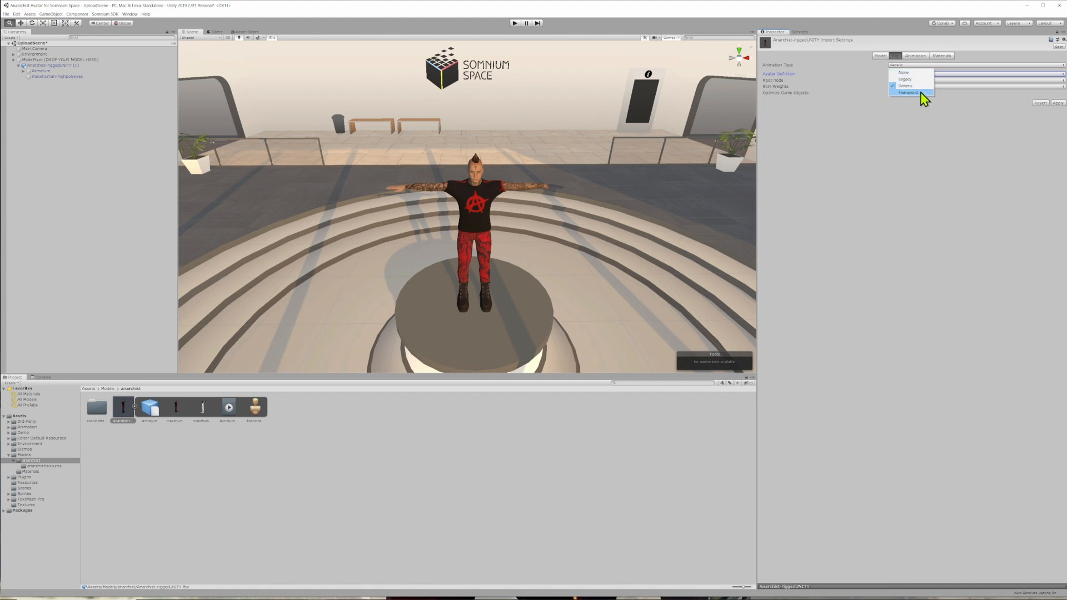
click(908, 93)
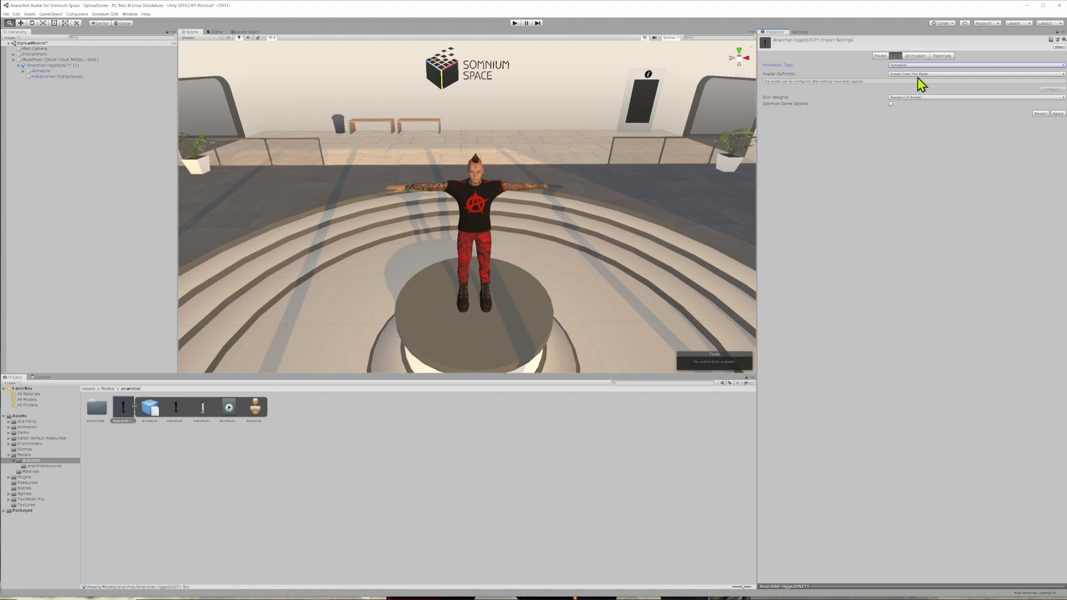
click(1058, 113)
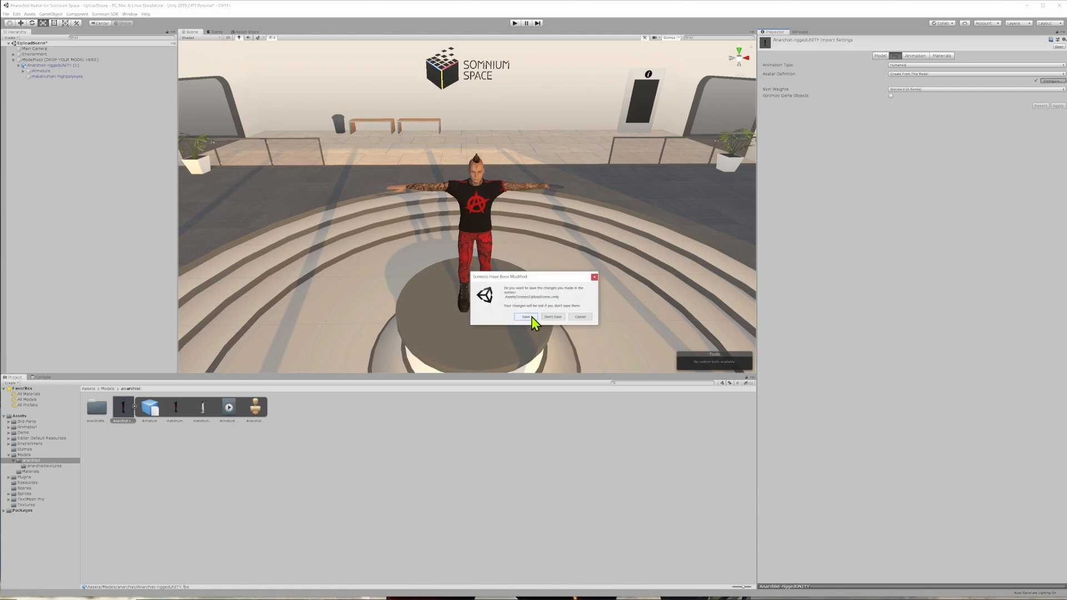
click(552, 316)
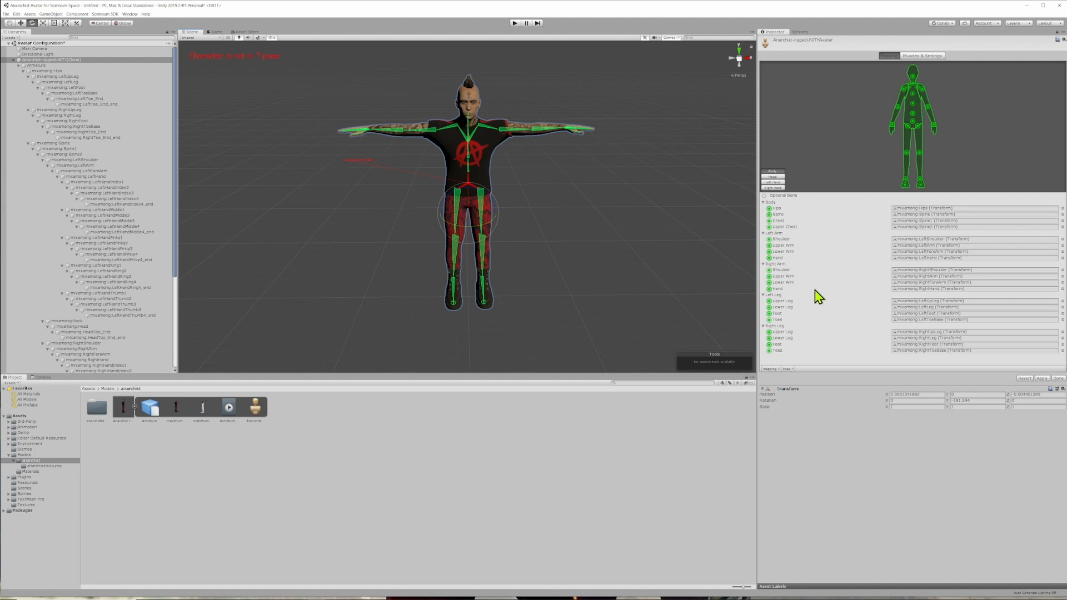
mouse_move(796, 230)
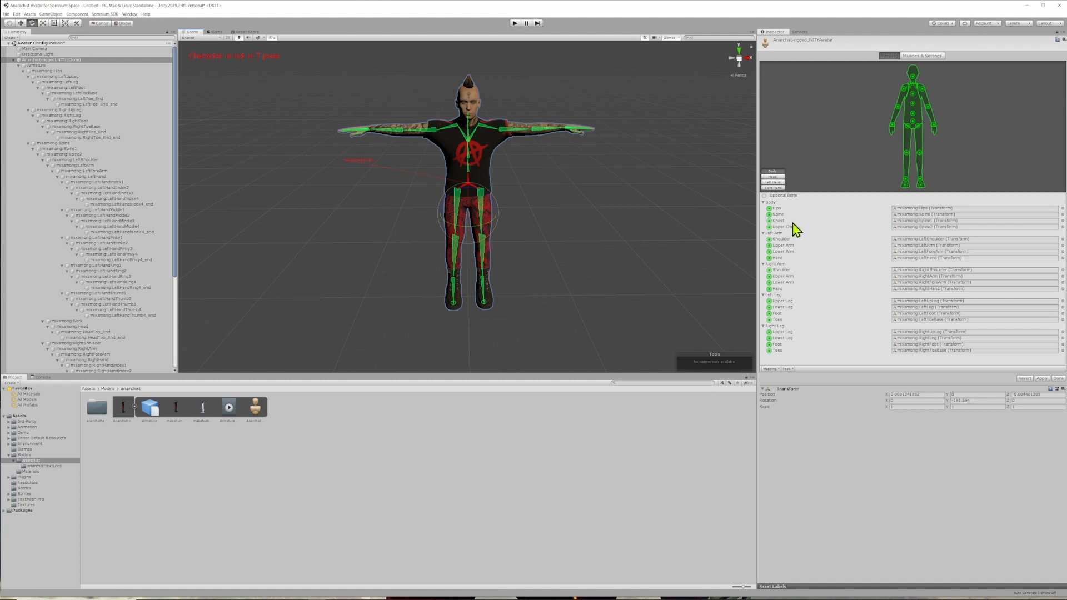
mouse_move(736, 361)
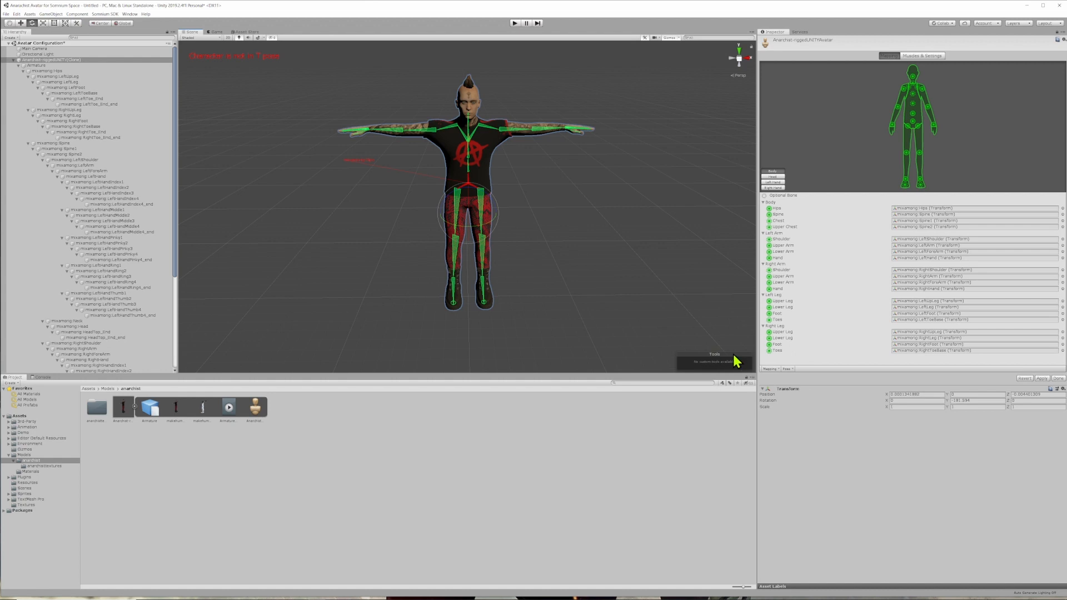
mouse_move(692, 286)
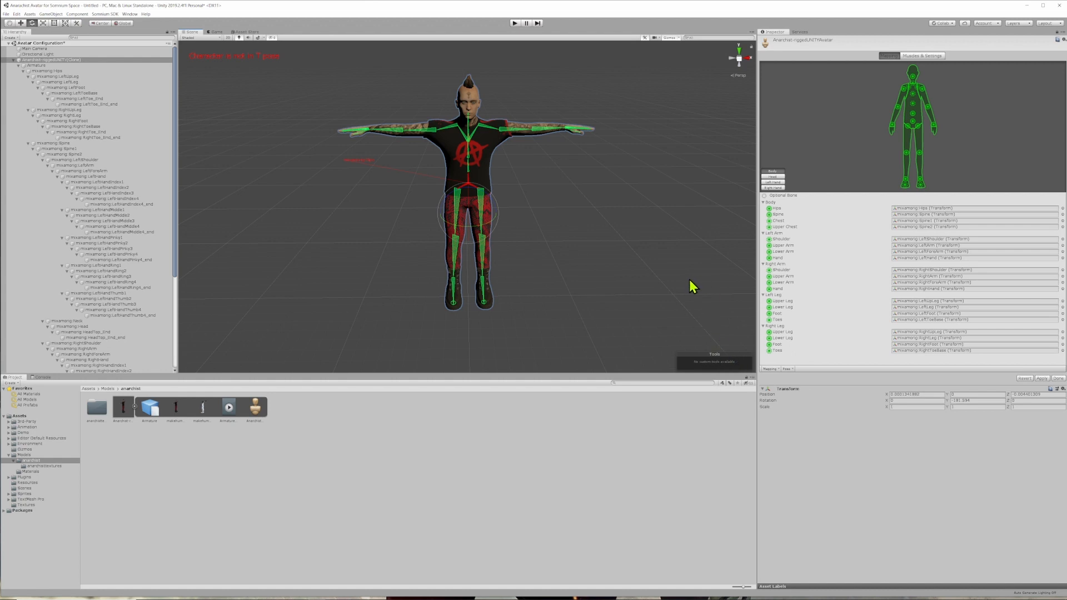
mouse_move(693, 288)
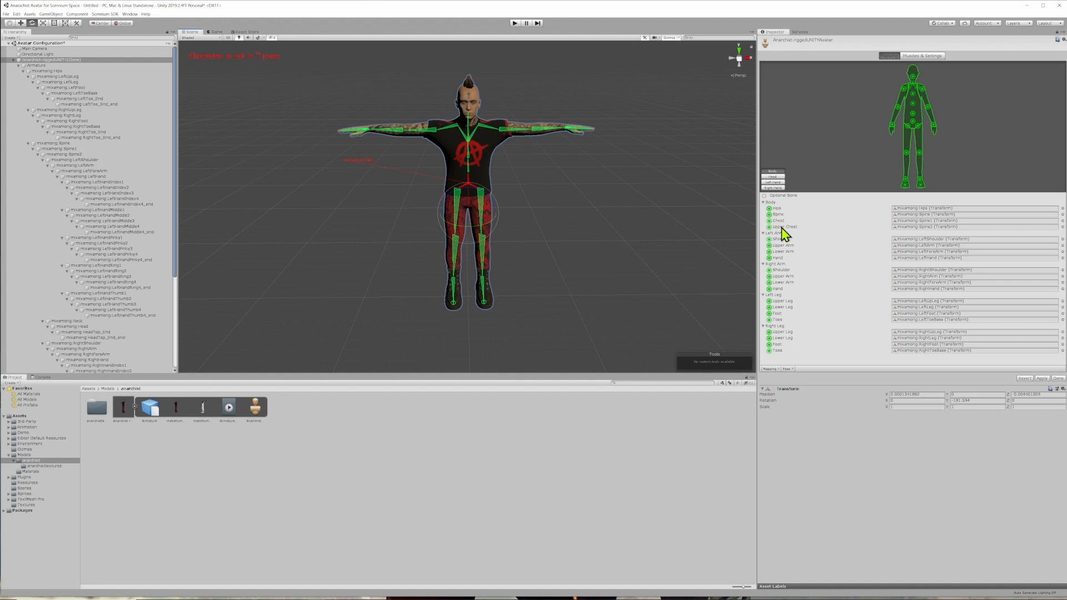
mouse_move(784, 233)
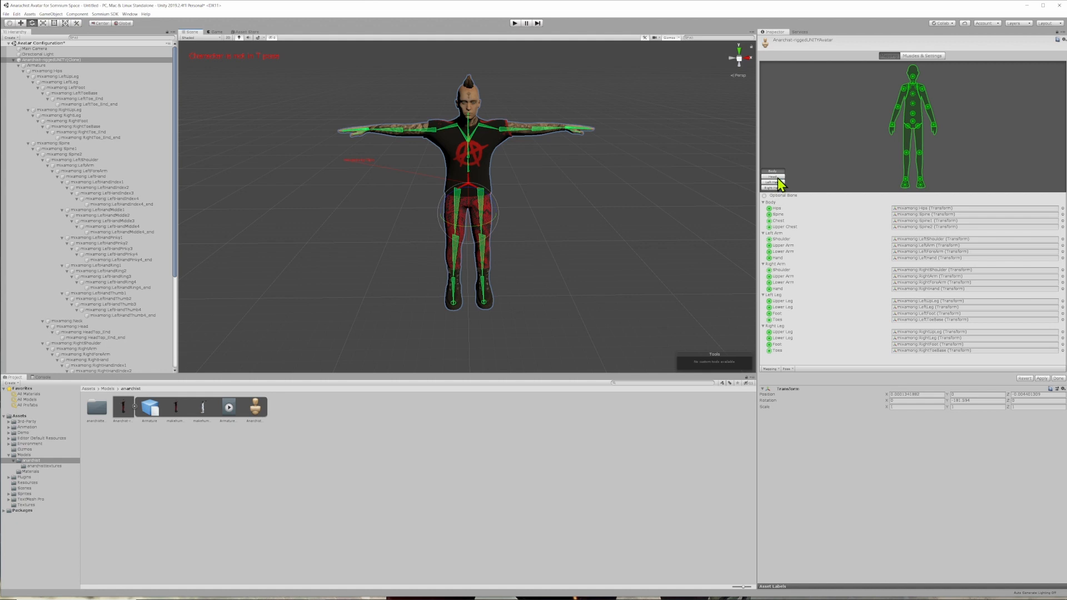
Verify left and right hand finger bone mappings, then apply the avatar's import settings.
click(772, 182)
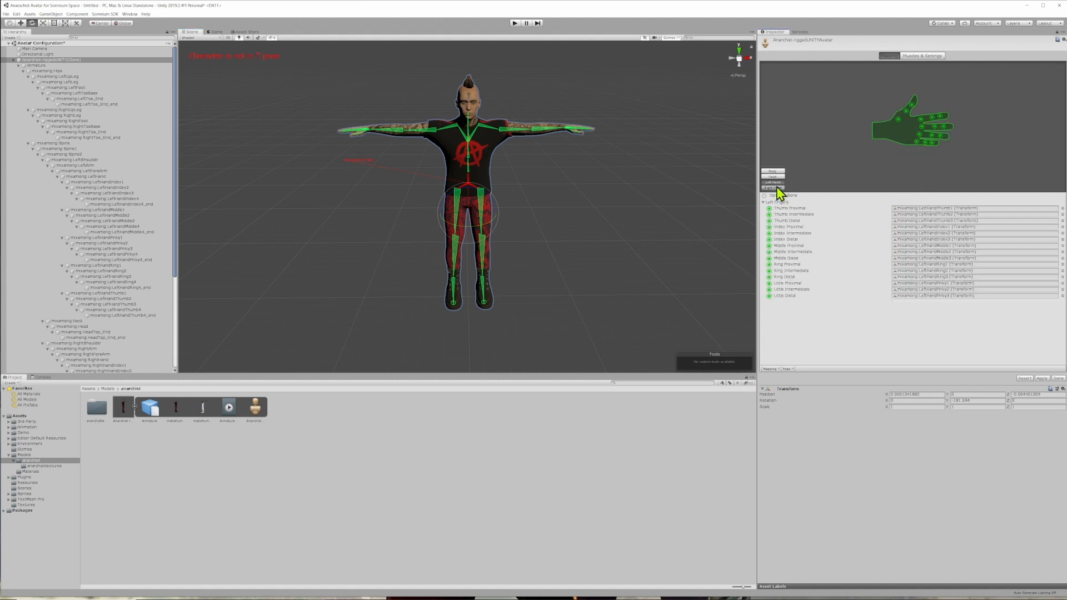
click(772, 187)
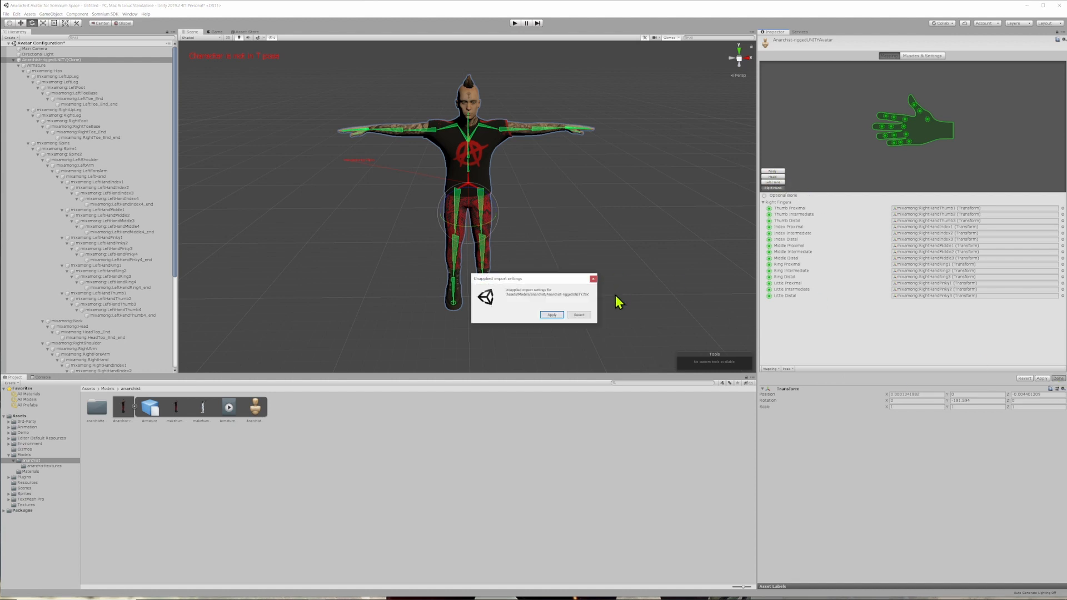
click(551, 314)
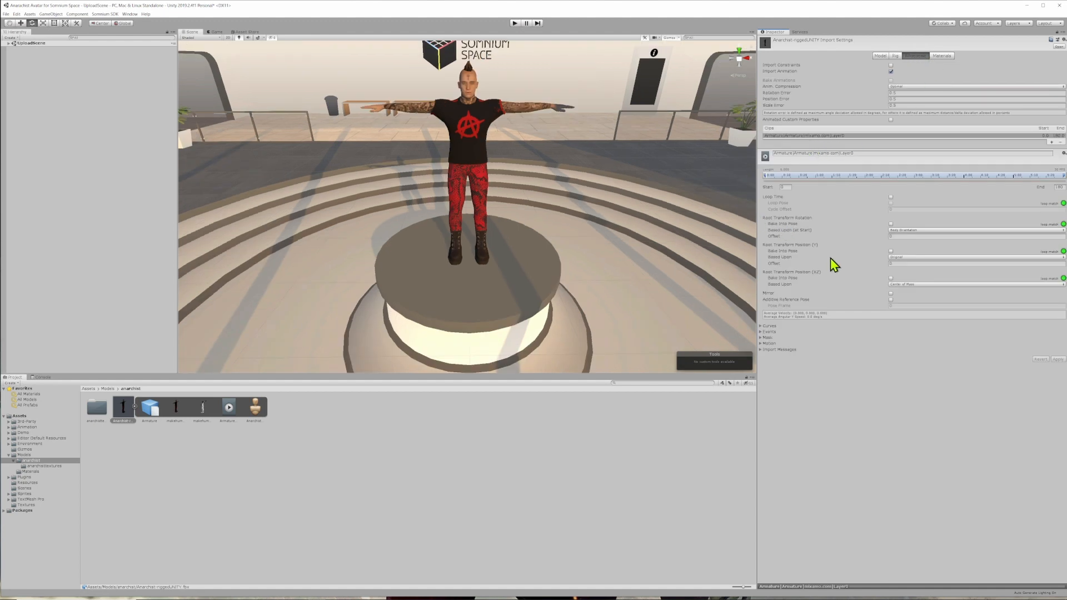
Show the anarchist model's Materials import settings listing skin, teeth and outfit materials.
click(942, 55)
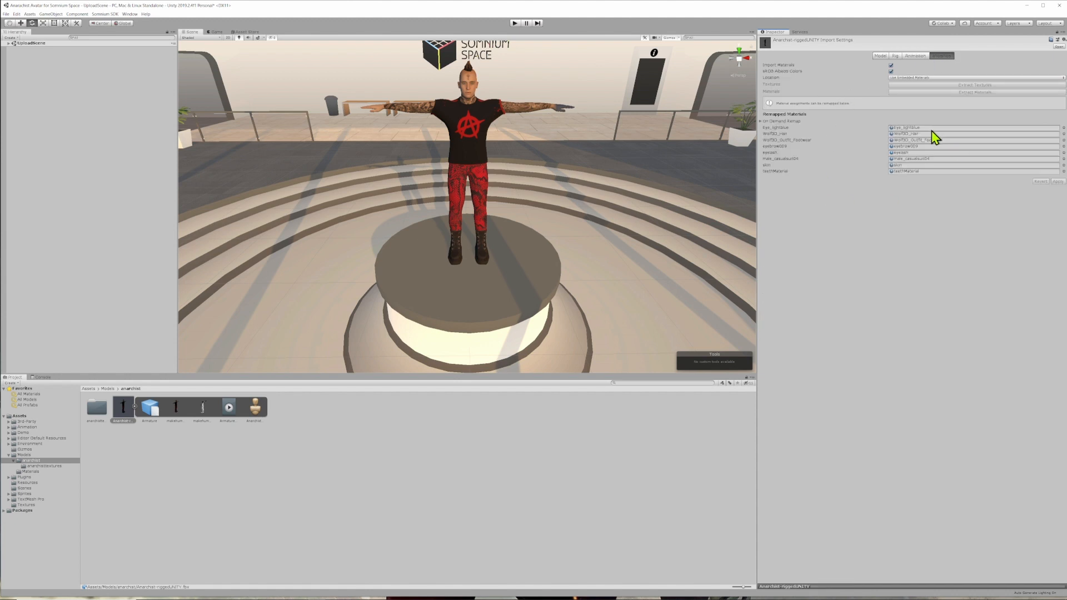
mouse_move(843, 56)
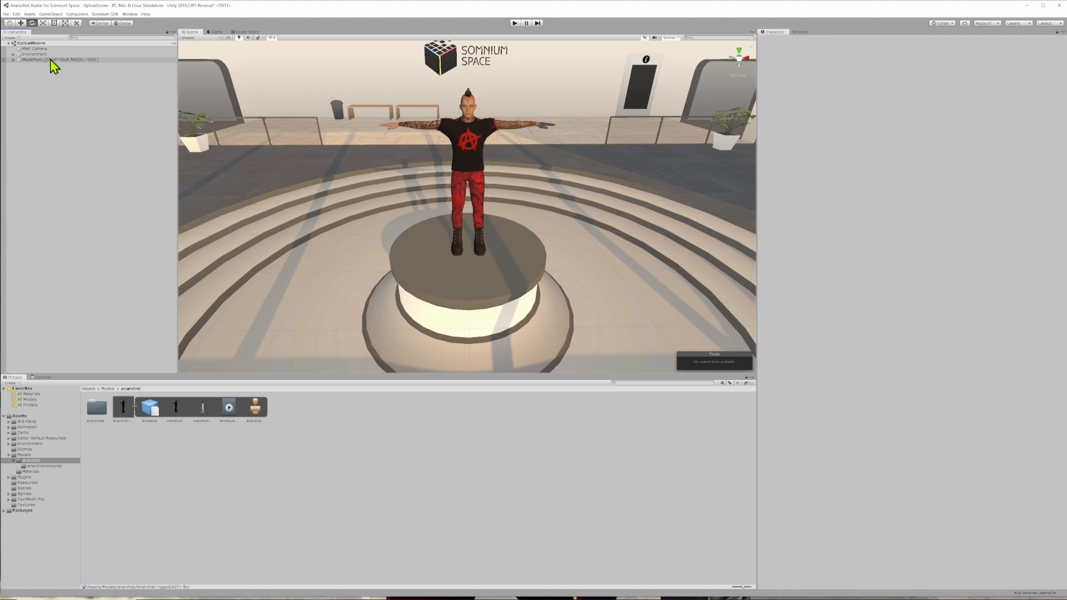
Add an Avatar Config component to the anarchist model inside ModelHere.
click(61, 60)
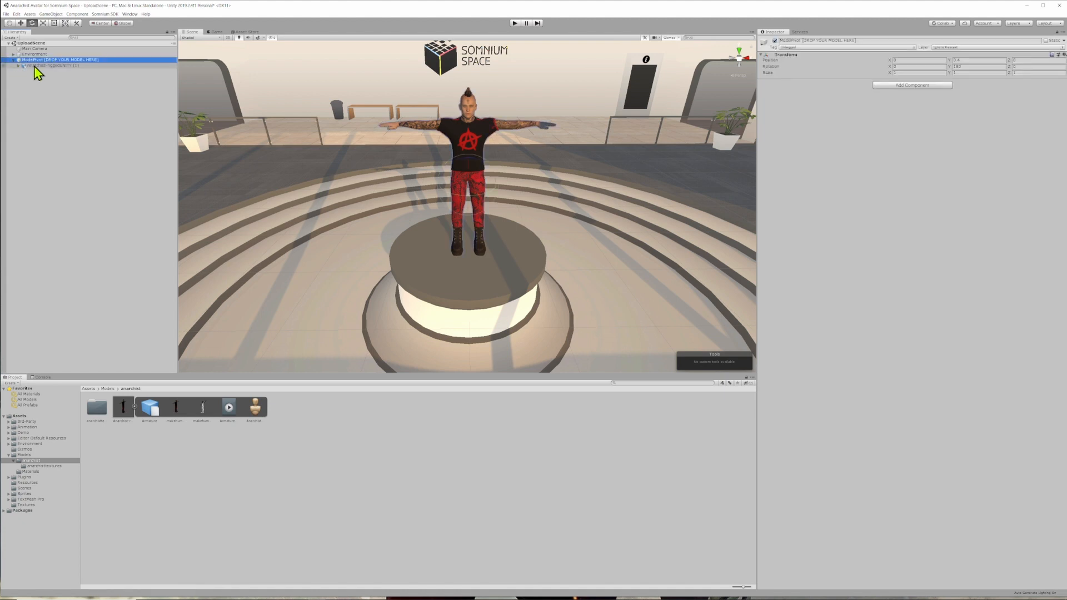
click(58, 66)
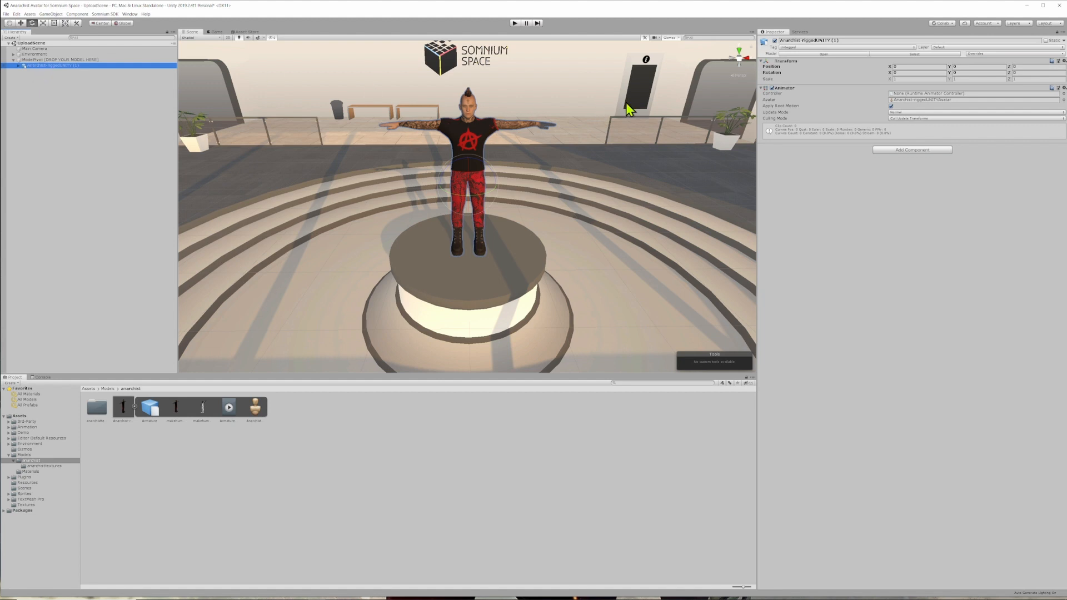
mouse_move(864, 109)
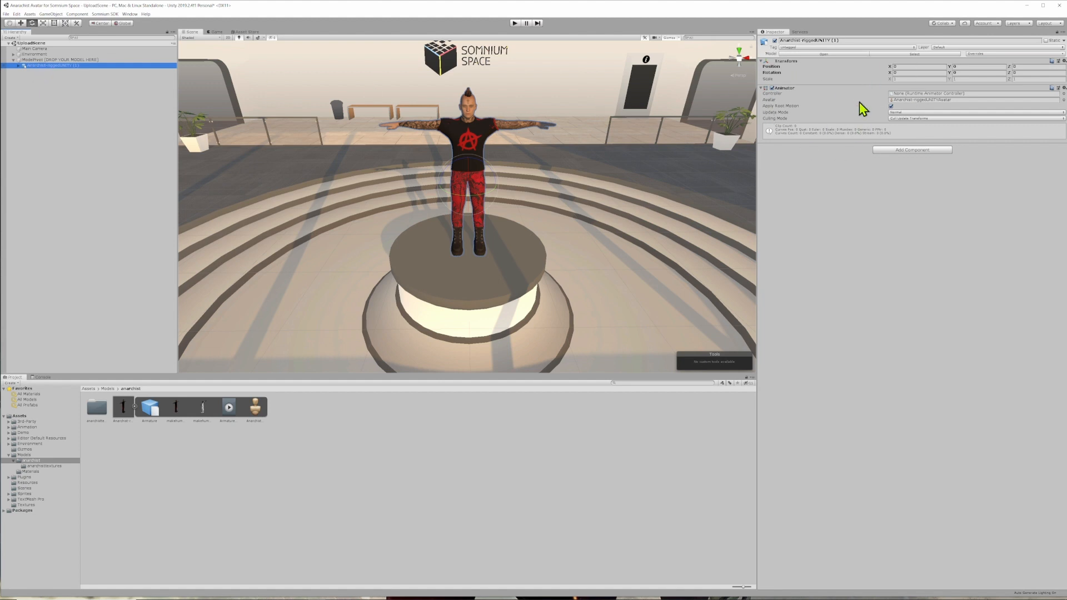
click(911, 149)
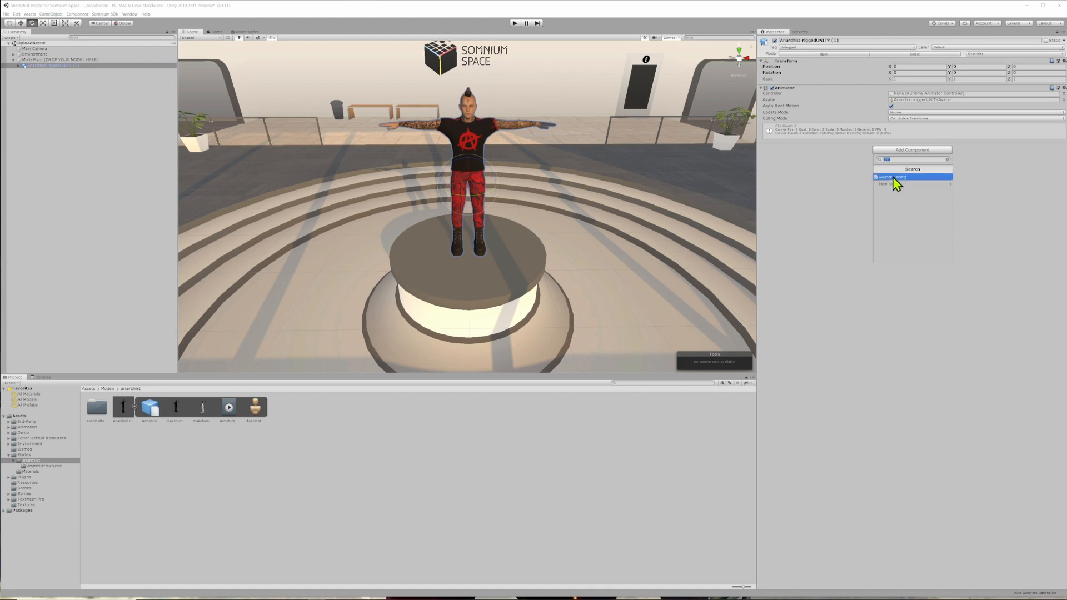
click(893, 177)
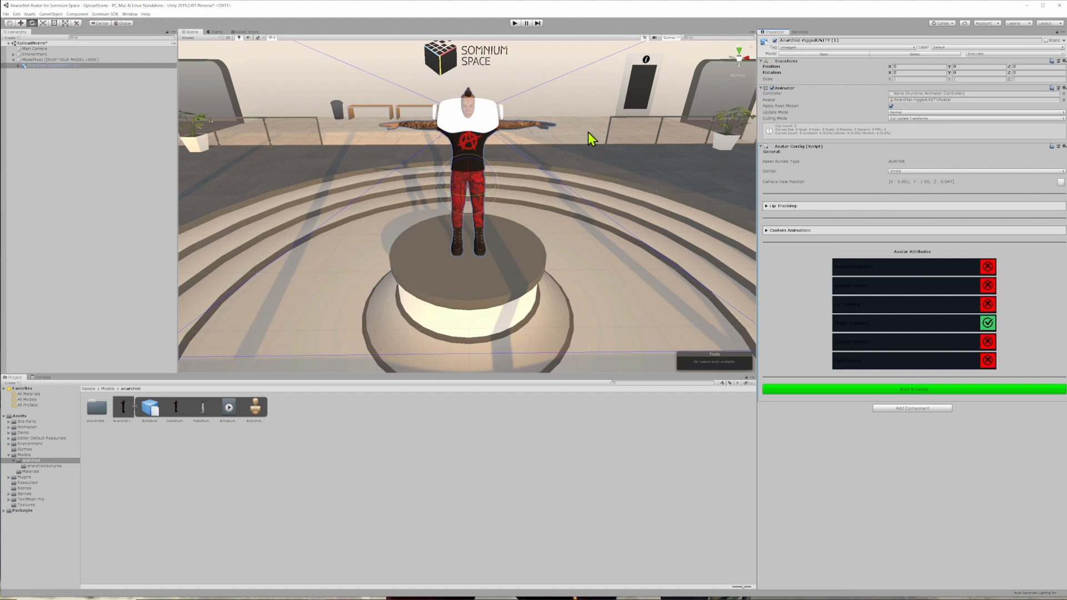
mouse_move(185, 106)
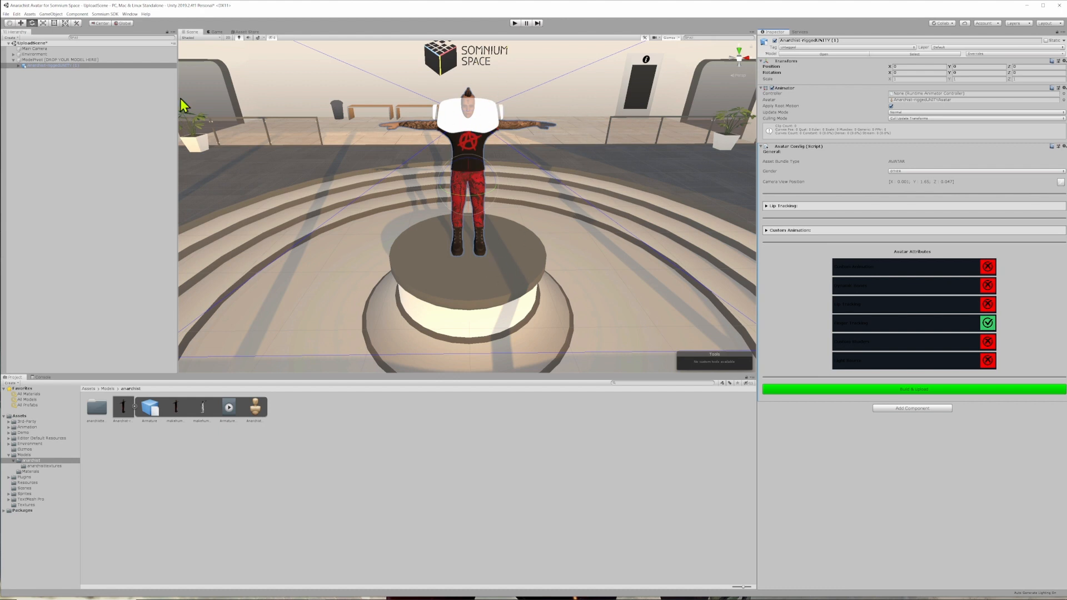
mouse_move(457, 202)
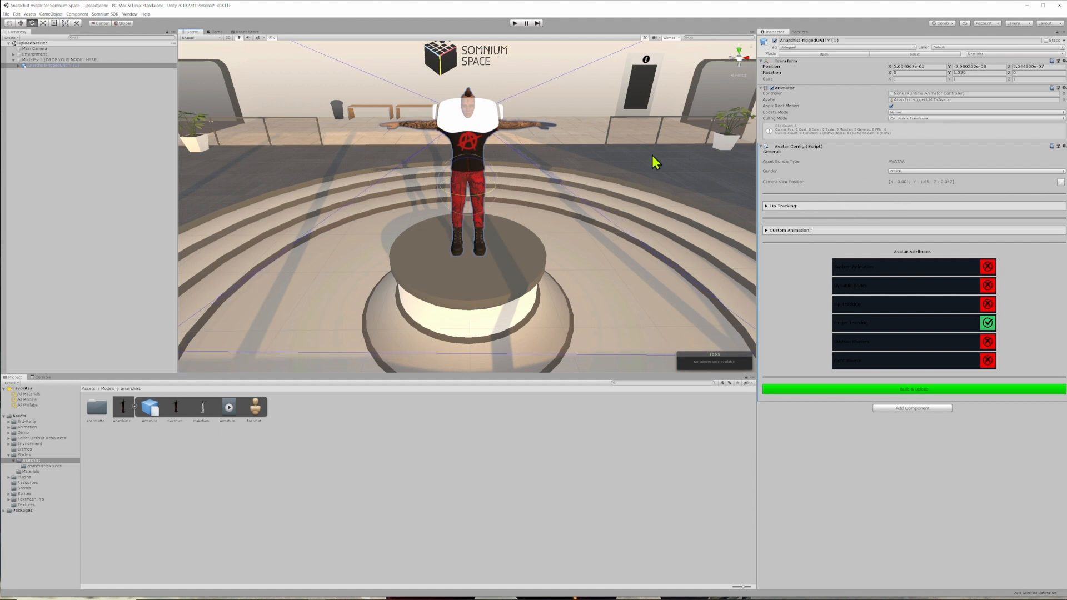
mouse_move(534, 156)
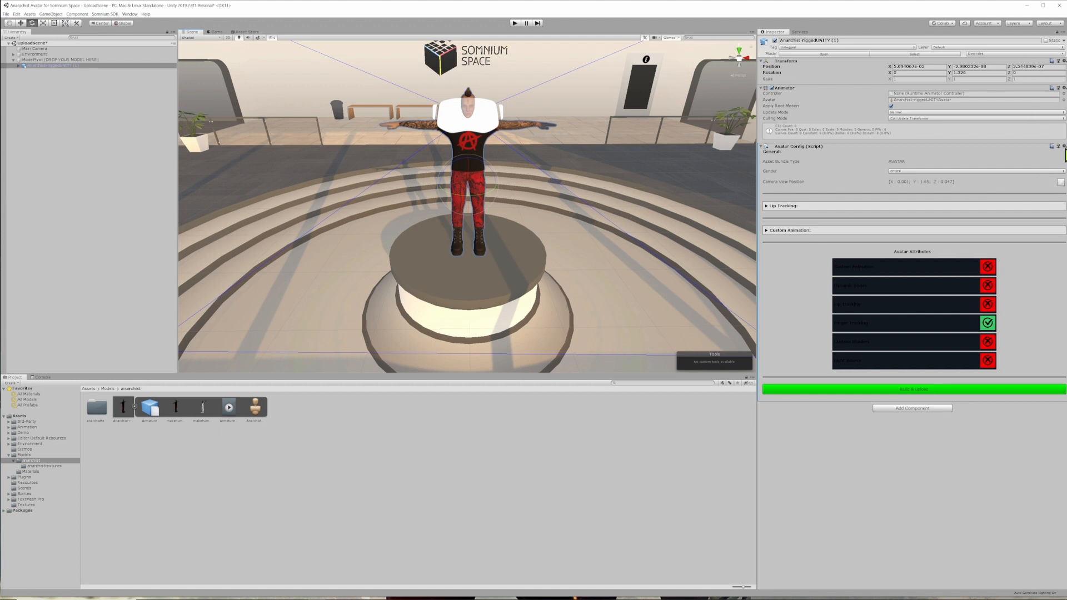
mouse_move(1058, 189)
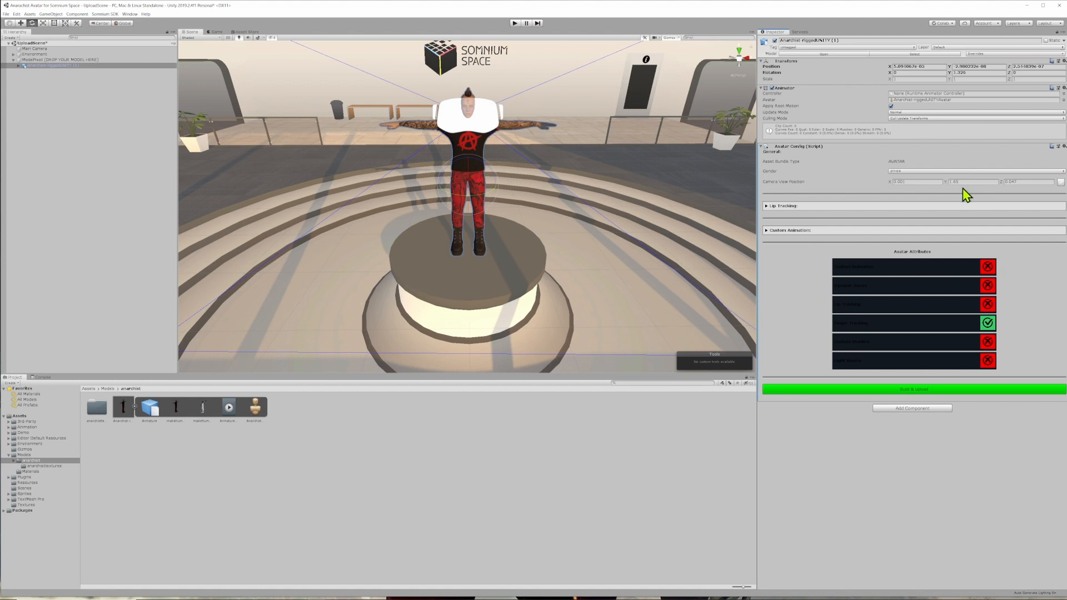
Enable editing of the Avatar Config's Camera View Position X/Y/Z values.
click(973, 181)
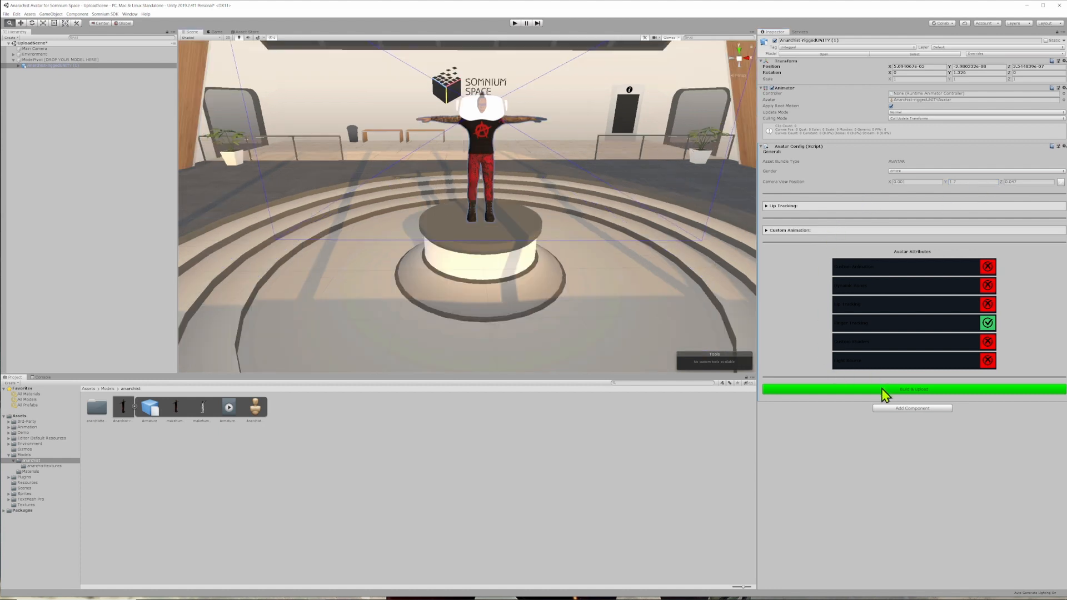
click(914, 389)
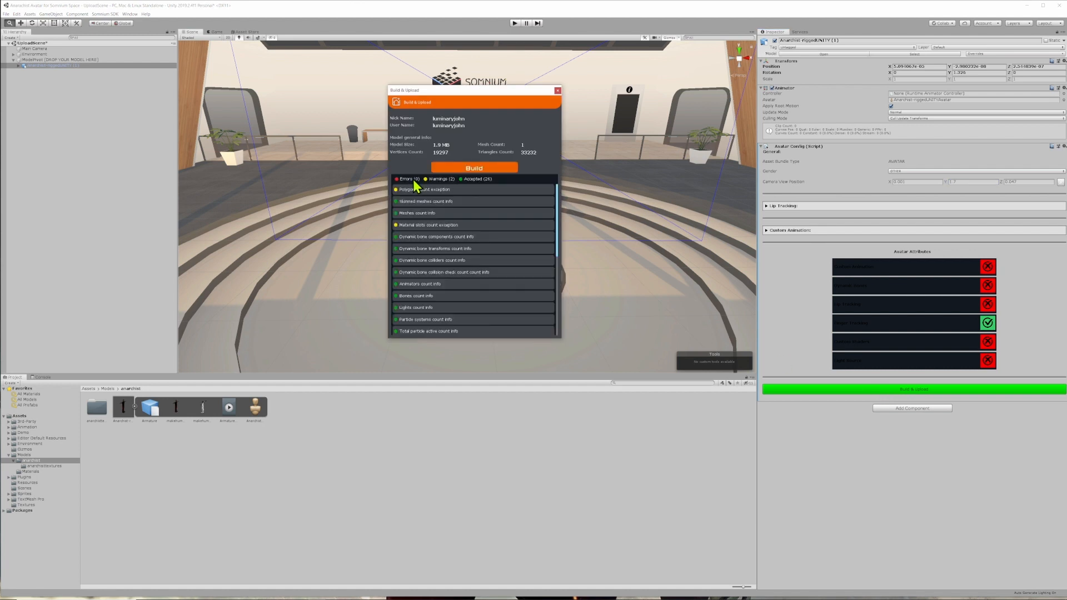
mouse_move(518, 180)
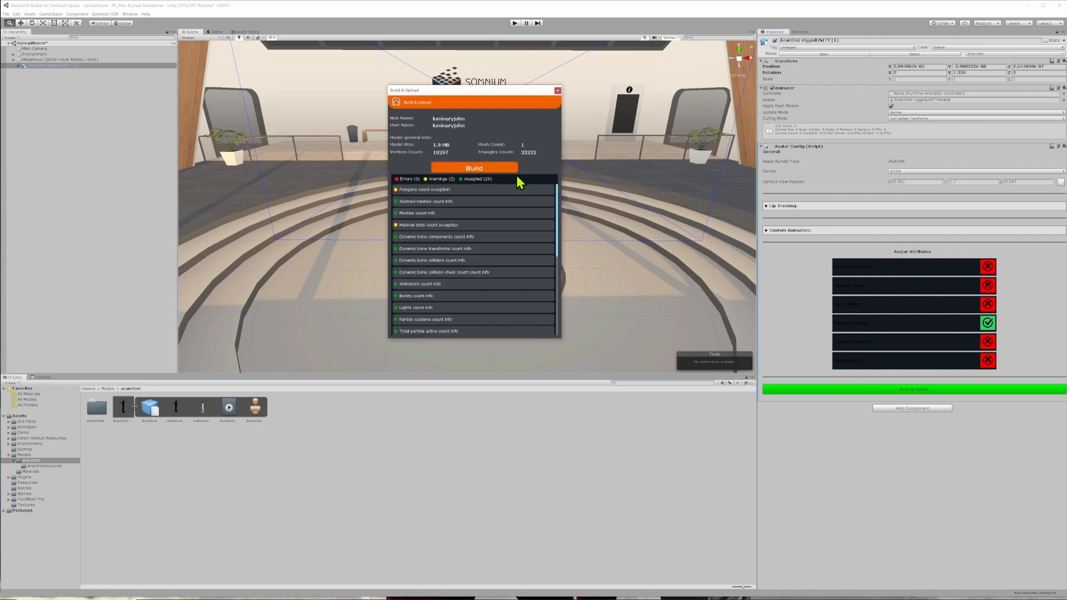
mouse_move(407, 164)
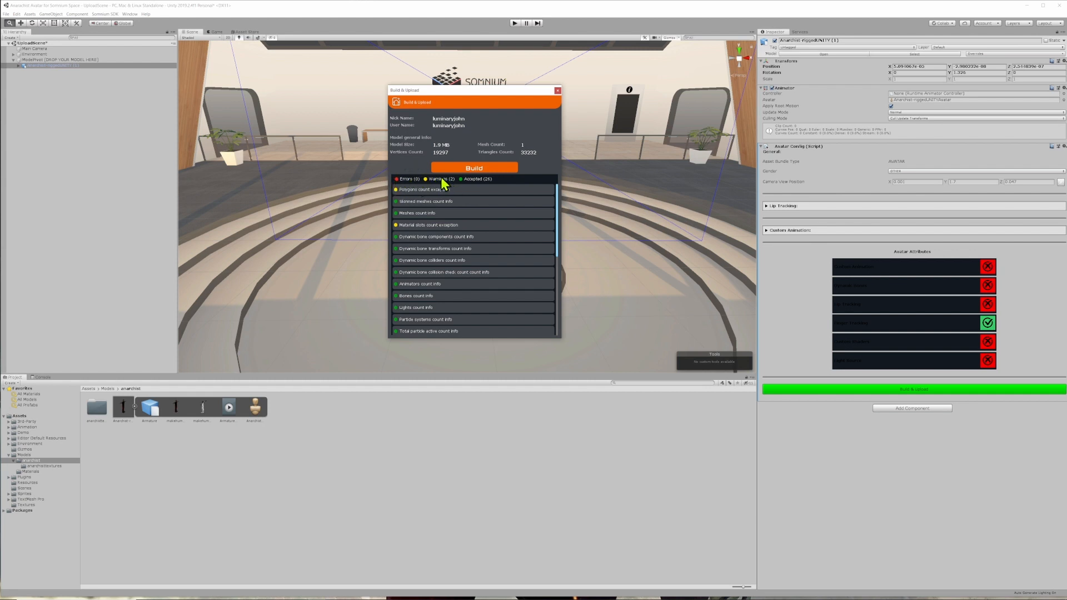
mouse_move(509, 185)
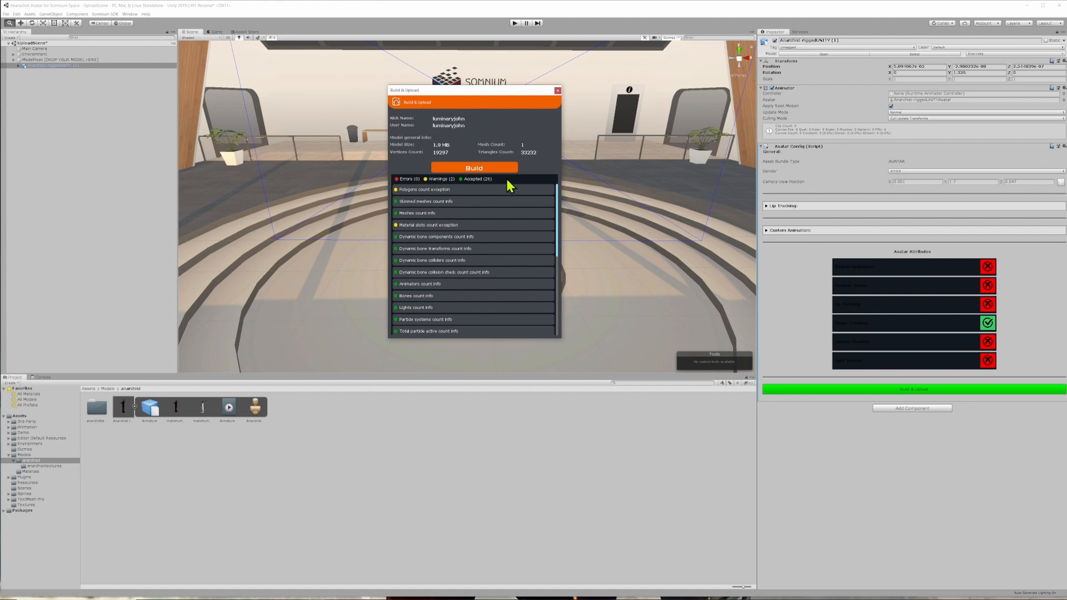
scroll(down, 3)
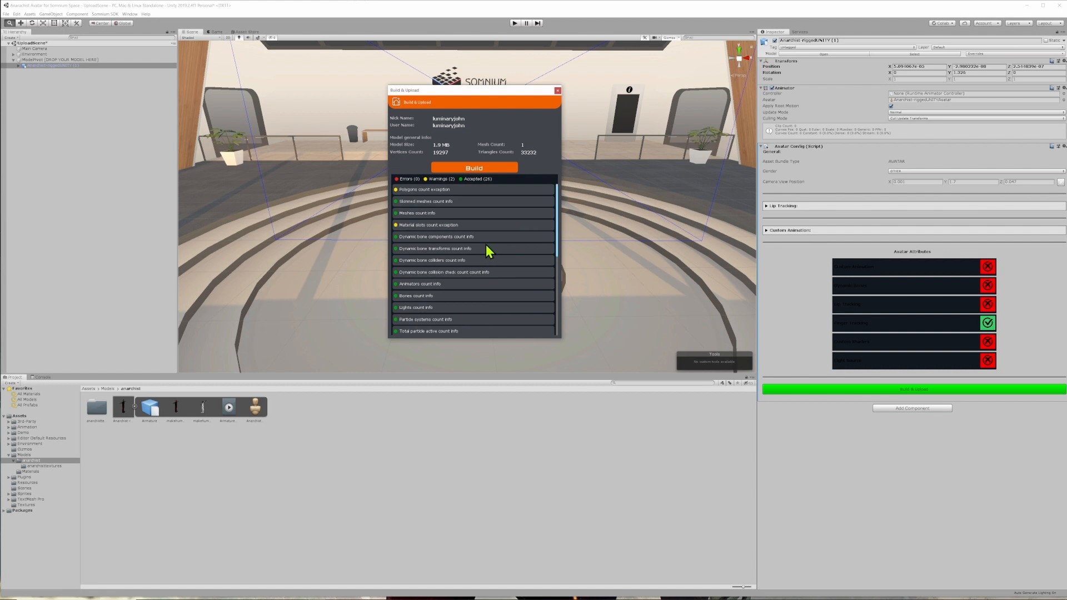
mouse_move(417, 192)
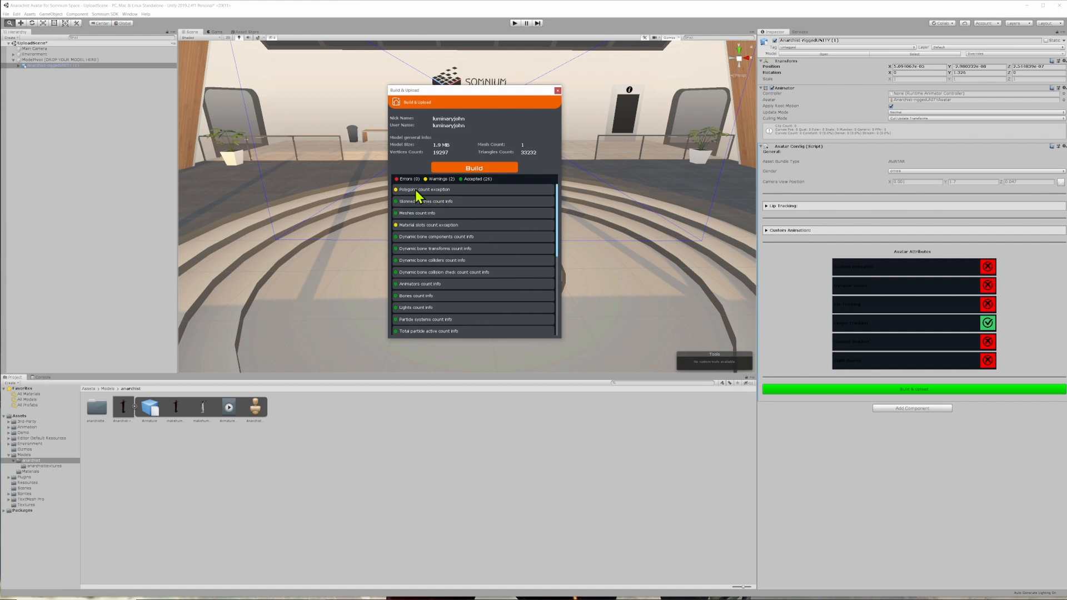
mouse_move(444, 231)
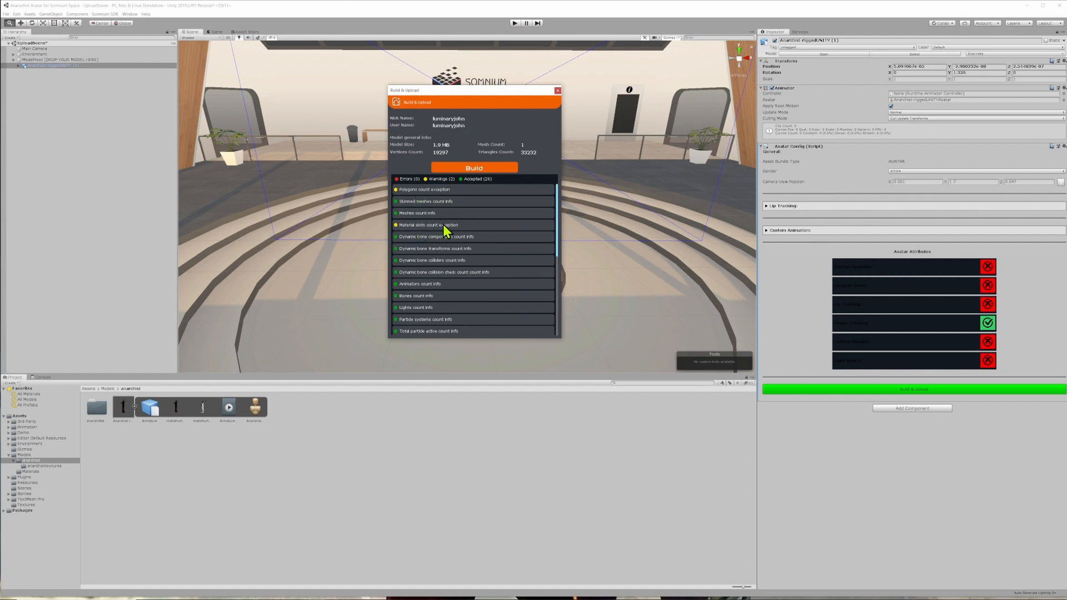
mouse_move(534, 222)
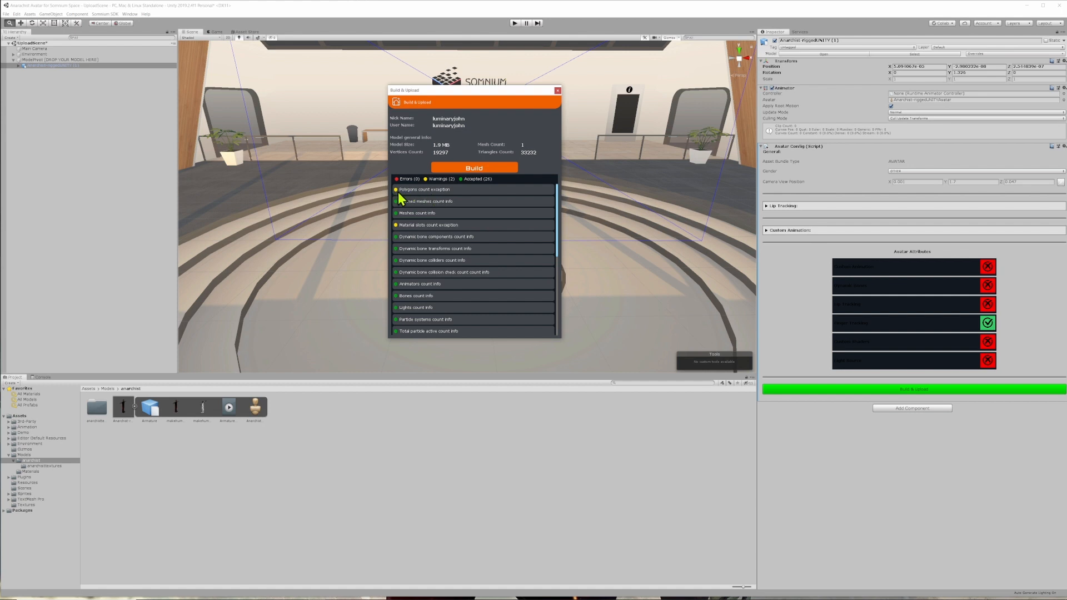
mouse_move(445, 198)
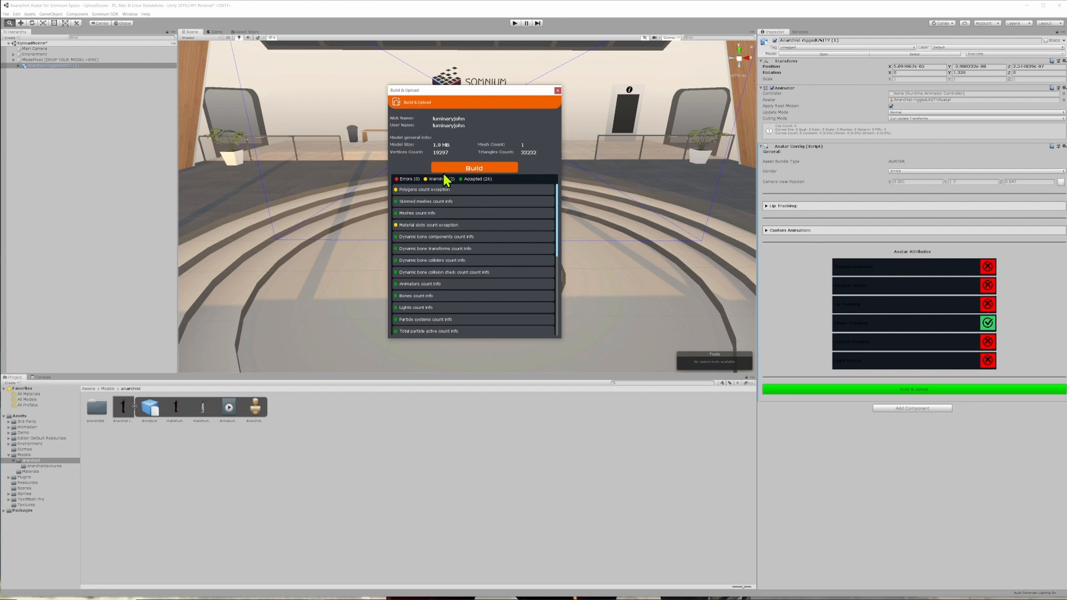
mouse_move(452, 225)
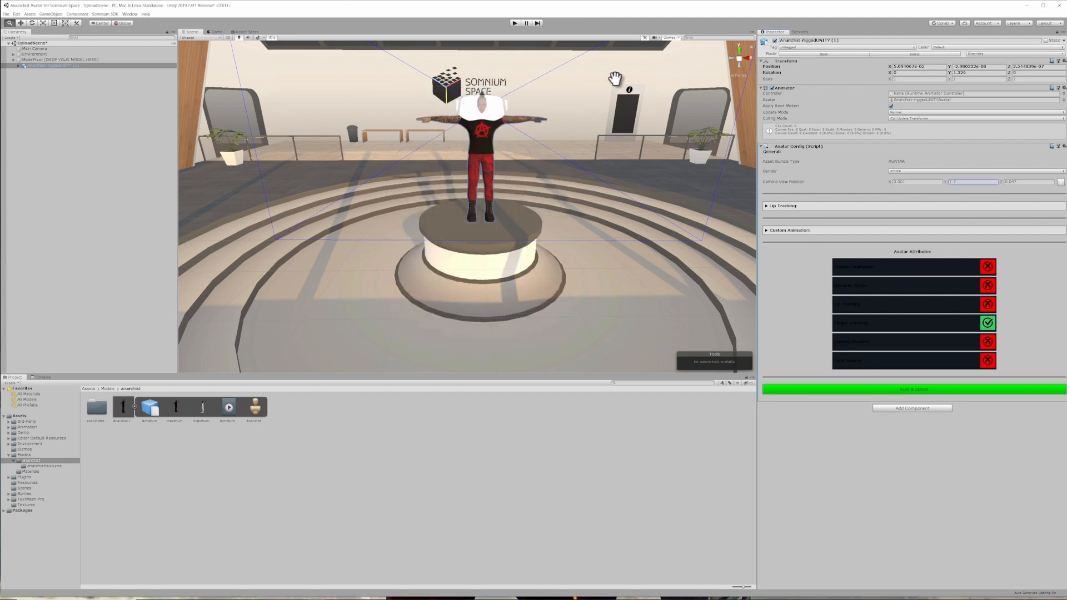
click(122, 407)
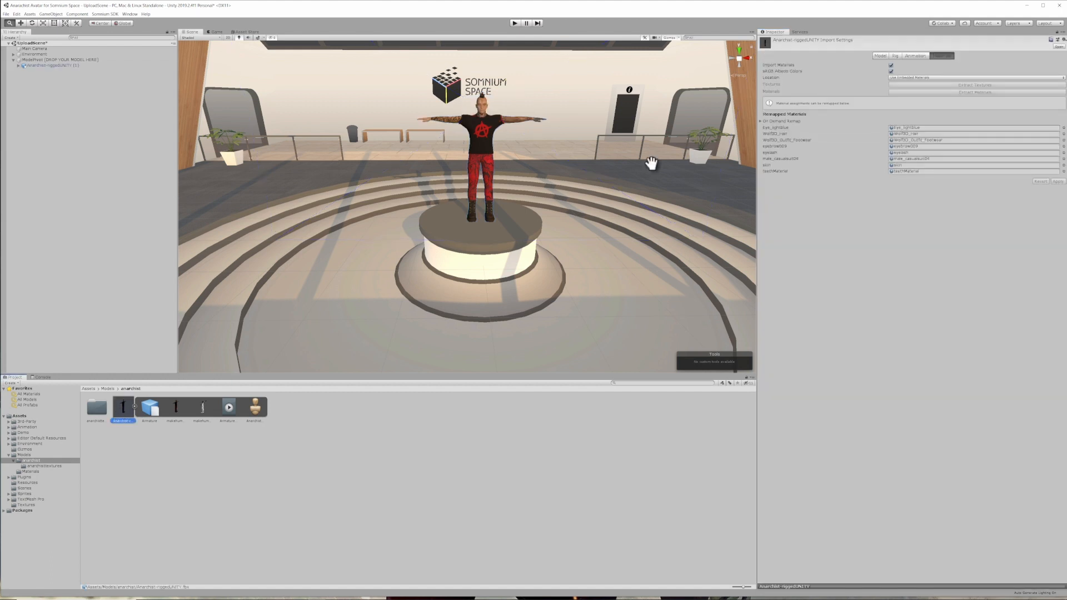
click(880, 56)
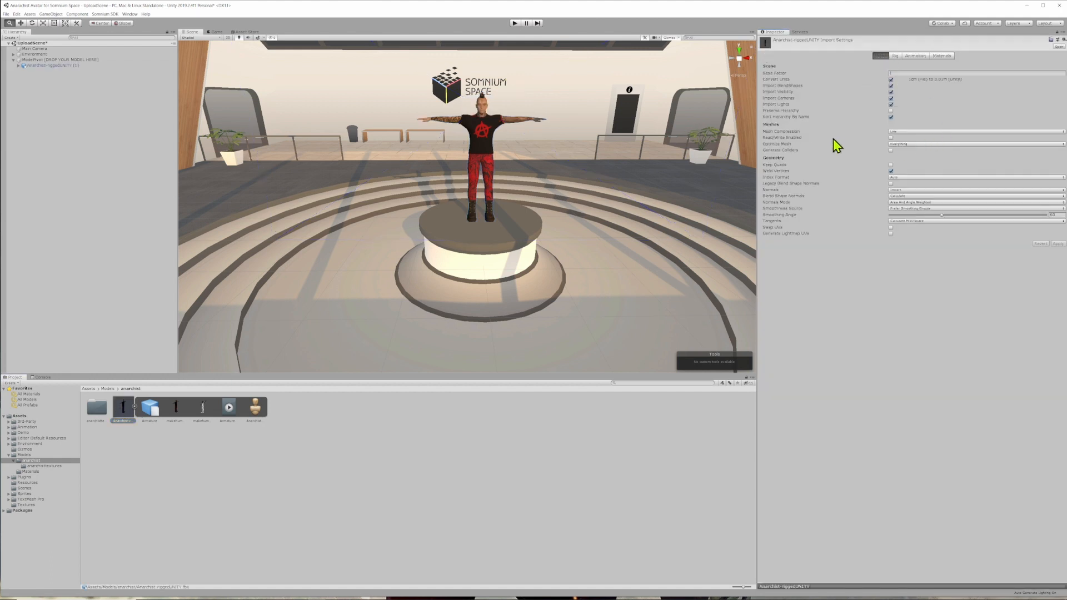
click(975, 131)
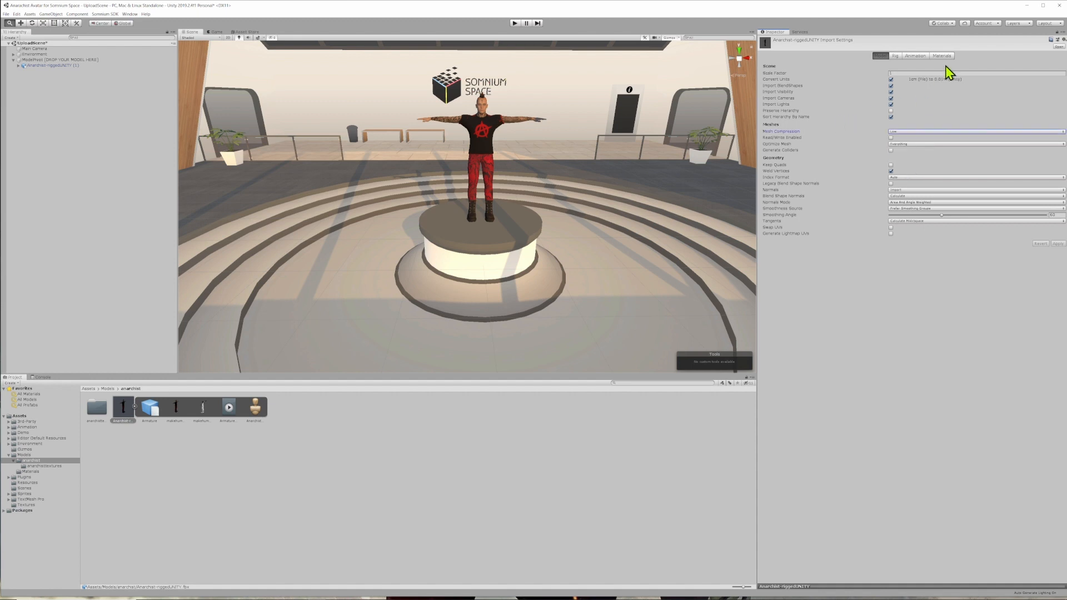
click(48, 65)
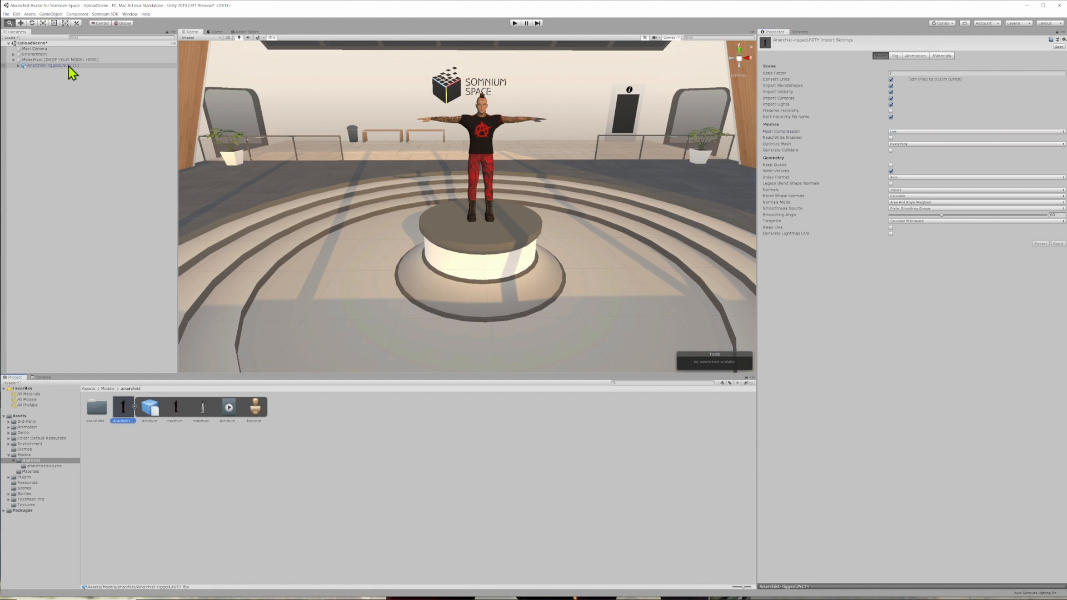
click(48, 66)
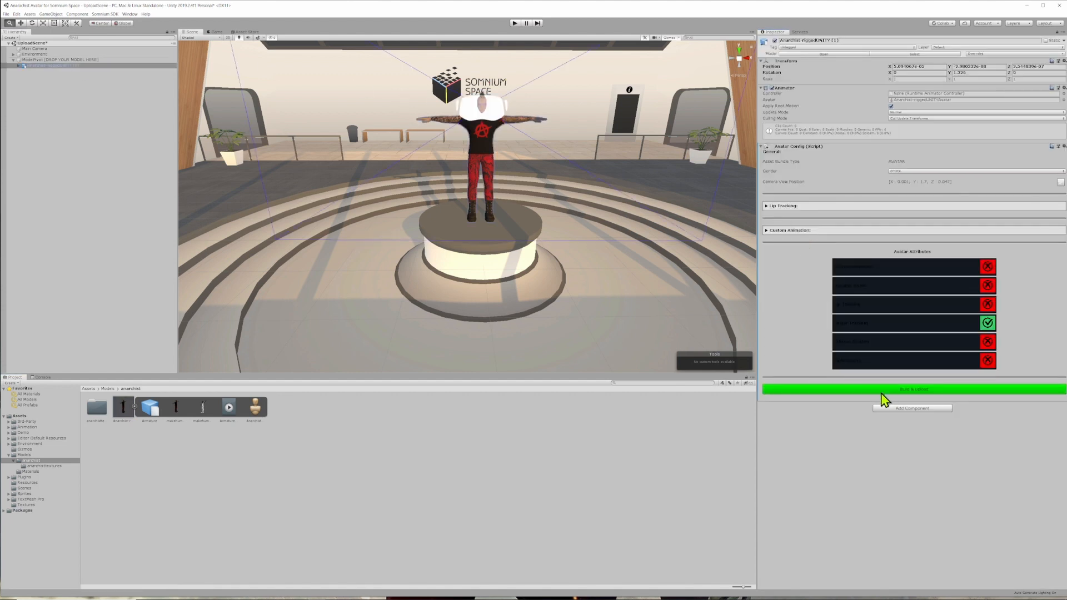
Build the anarchist avatar bundle through the Avatar Config's Build & Upload window.
click(914, 388)
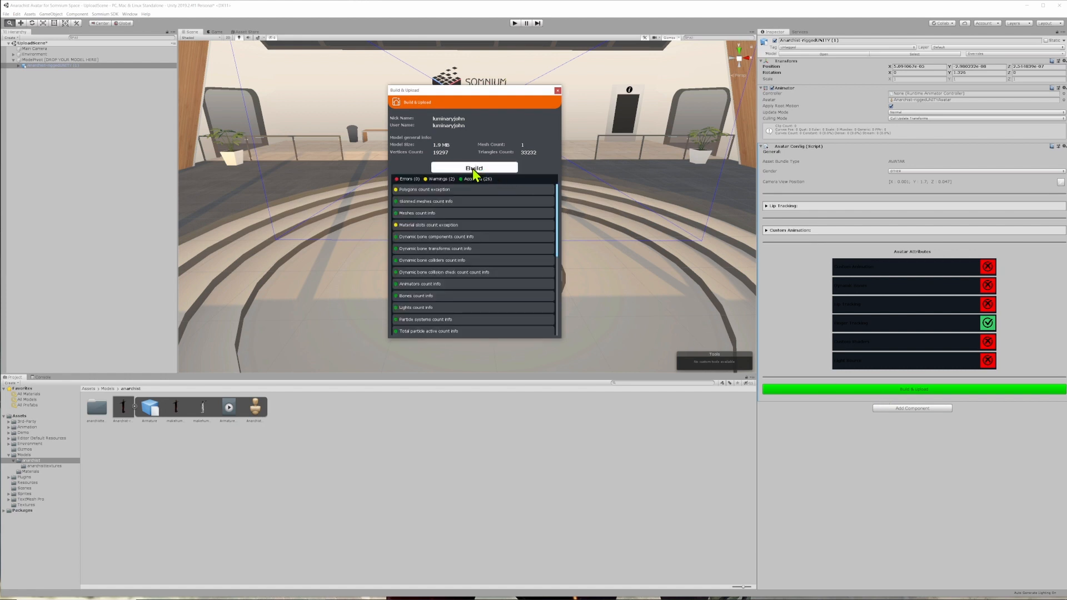
click(473, 167)
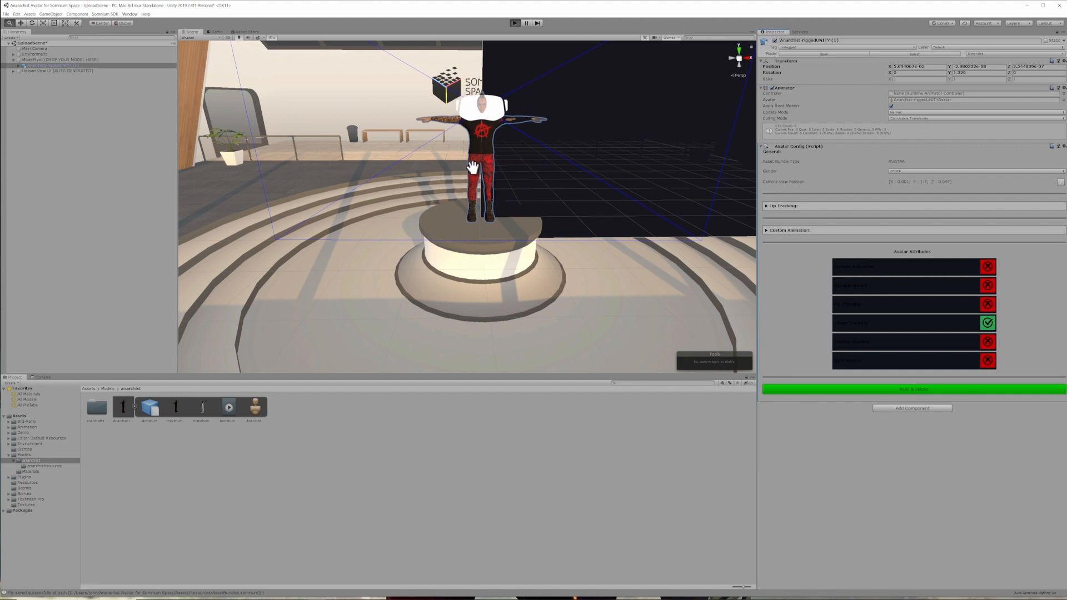
click(912, 389)
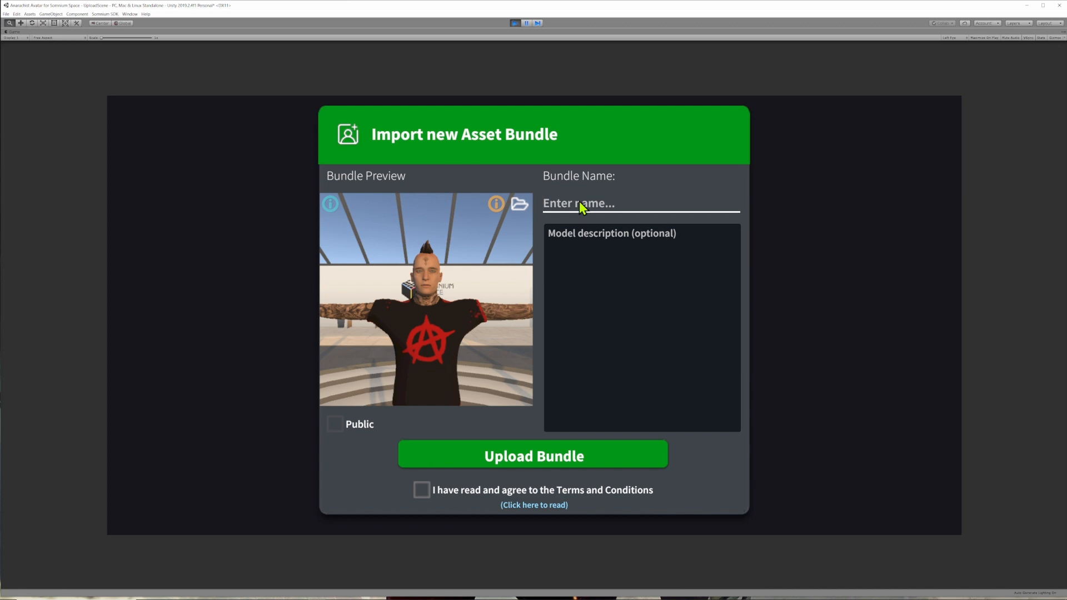
Name the bundle Anarchist, describe it 'Avatar for Somnium Space', and accept the terms.
text(Anarc)
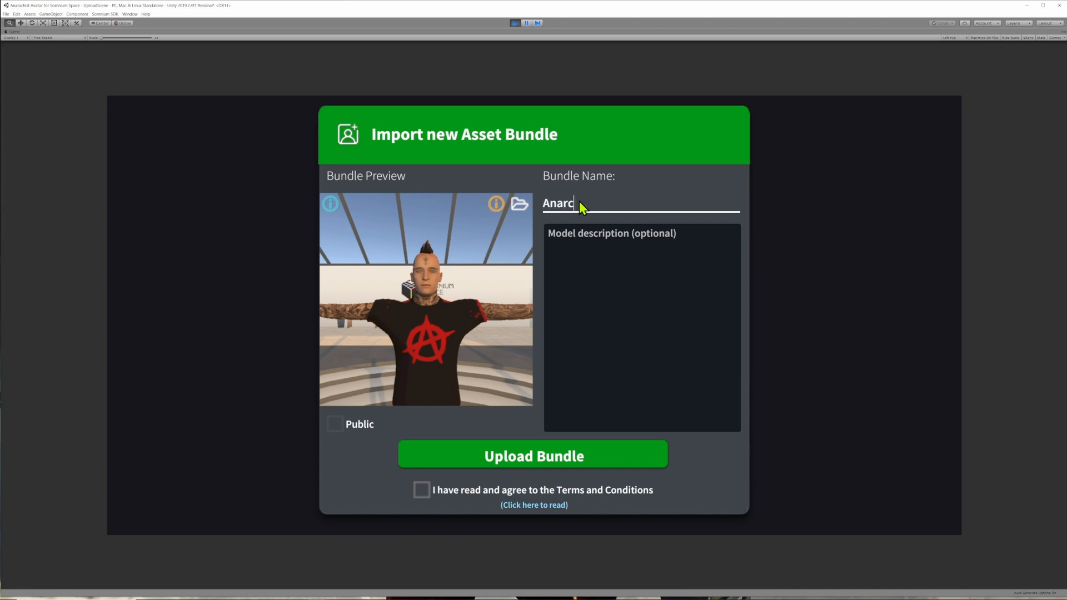
text(hist)
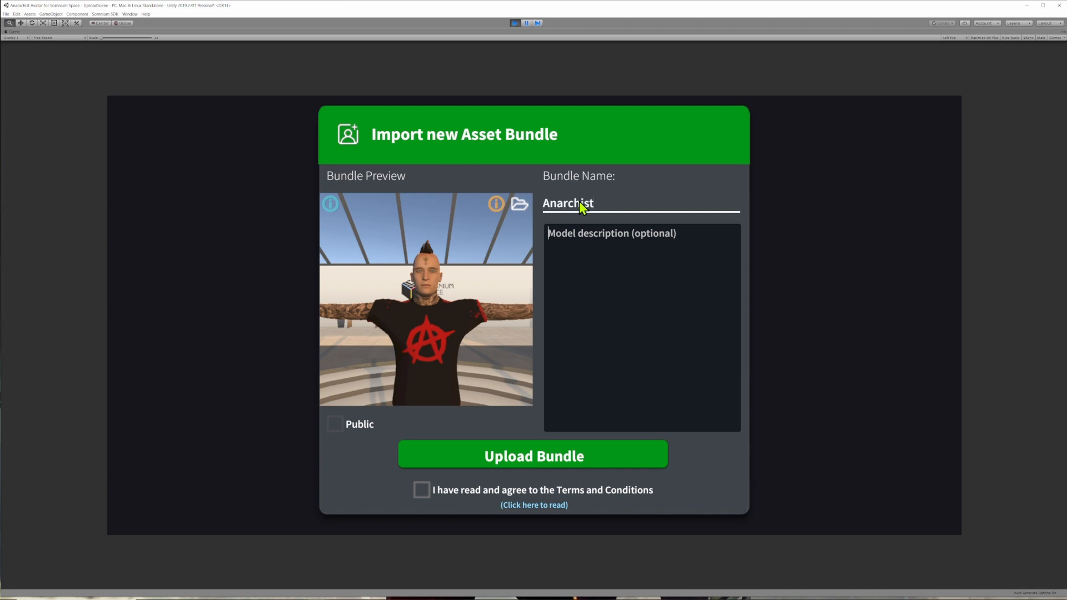
text(Test A)
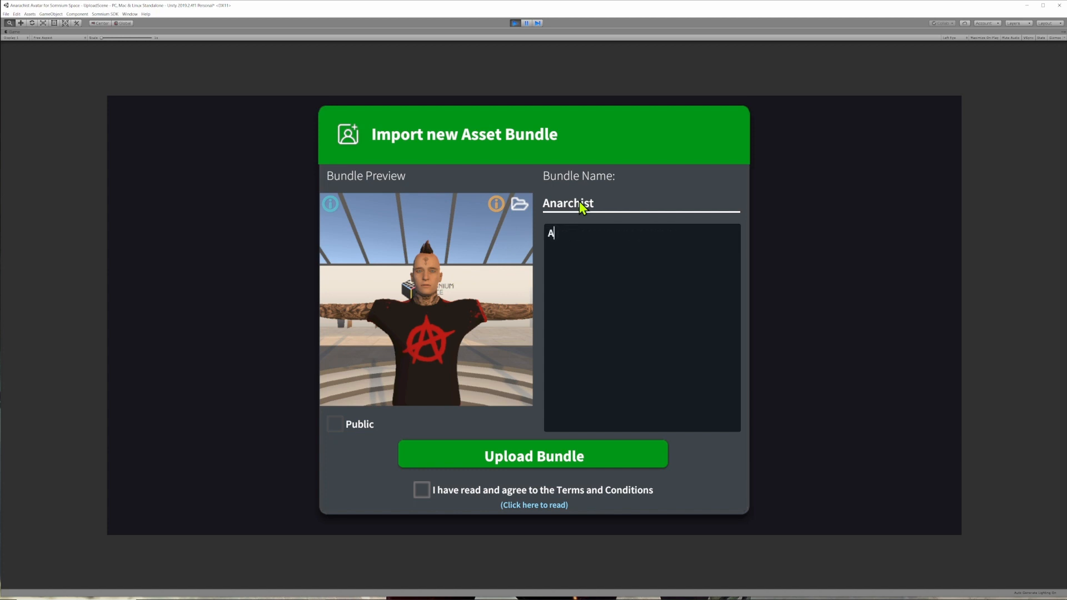
text(vatar for Som)
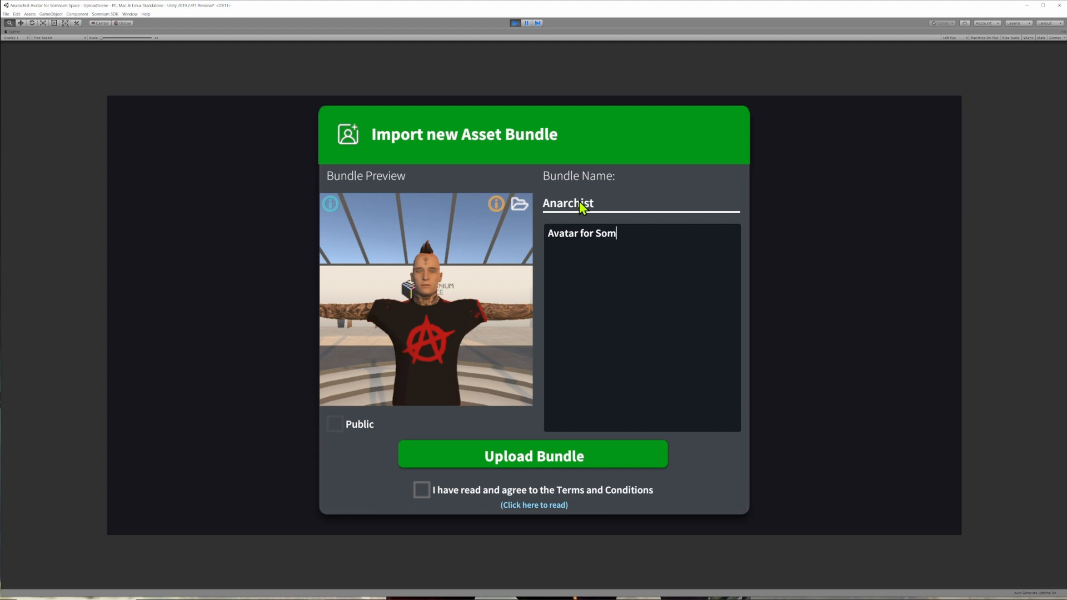
text(nium Space)
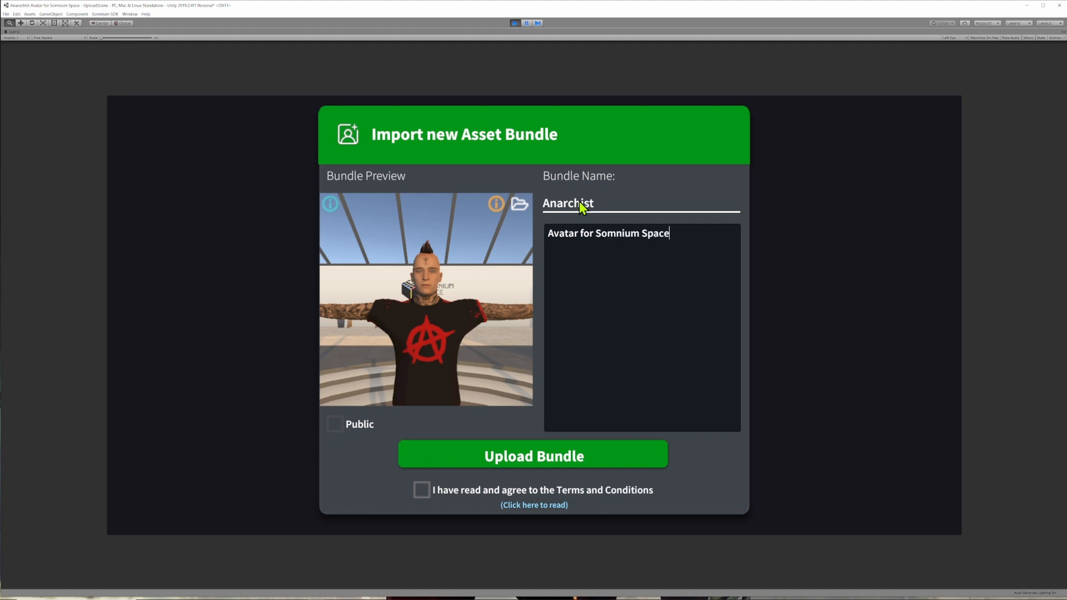
click(422, 490)
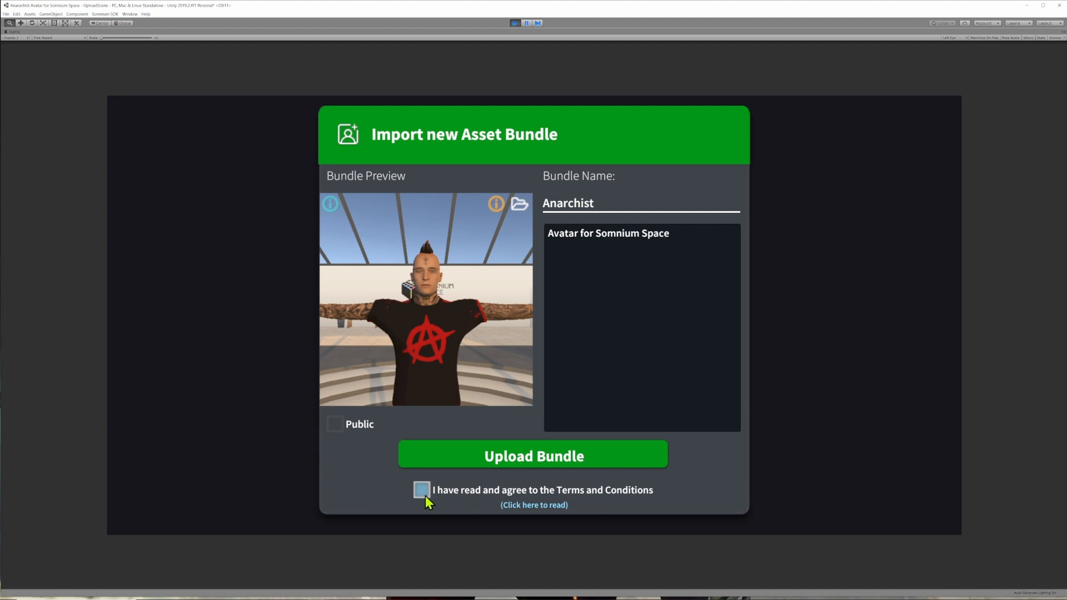
click(421, 490)
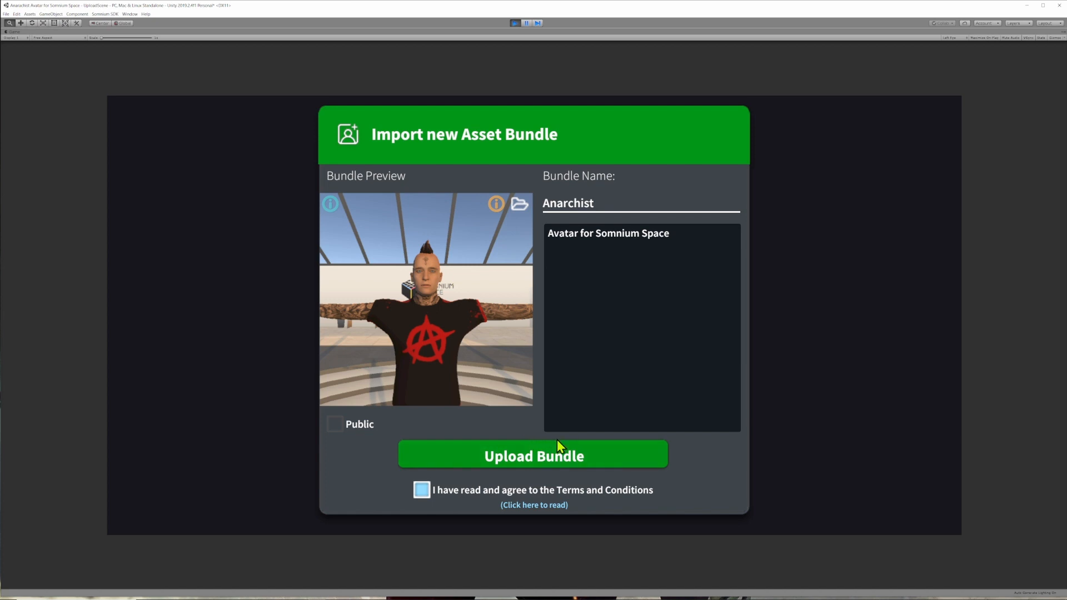
mouse_move(510, 459)
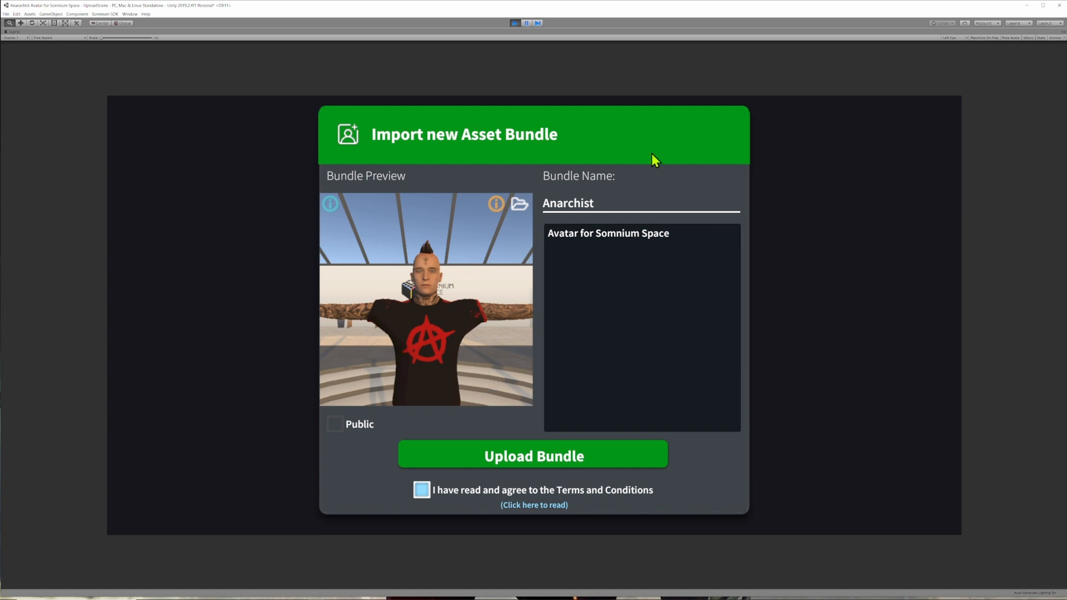
mouse_move(568, 56)
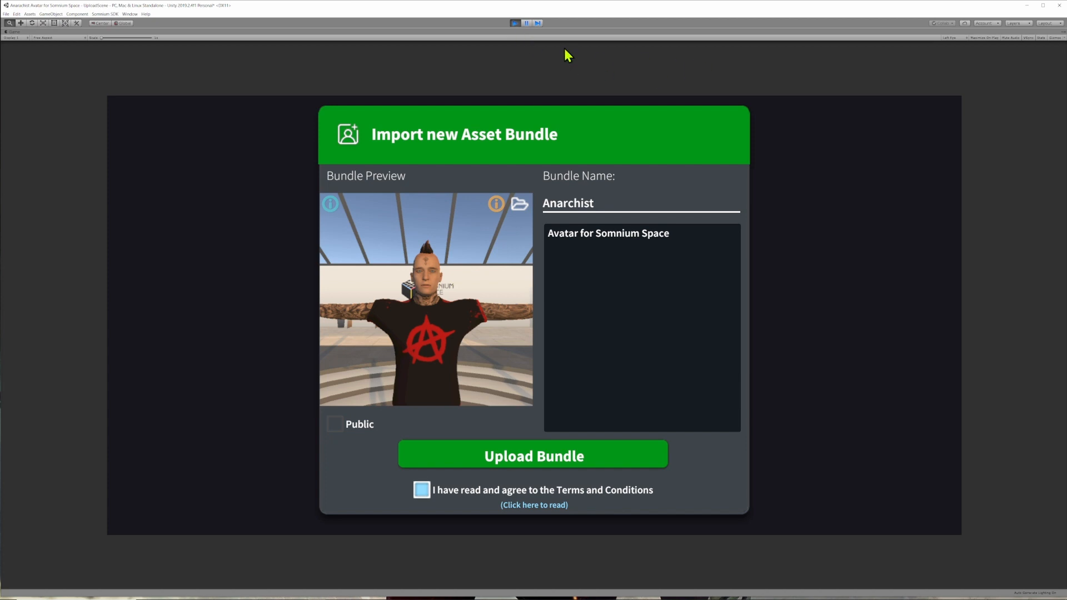
mouse_move(560, 310)
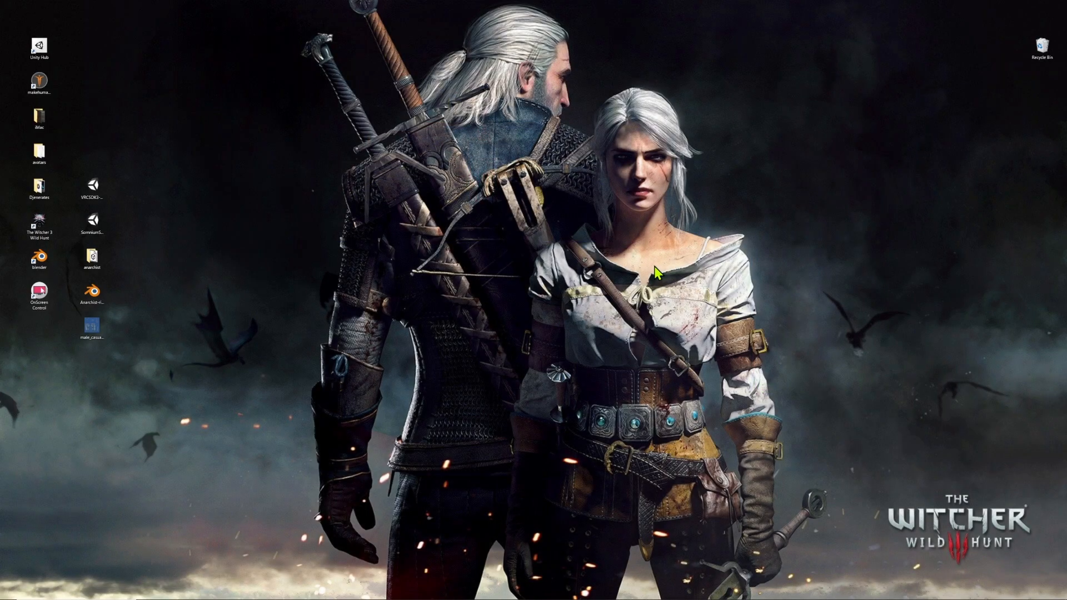
Launch Unity Hub and start a 3D project 'Anarchist for VR Chat' on 2019.4.31f1.
click(39, 48)
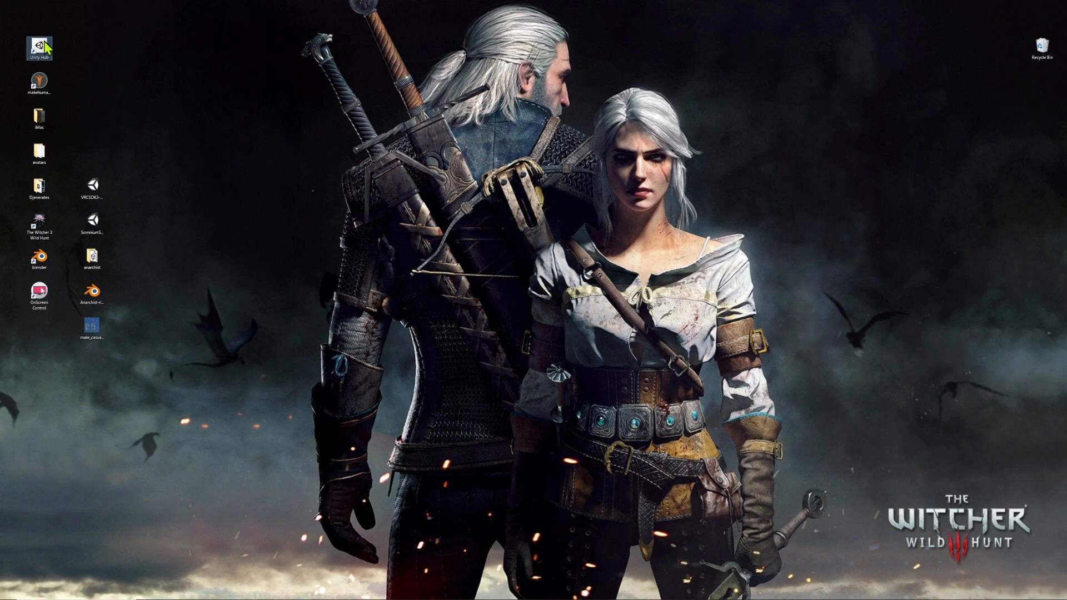
double_click(38, 47)
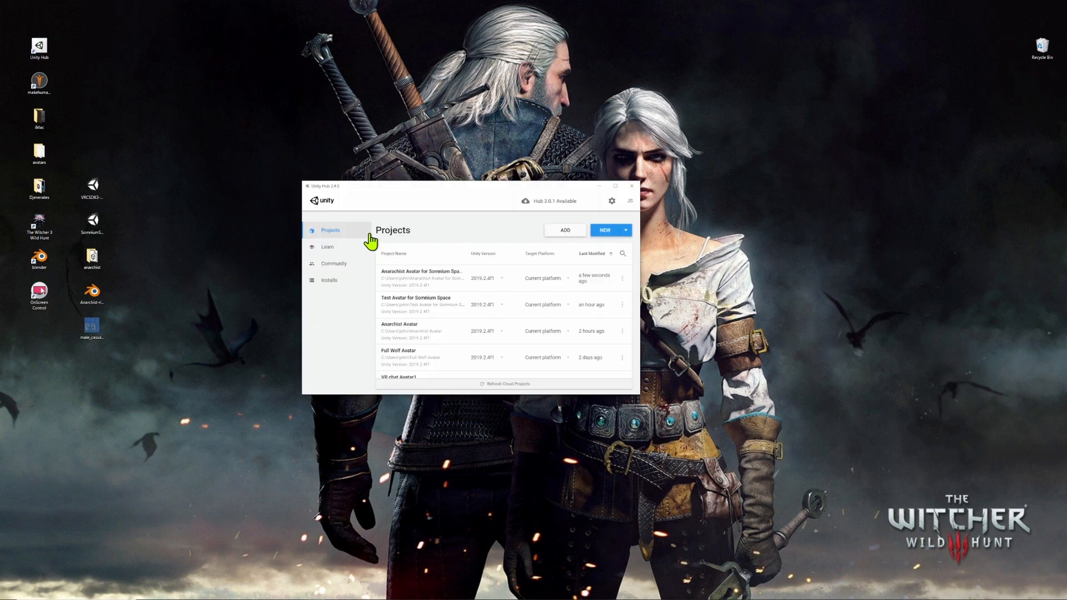
mouse_move(625, 240)
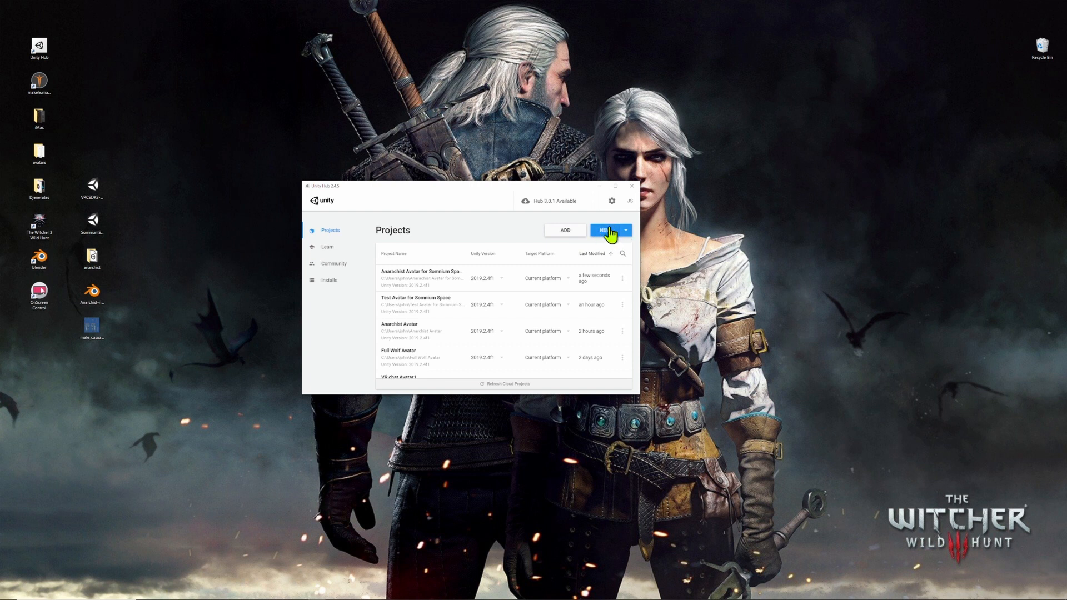
click(624, 230)
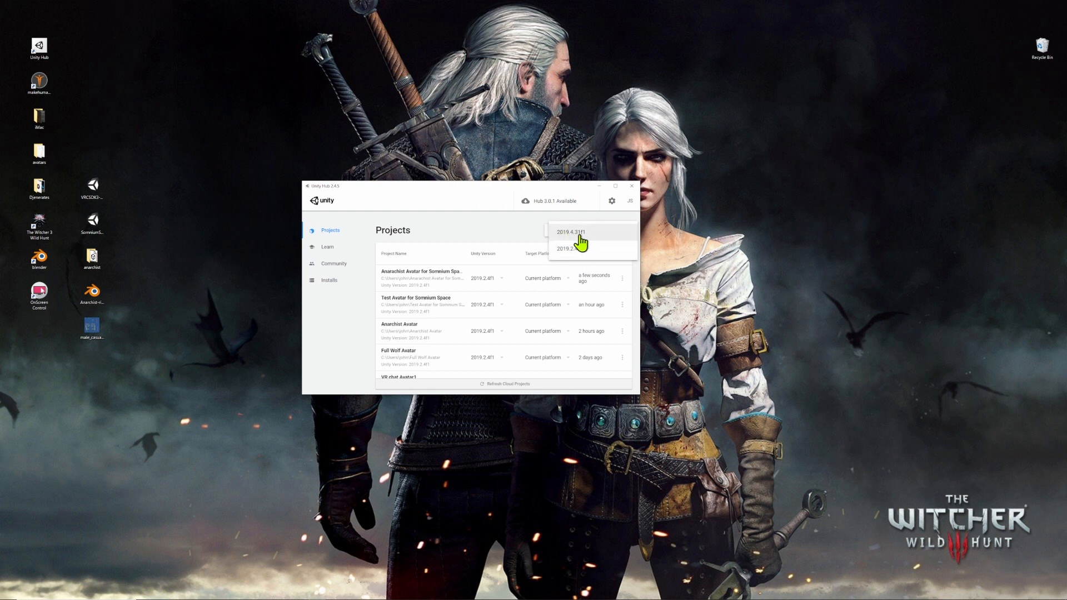
click(568, 231)
text(Anarchist for)
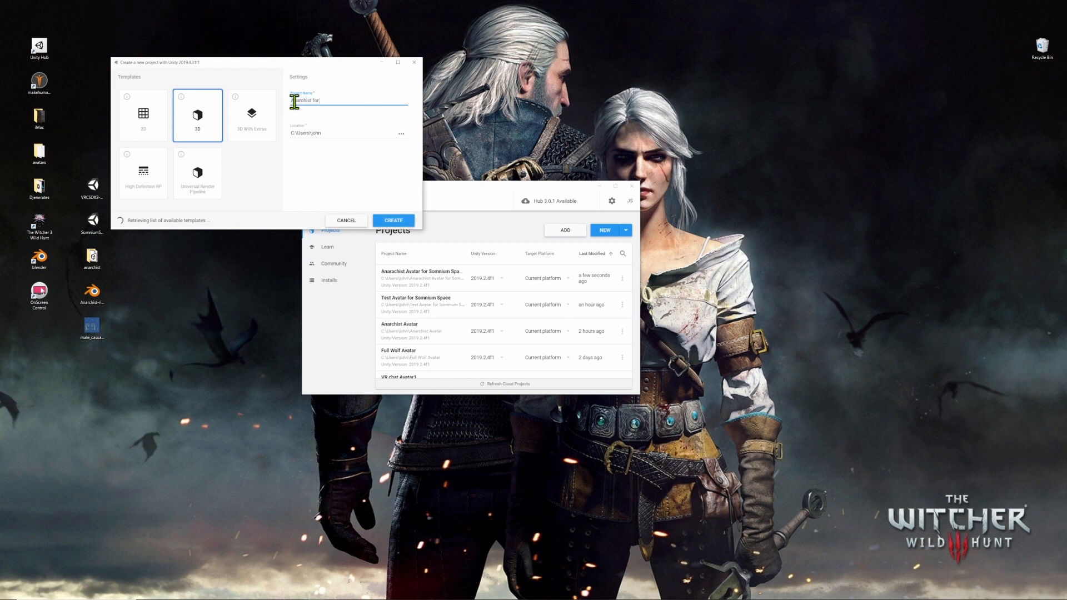
text(VR Chat)
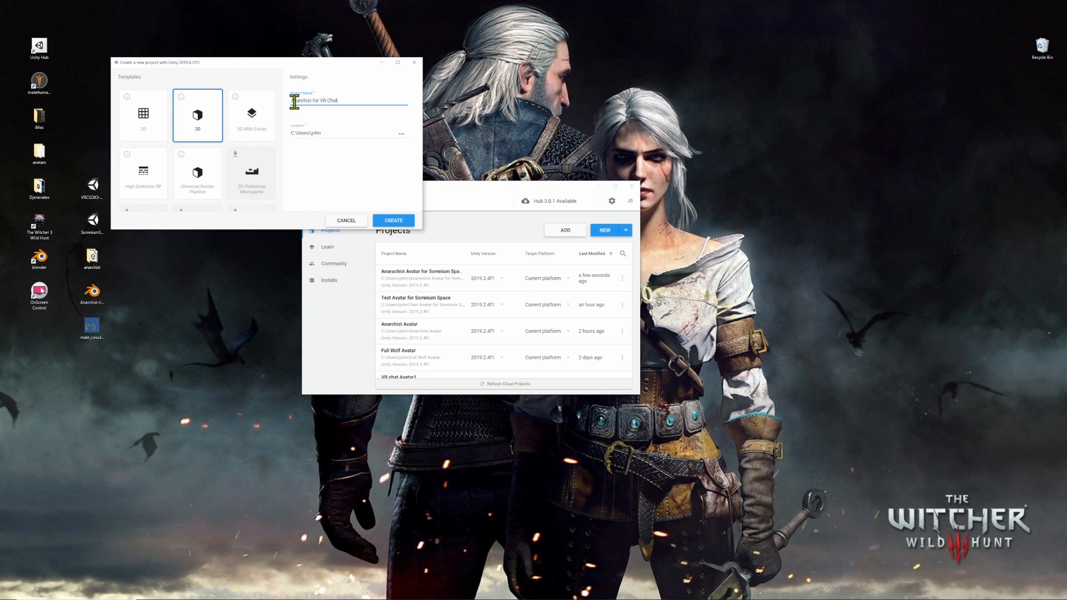
mouse_move(406, 243)
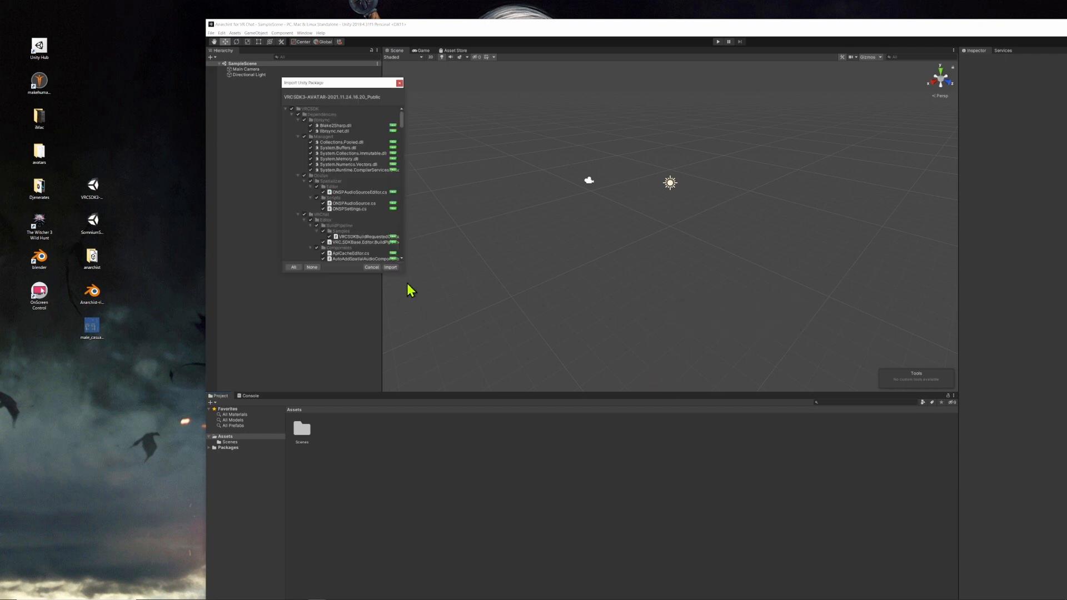
Import the VRChat avatar SDK package, browse the VRCSDK and Examples3 folders, then return to Assets.
click(390, 267)
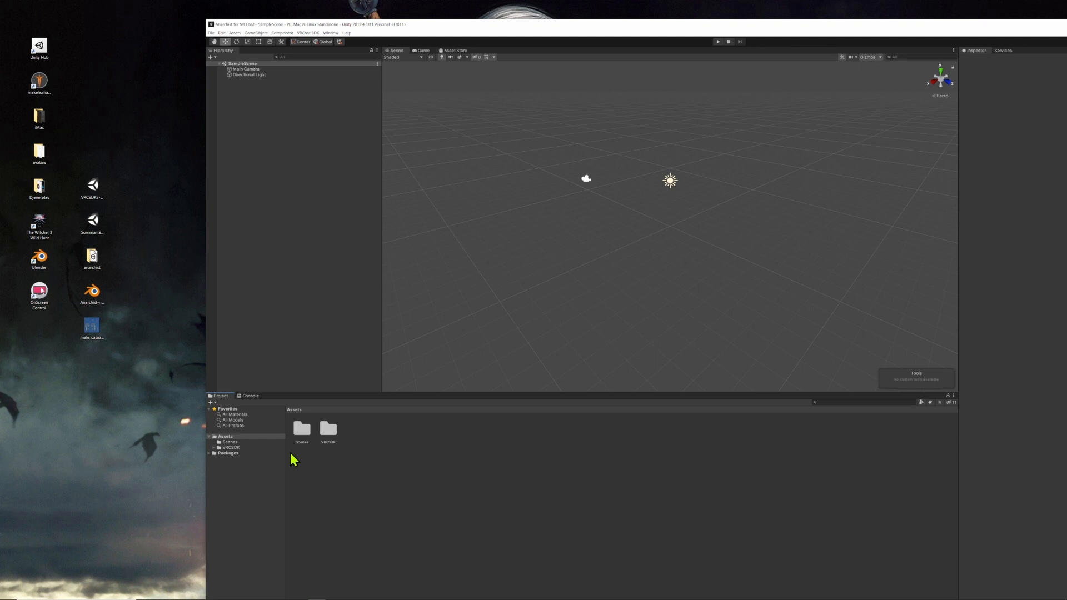
click(231, 447)
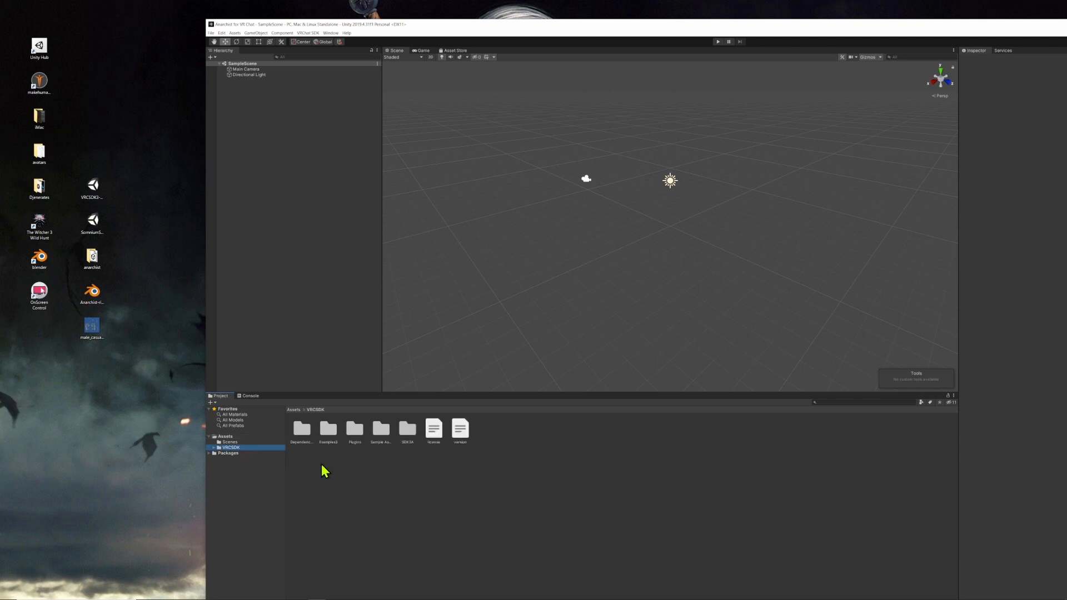
click(328, 429)
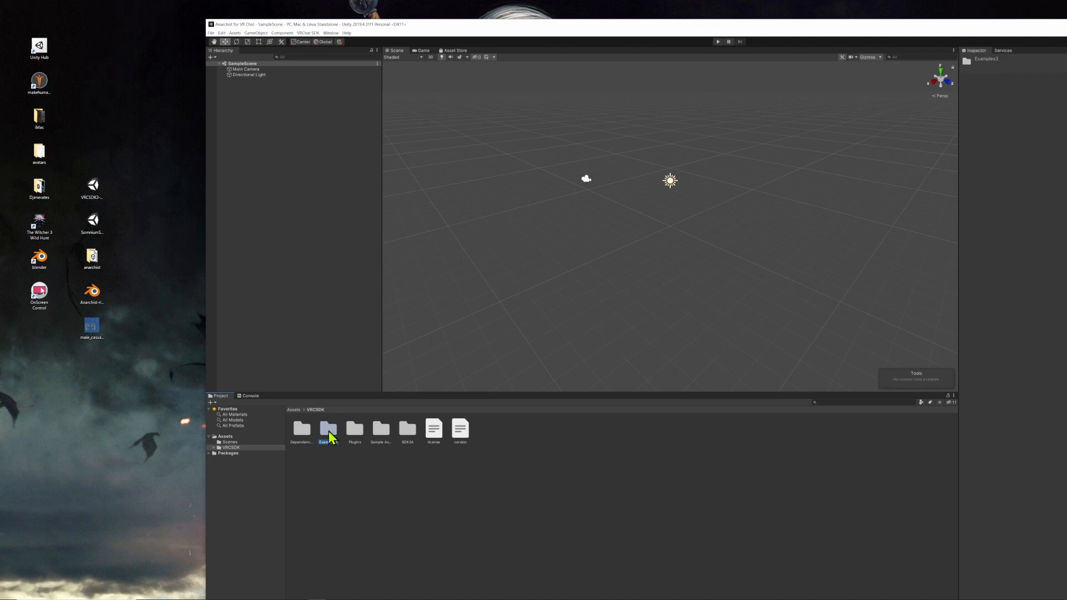
double_click(328, 430)
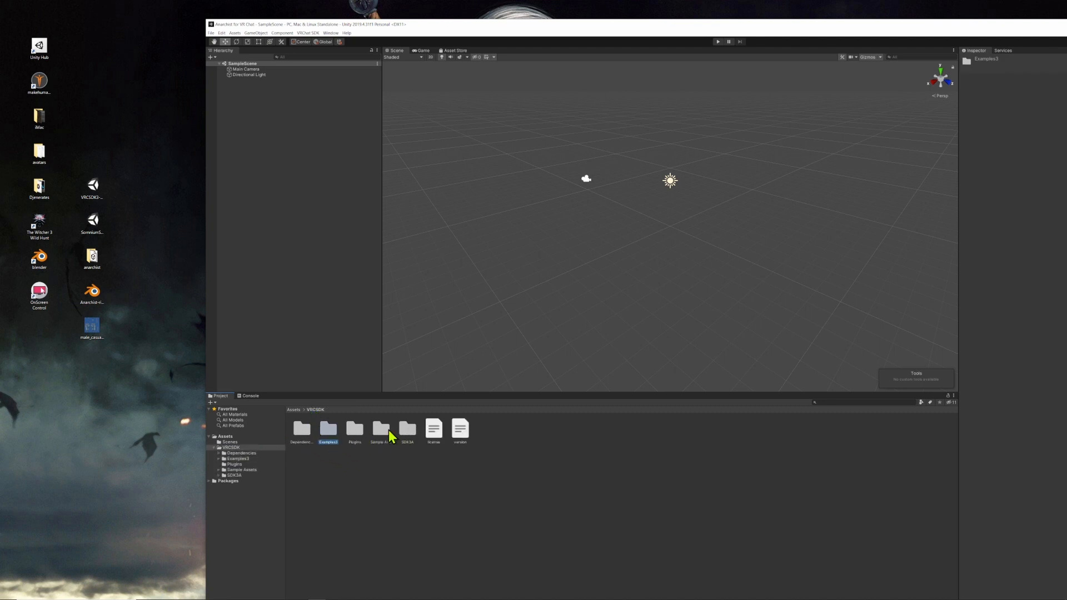
click(226, 437)
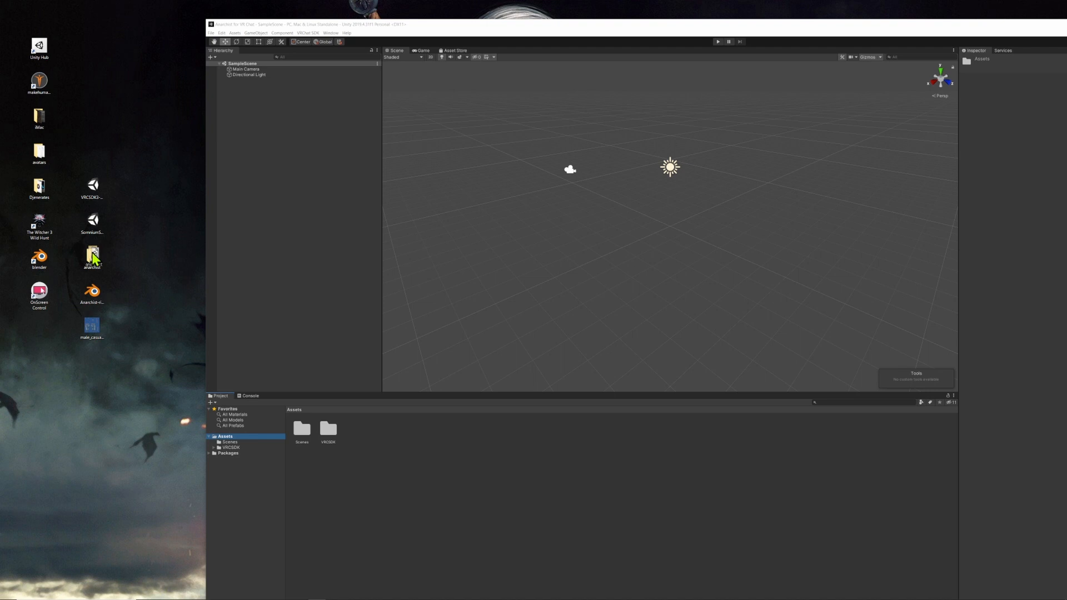
Drag the anarchist avatar folder from the desktop into Assets and open it.
click(91, 255)
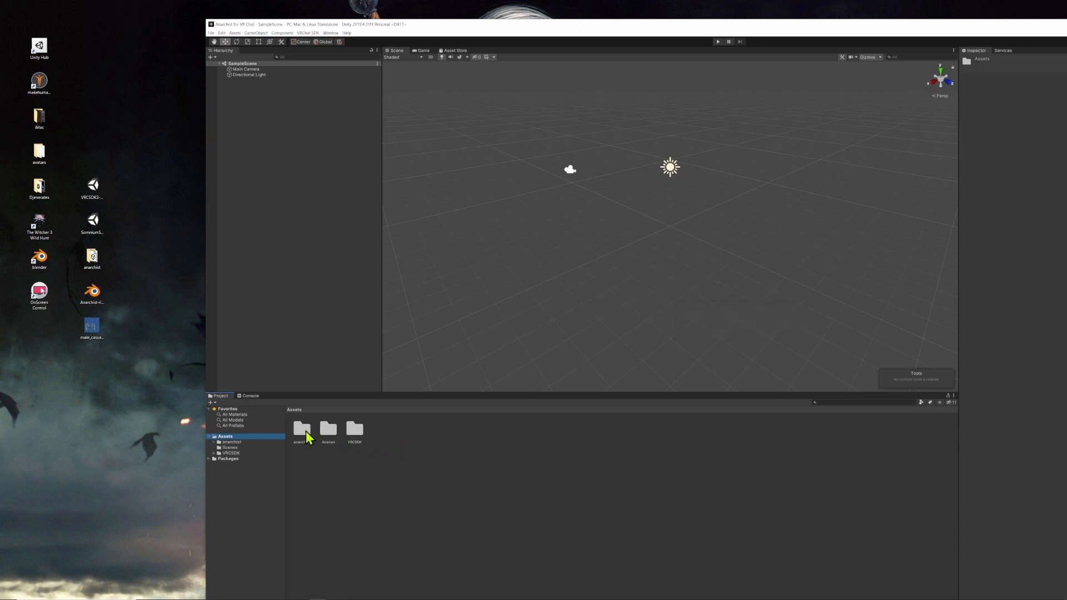
double_click(301, 427)
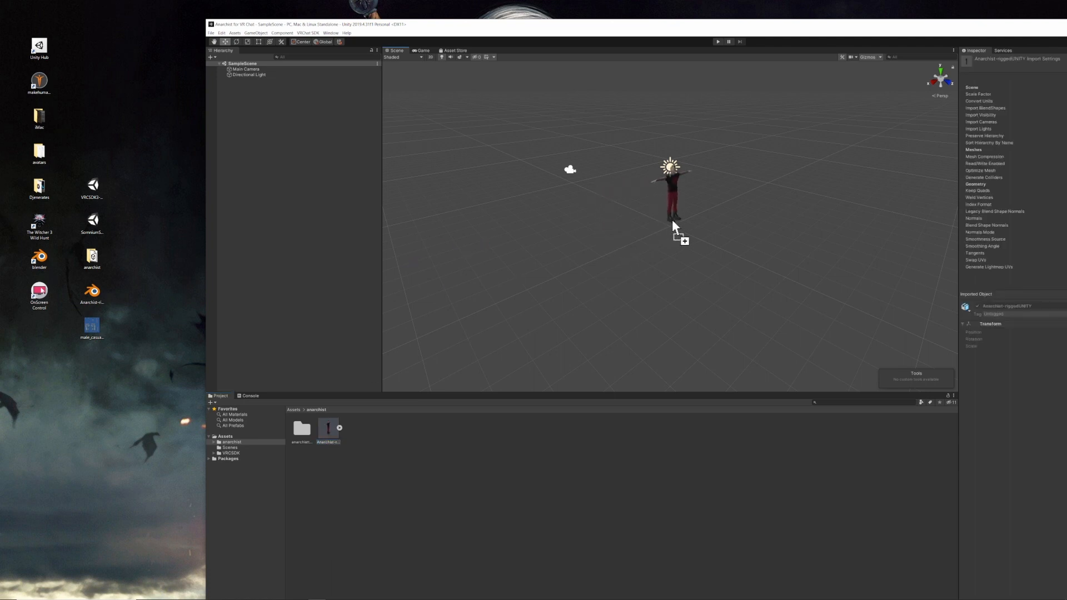
Drag Anarchist-riggedUNITY into the scene, select its body mesh, and edit its position.
drag(327, 427, 670, 201)
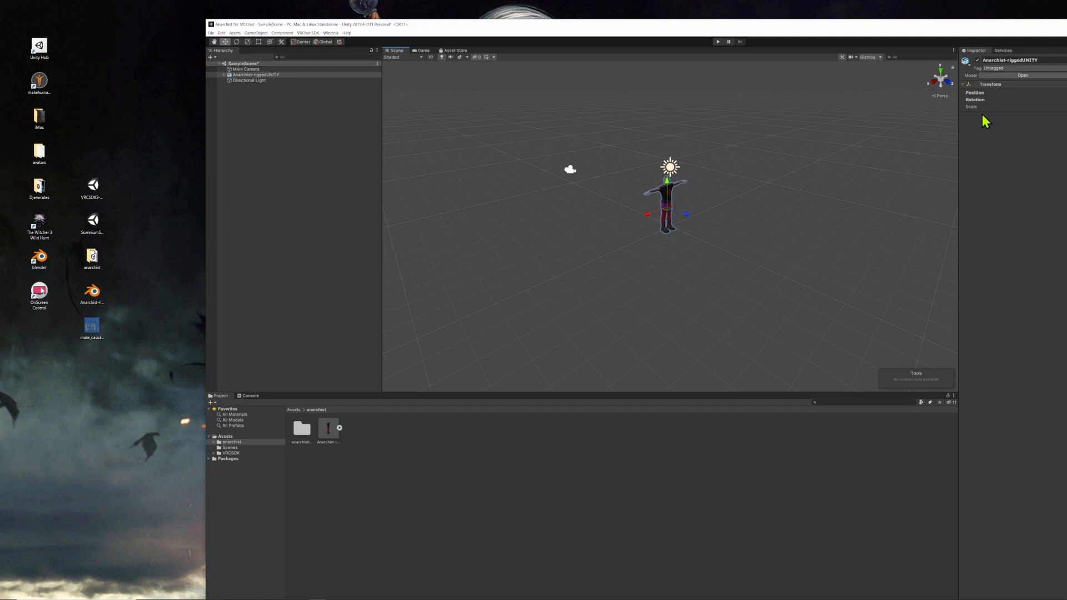
click(265, 86)
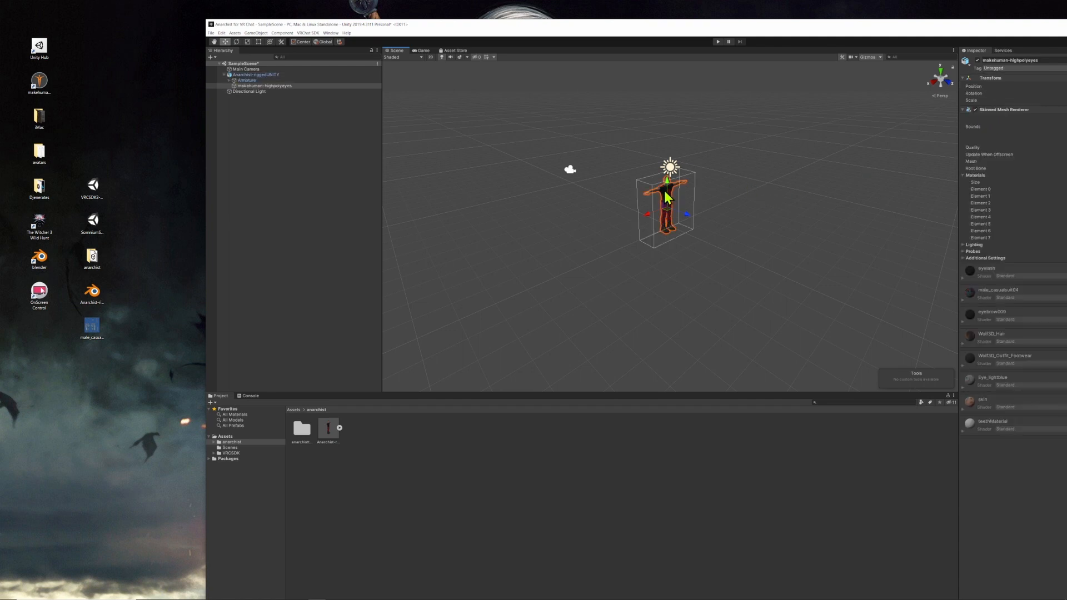
mouse_move(930, 33)
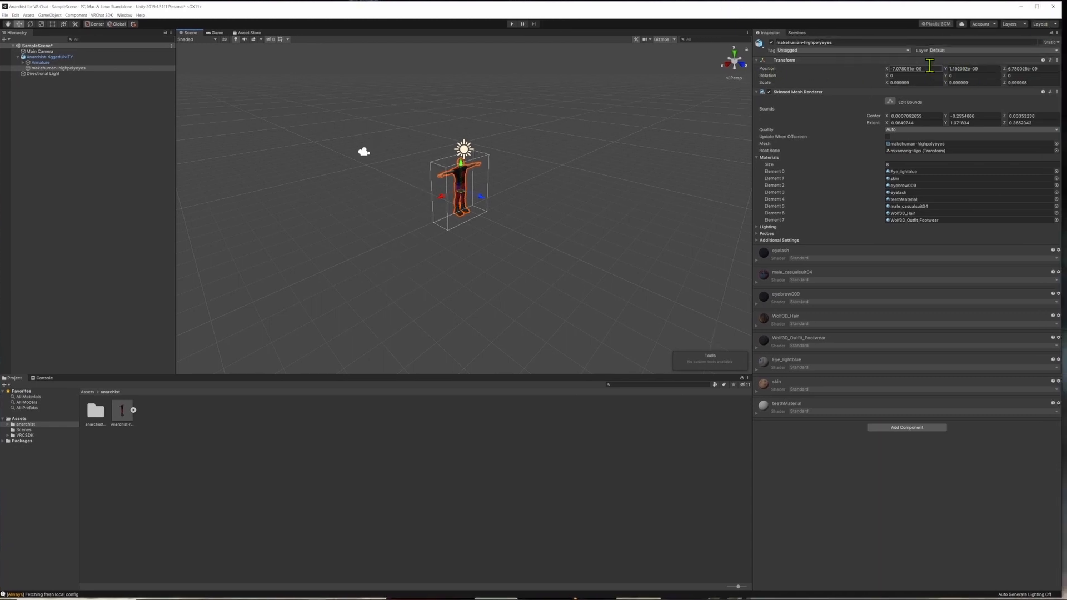
click(912, 68)
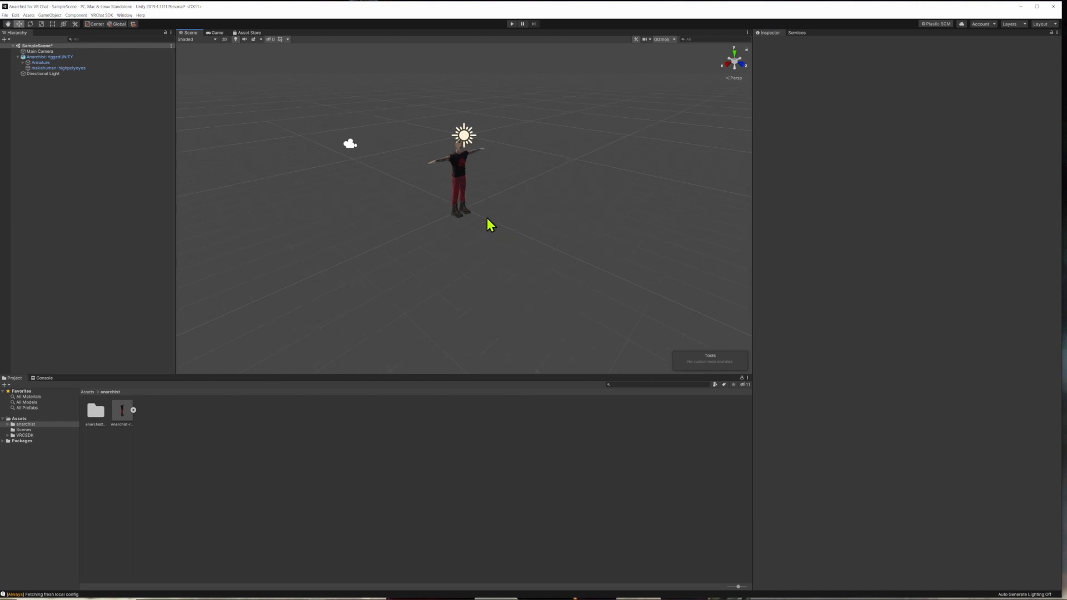
Open the VRChat SDK Control Panel on its Builder page.
click(102, 14)
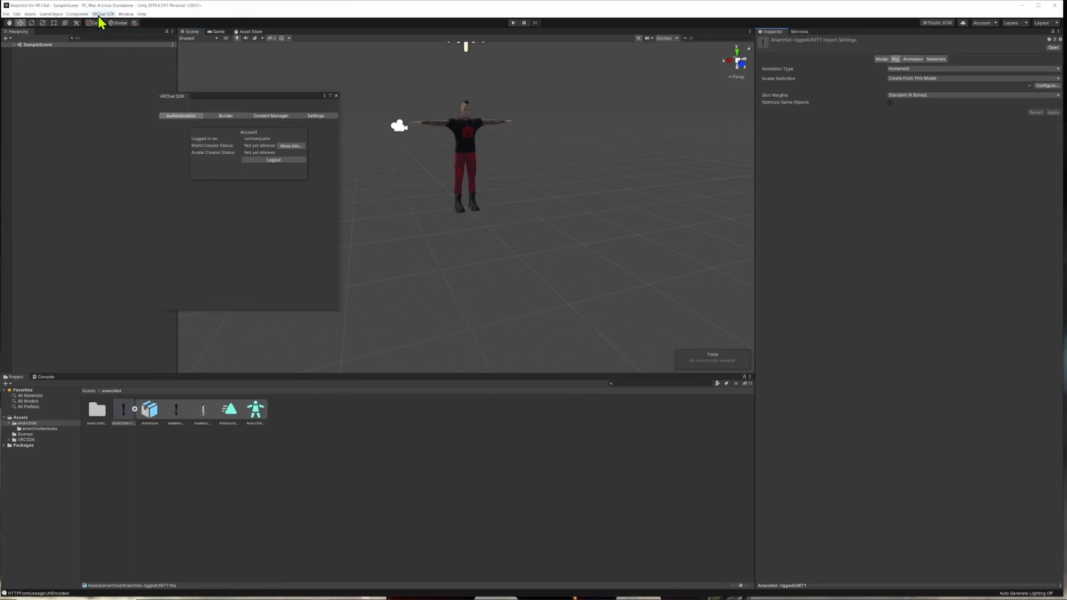
click(103, 13)
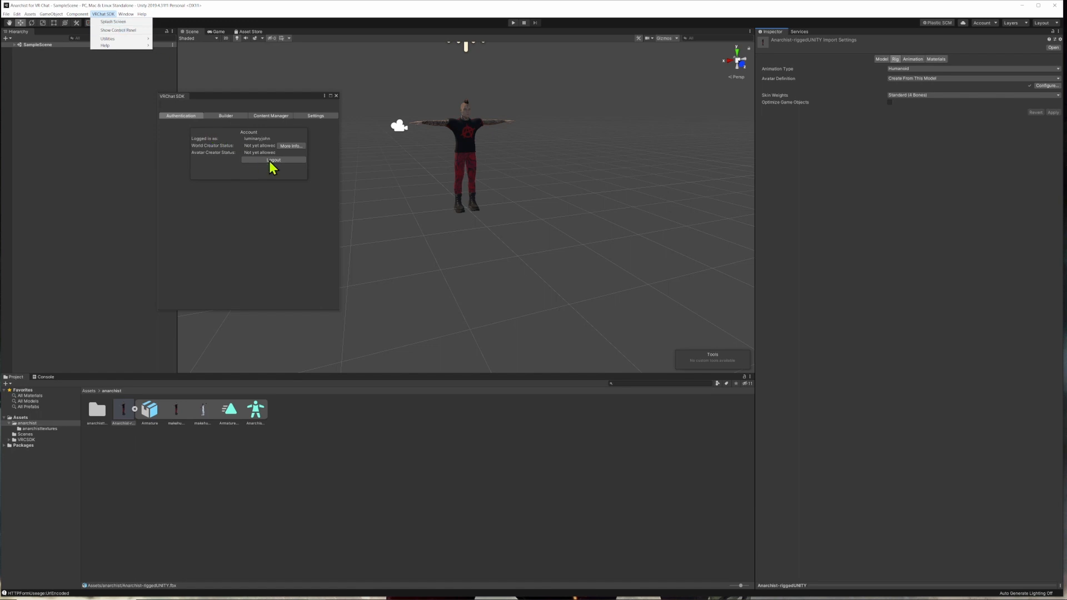
mouse_move(288, 191)
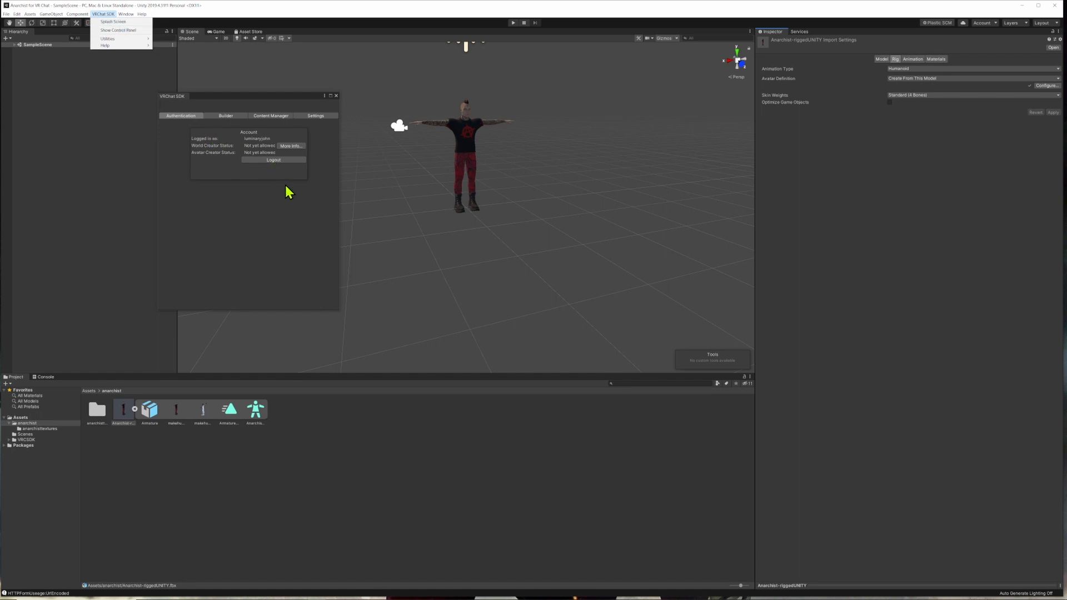
click(225, 115)
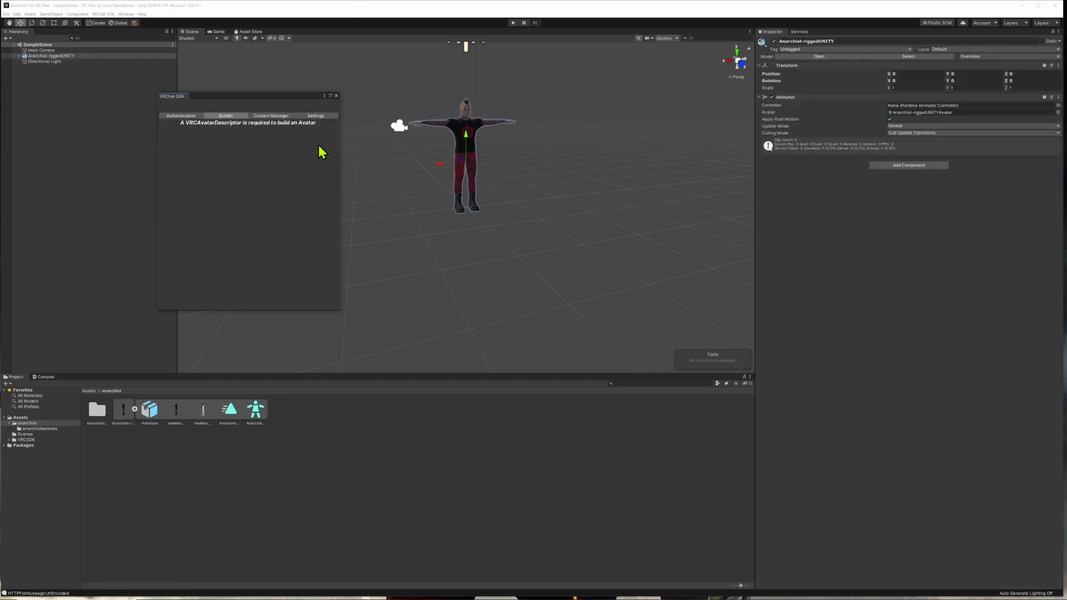
mouse_move(206, 132)
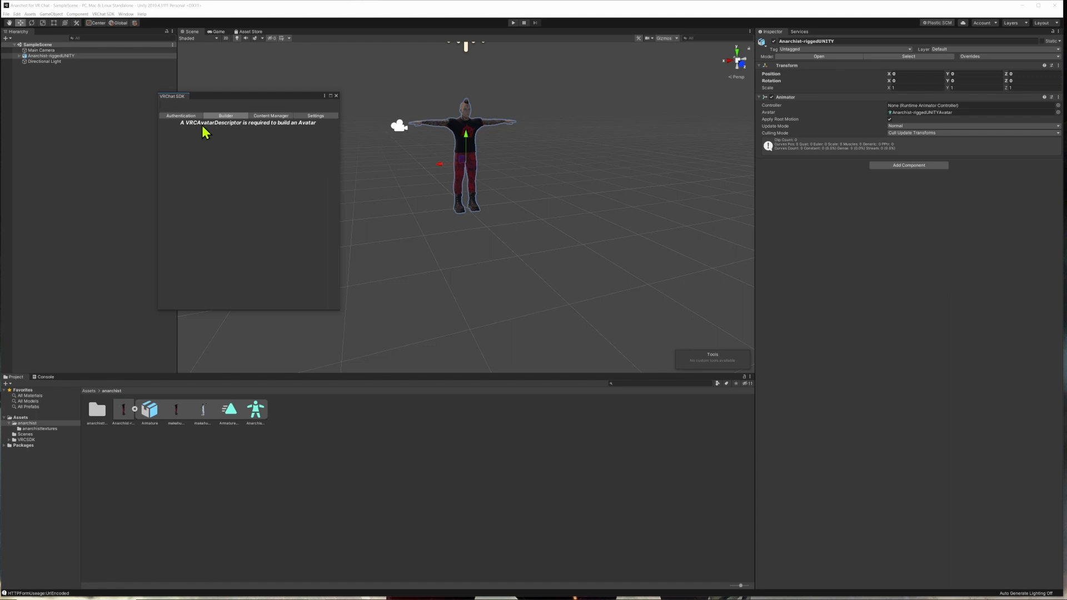
mouse_move(243, 134)
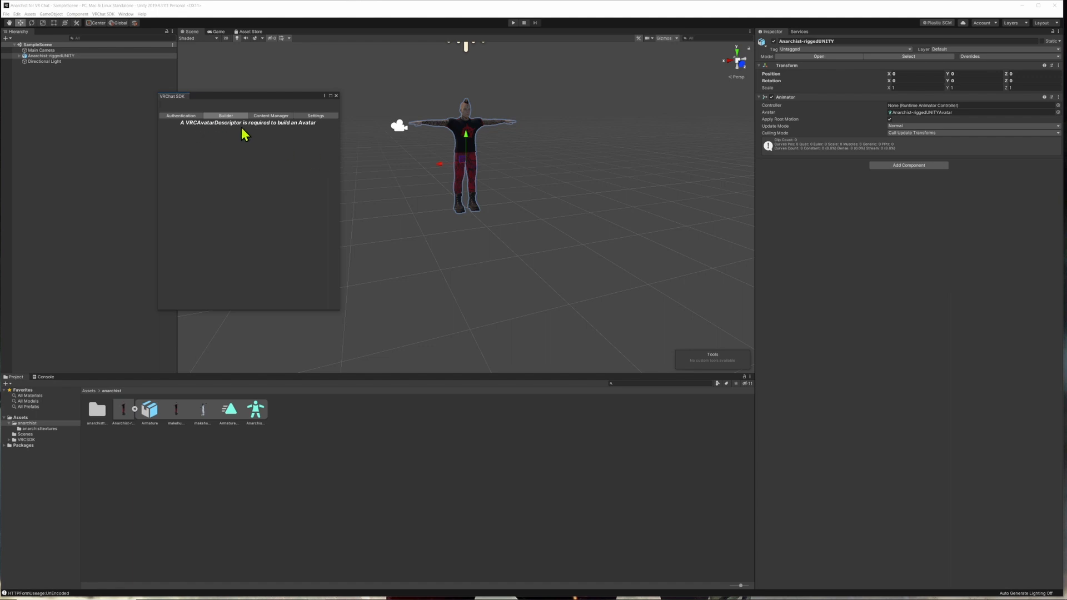
mouse_move(302, 131)
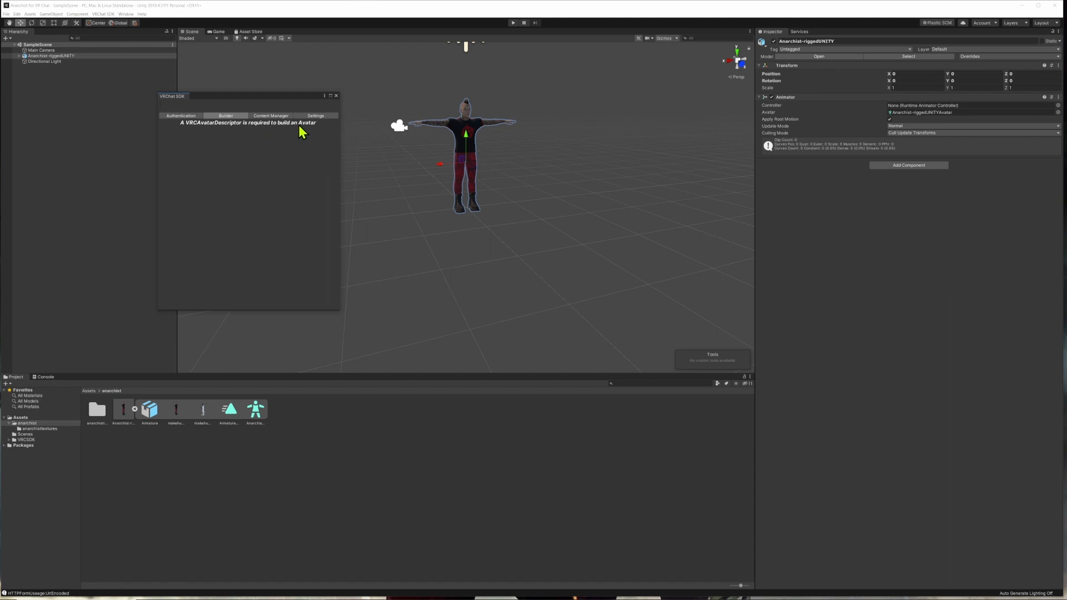
mouse_move(37, 64)
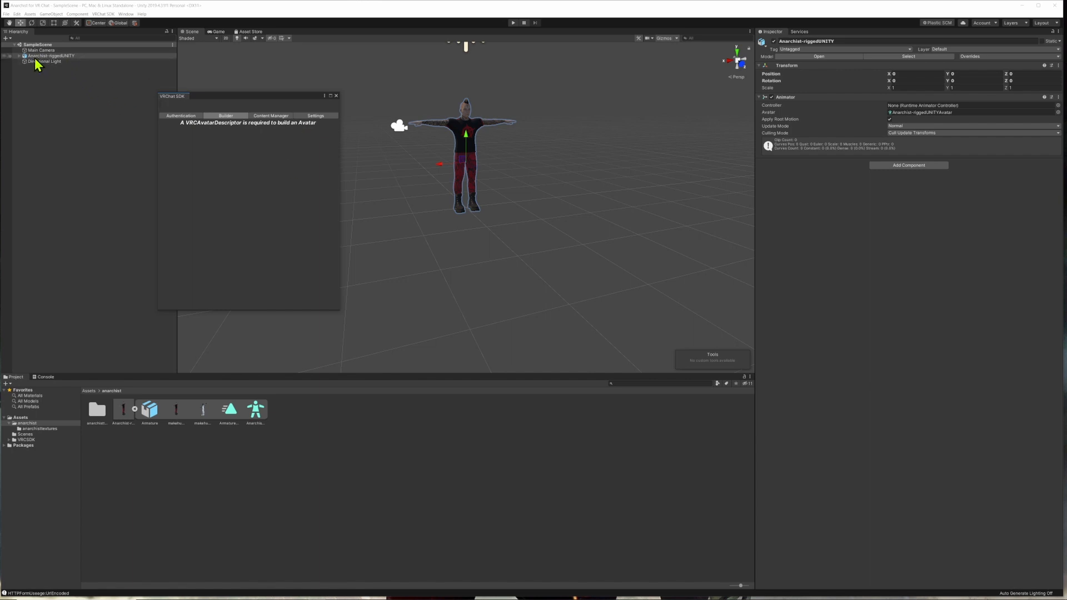
mouse_move(45, 62)
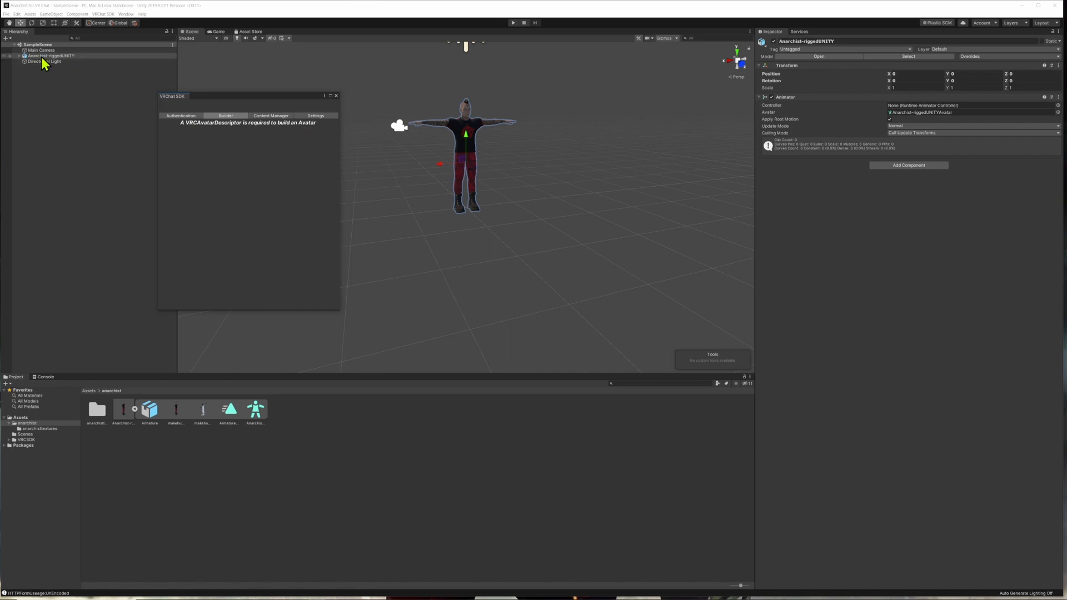
Add a VRC Avatar Descriptor component to Anarchist-riggedUNITY via Add Component.
click(51, 55)
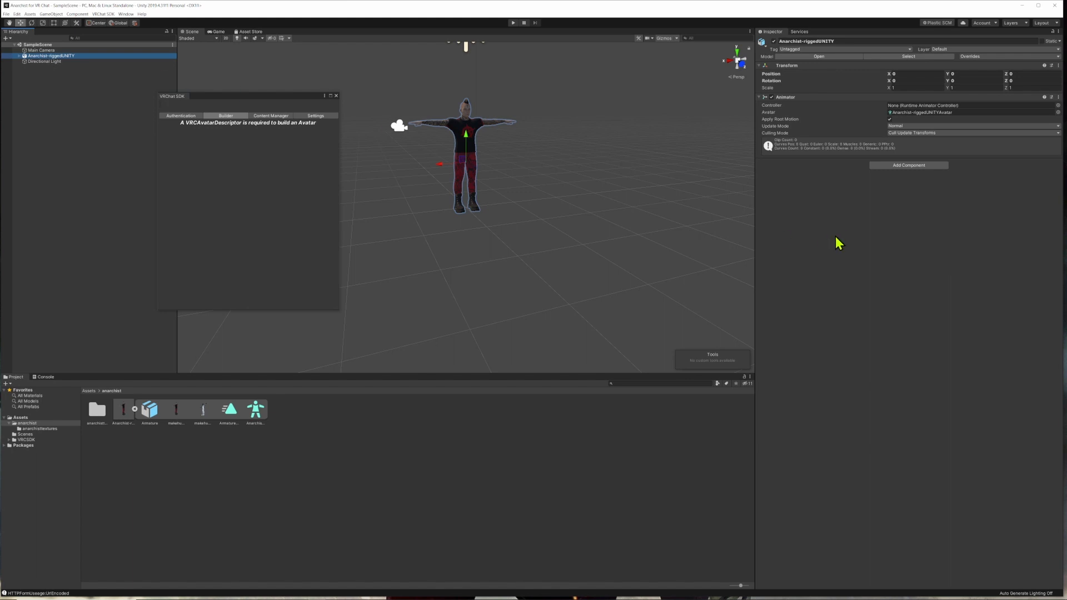
click(908, 165)
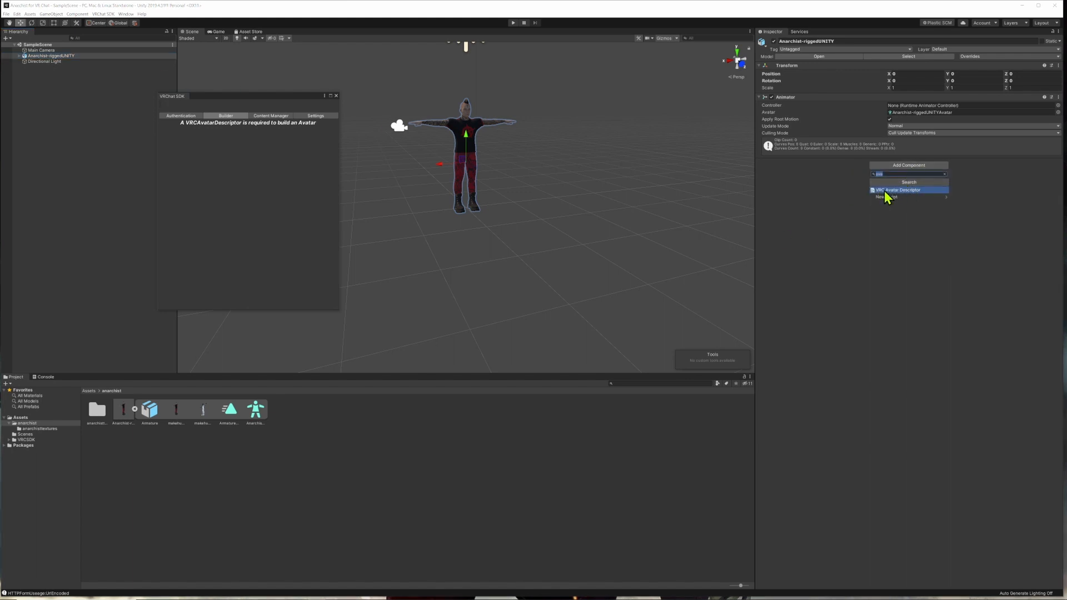
click(898, 190)
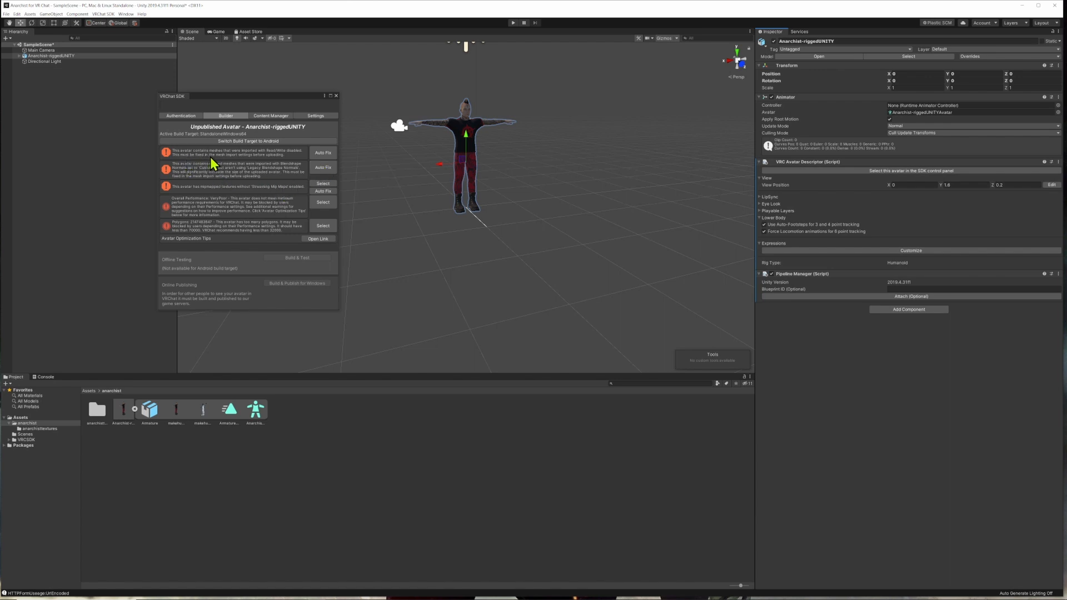
mouse_move(266, 163)
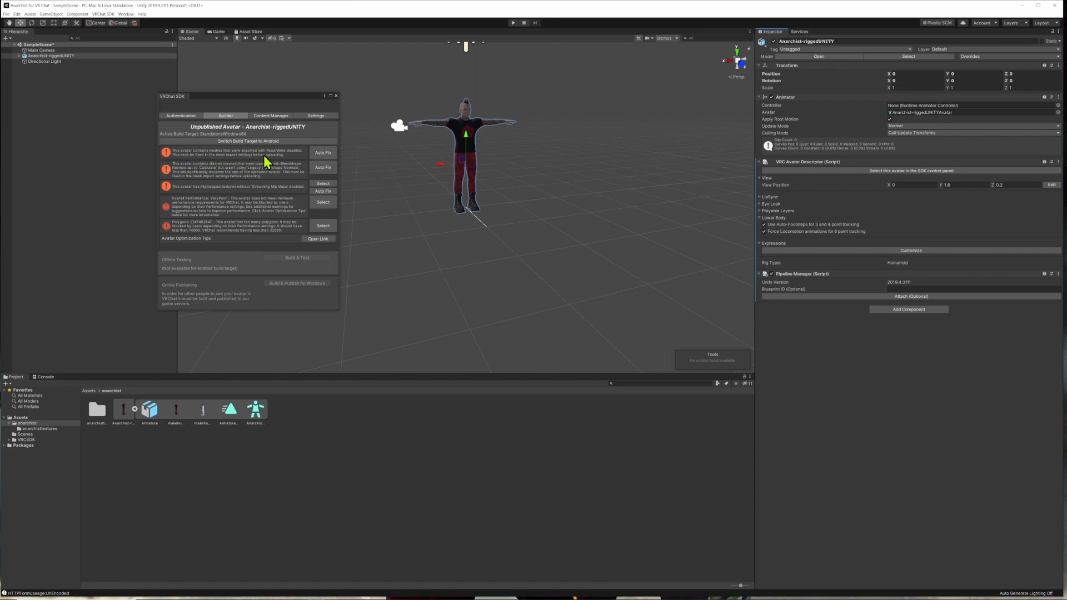
mouse_move(240, 167)
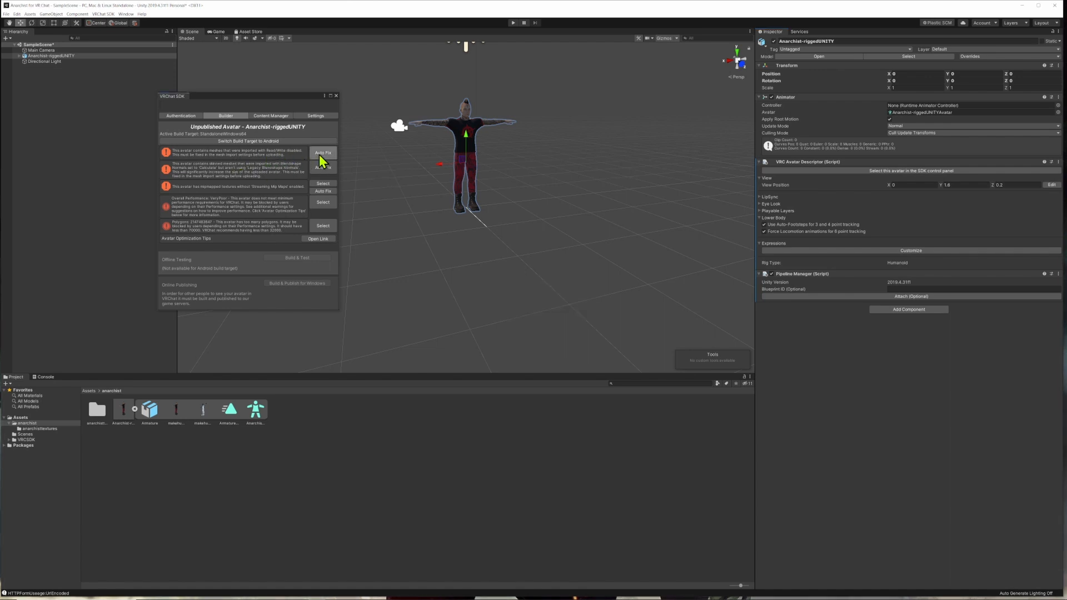
Auto Fix the mesh import, blendshape normals and texture mipmap streaming warnings.
click(322, 152)
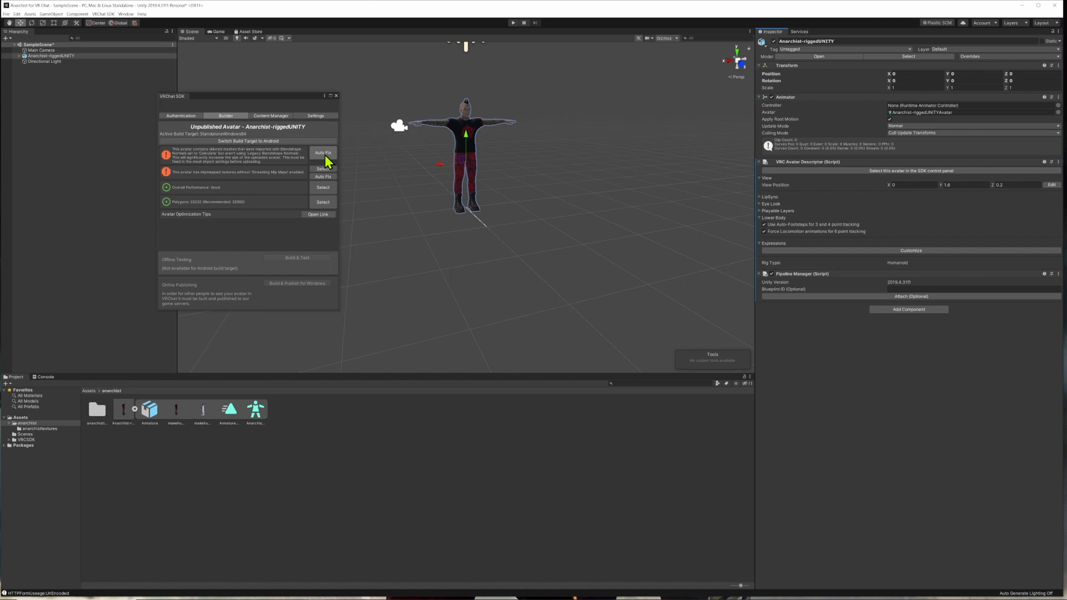
mouse_move(330, 163)
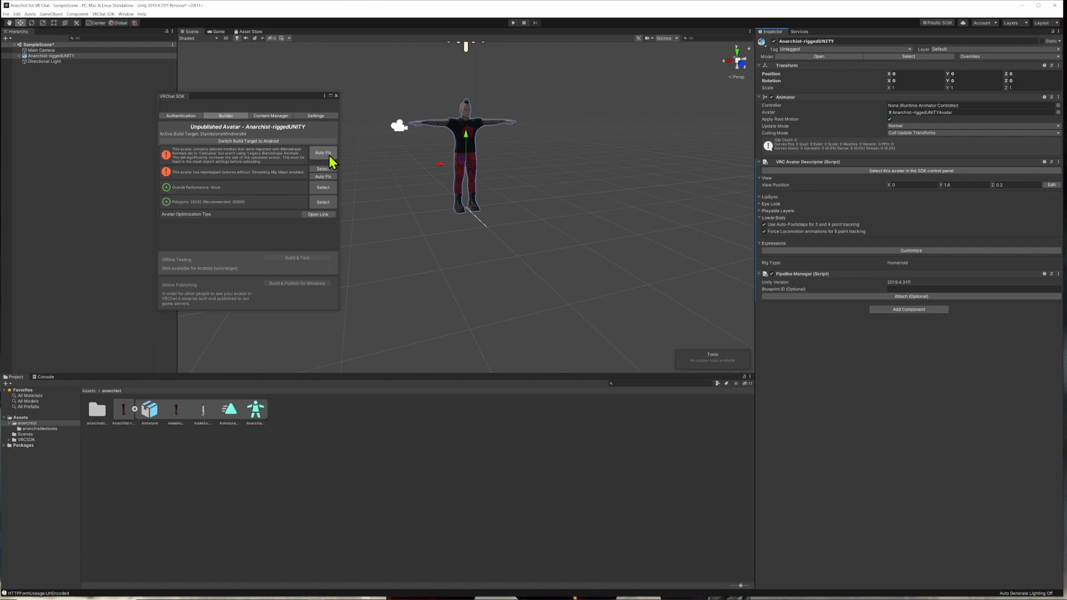
click(322, 153)
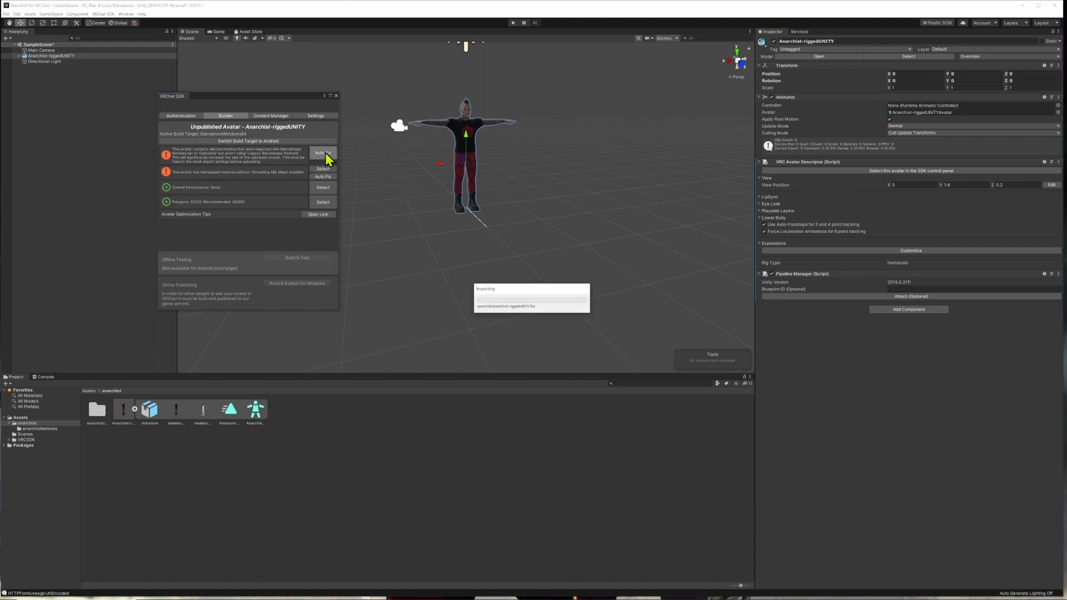
click(322, 152)
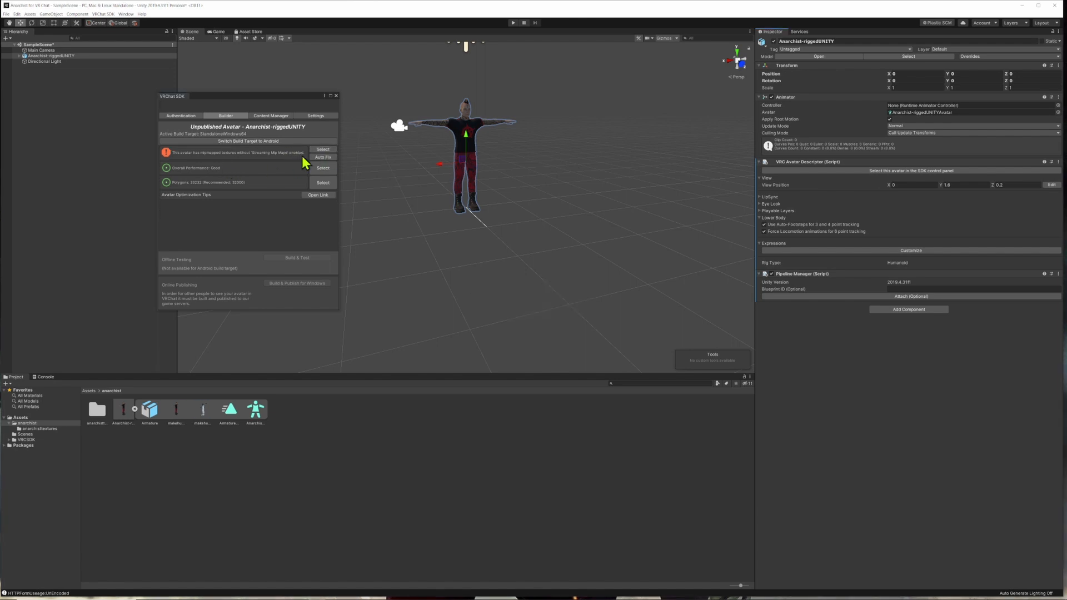
mouse_move(204, 161)
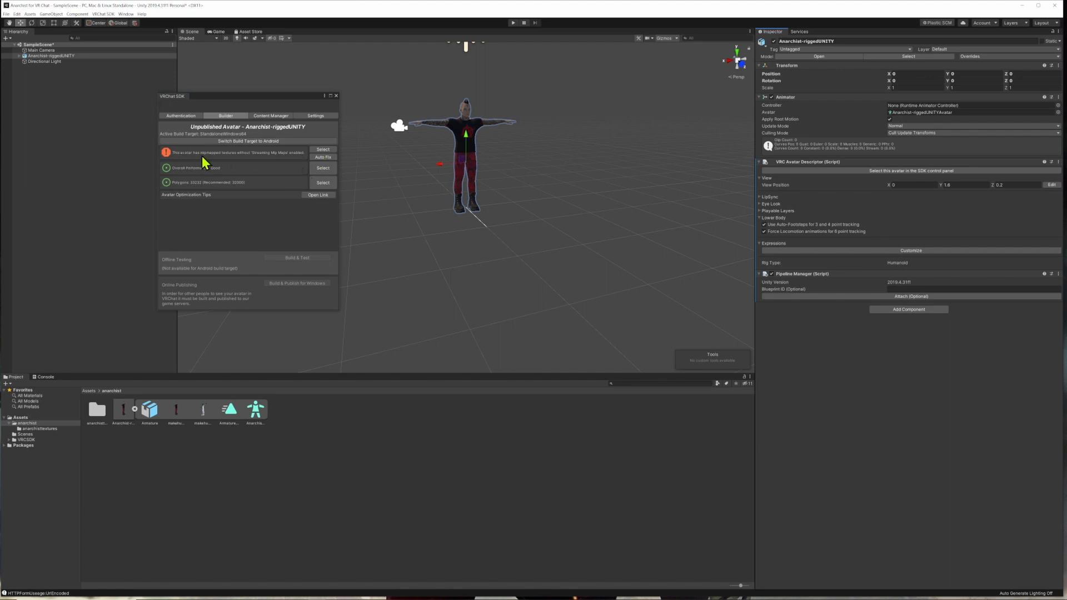
mouse_move(224, 159)
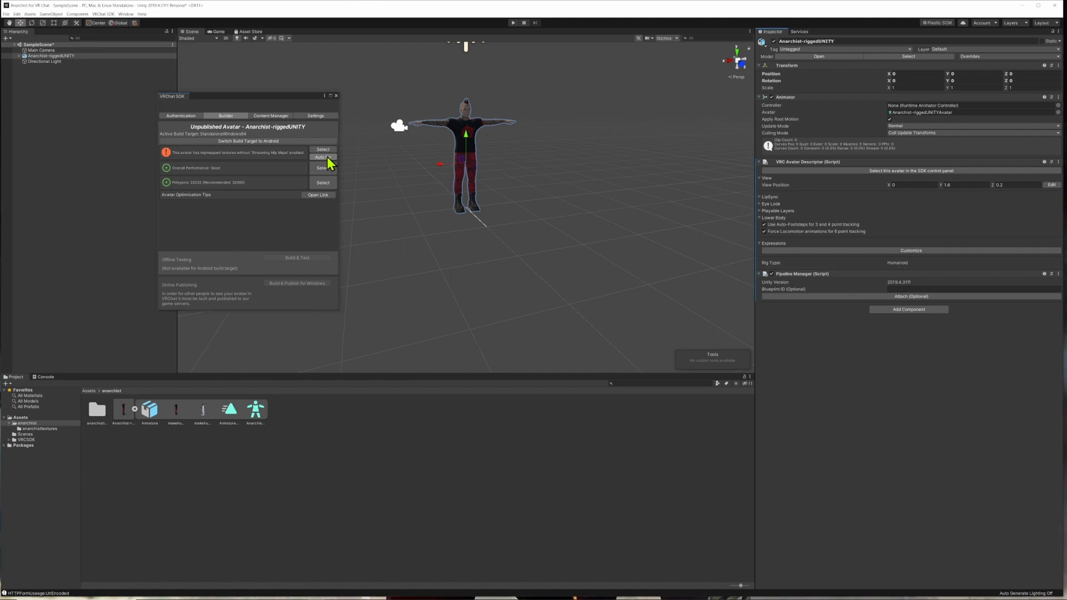
click(320, 157)
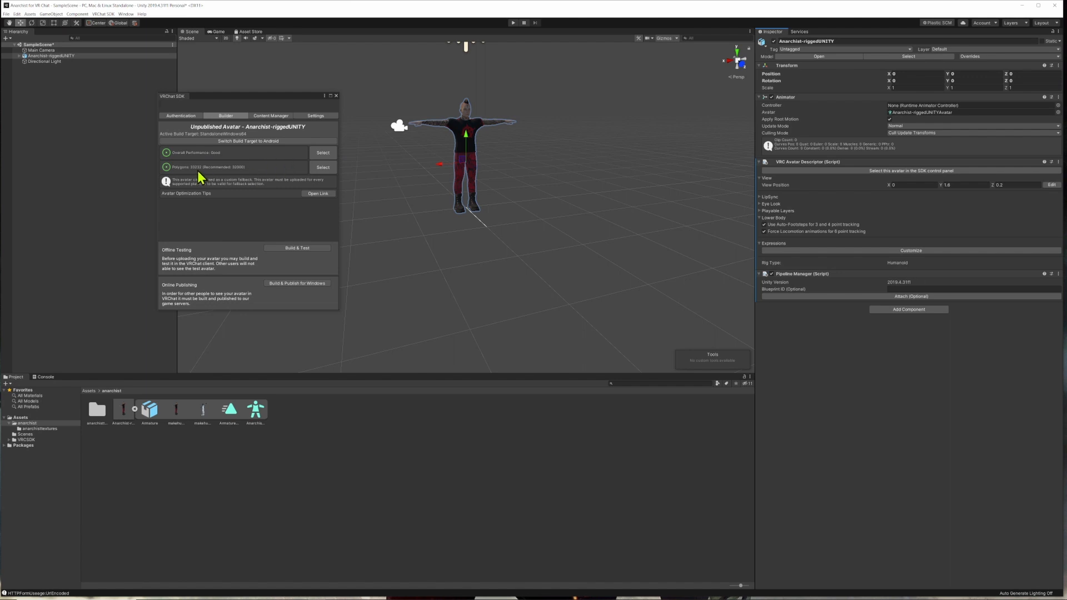
mouse_move(327, 184)
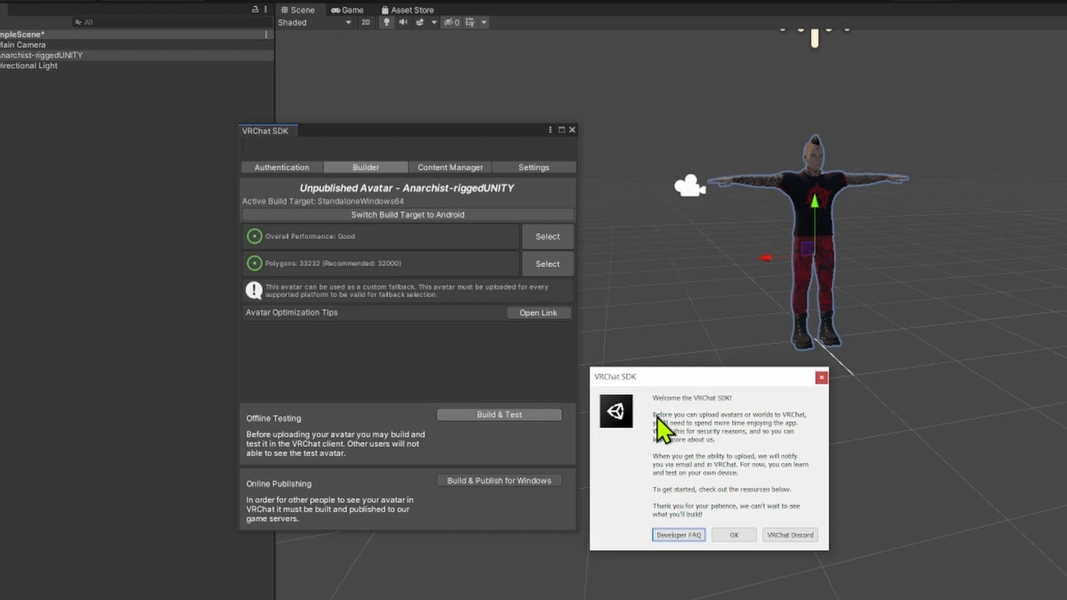
mouse_move(764, 437)
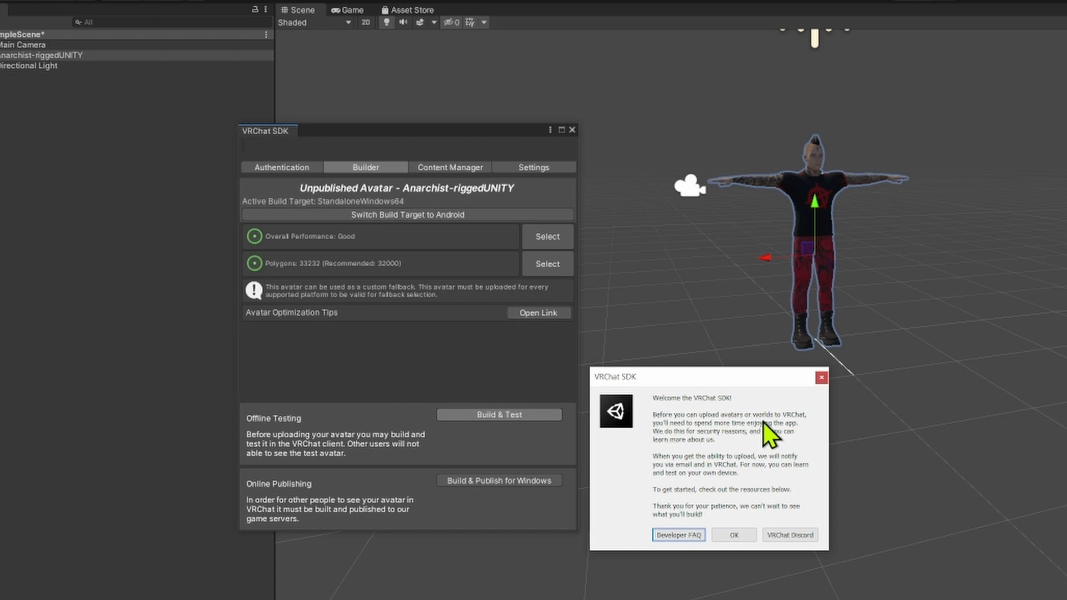
mouse_move(786, 440)
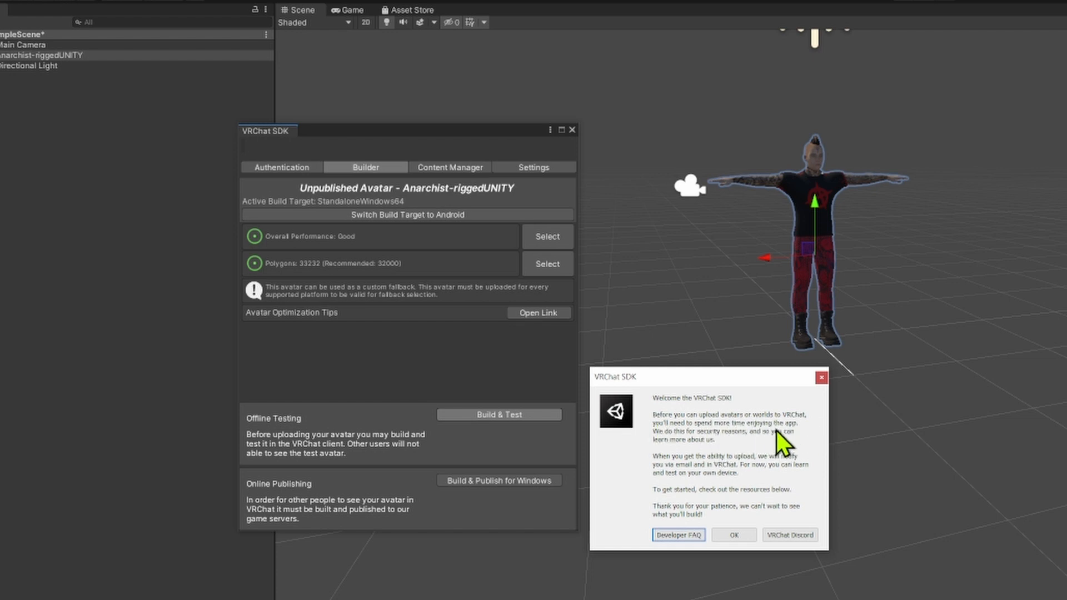
mouse_move(738, 455)
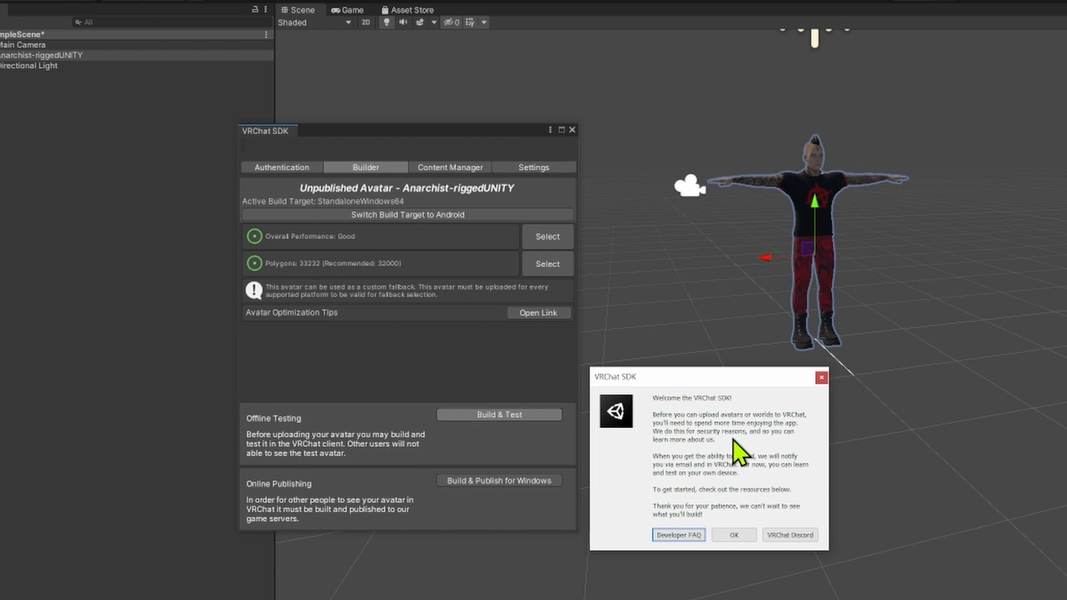
mouse_move(755, 482)
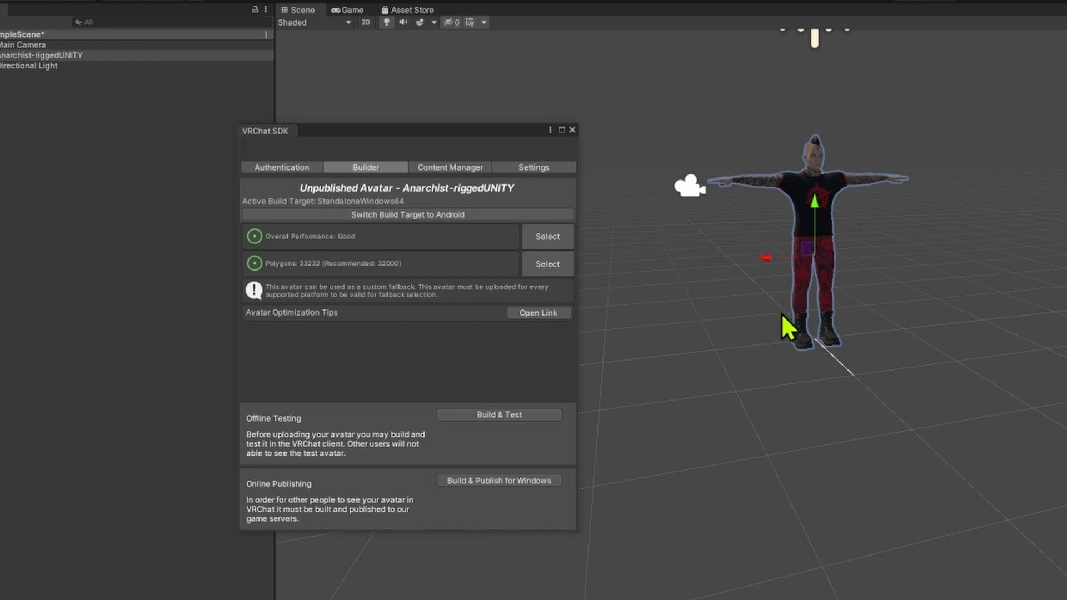
mouse_move(774, 339)
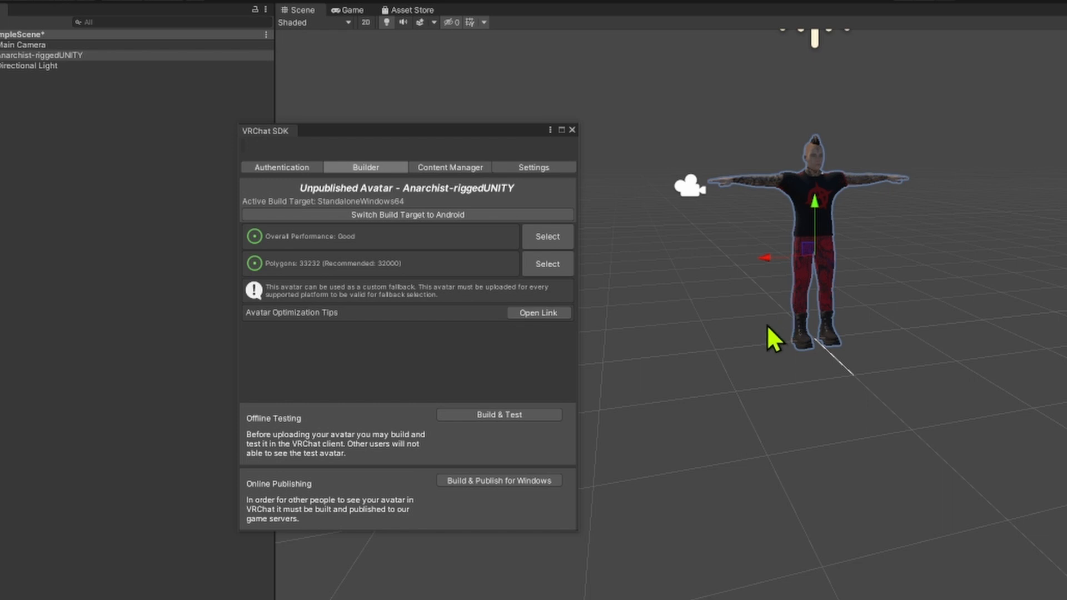